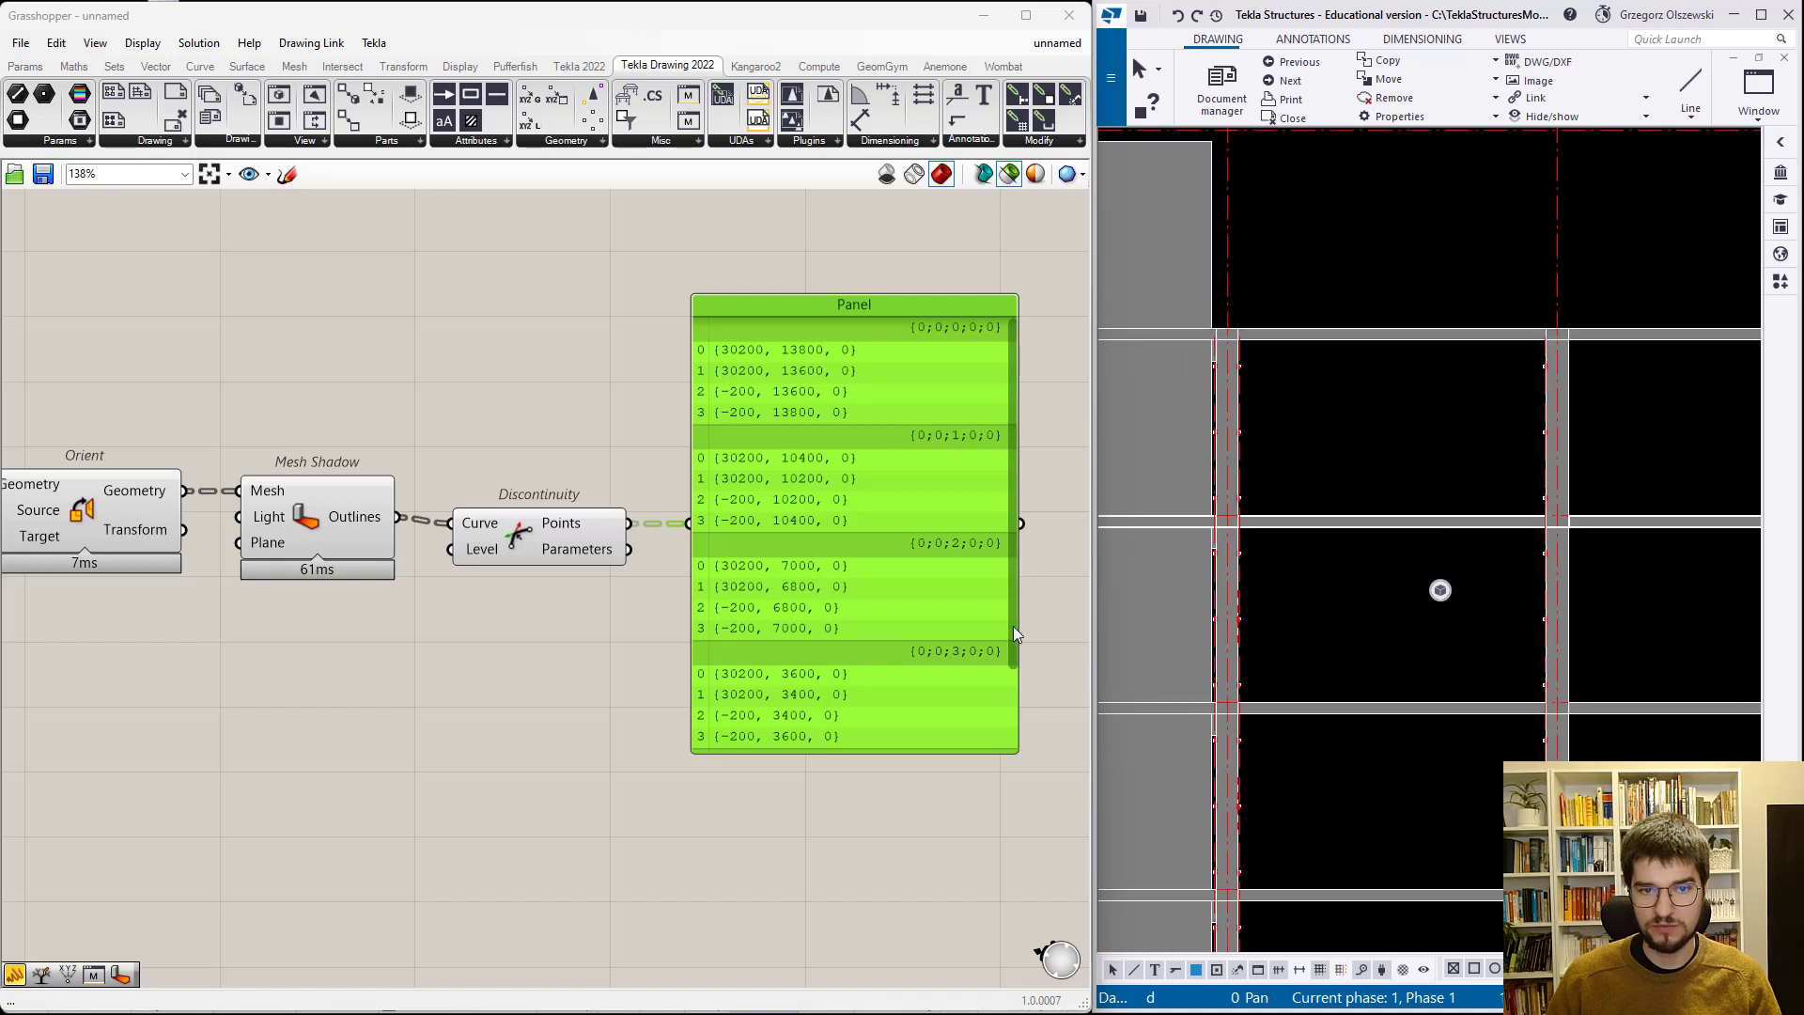
mouse_move(1225, 605)
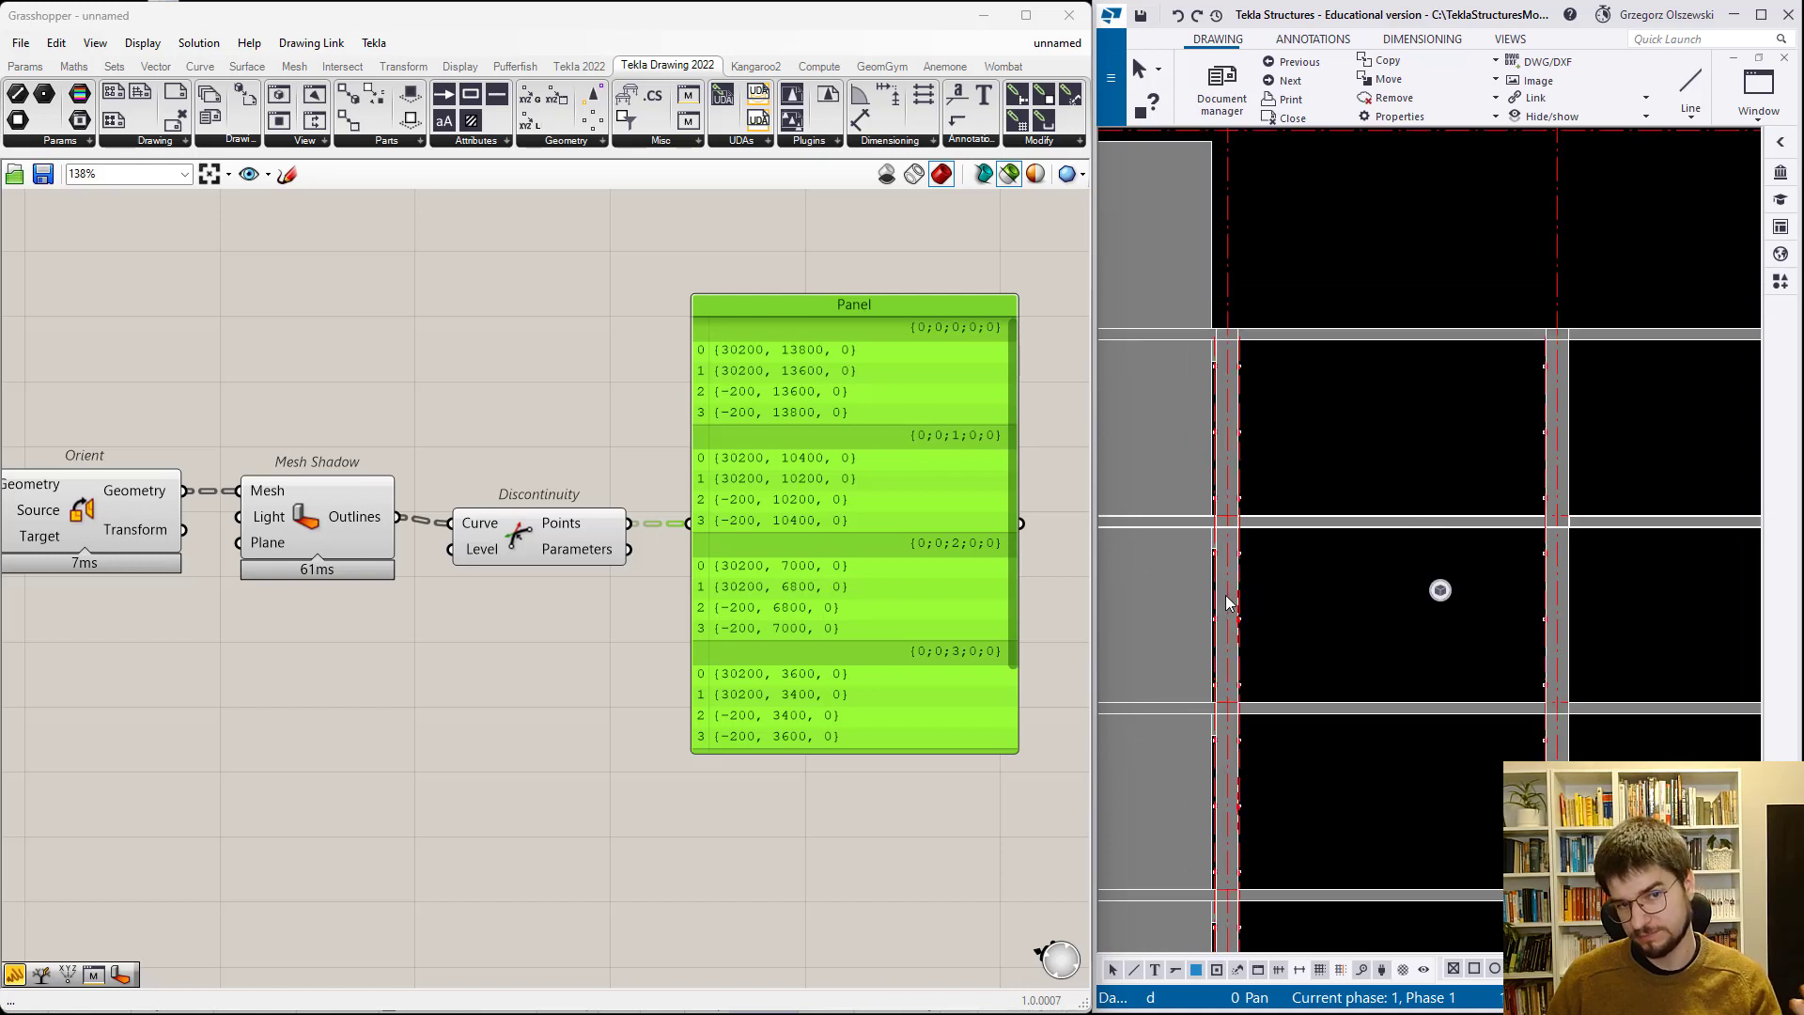
- Add a Polygon Center on the shadow outlines and list the centre points in a panel
click(598, 757)
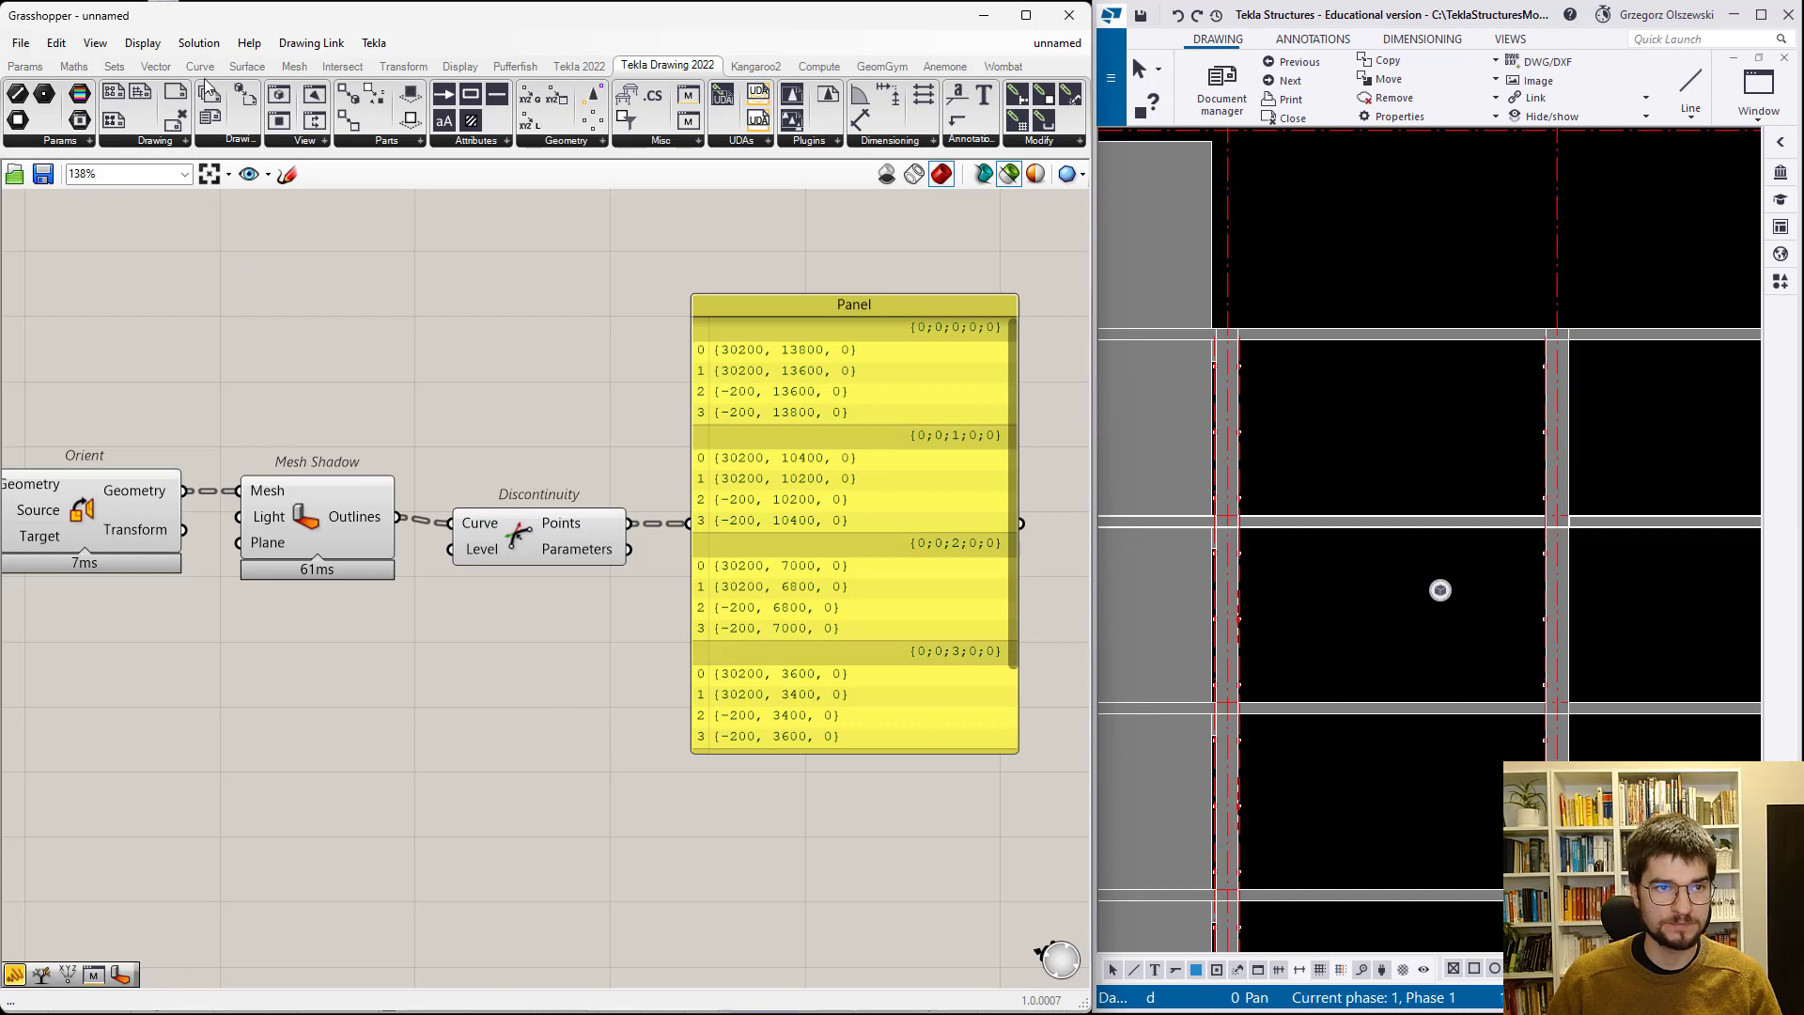
click(198, 66)
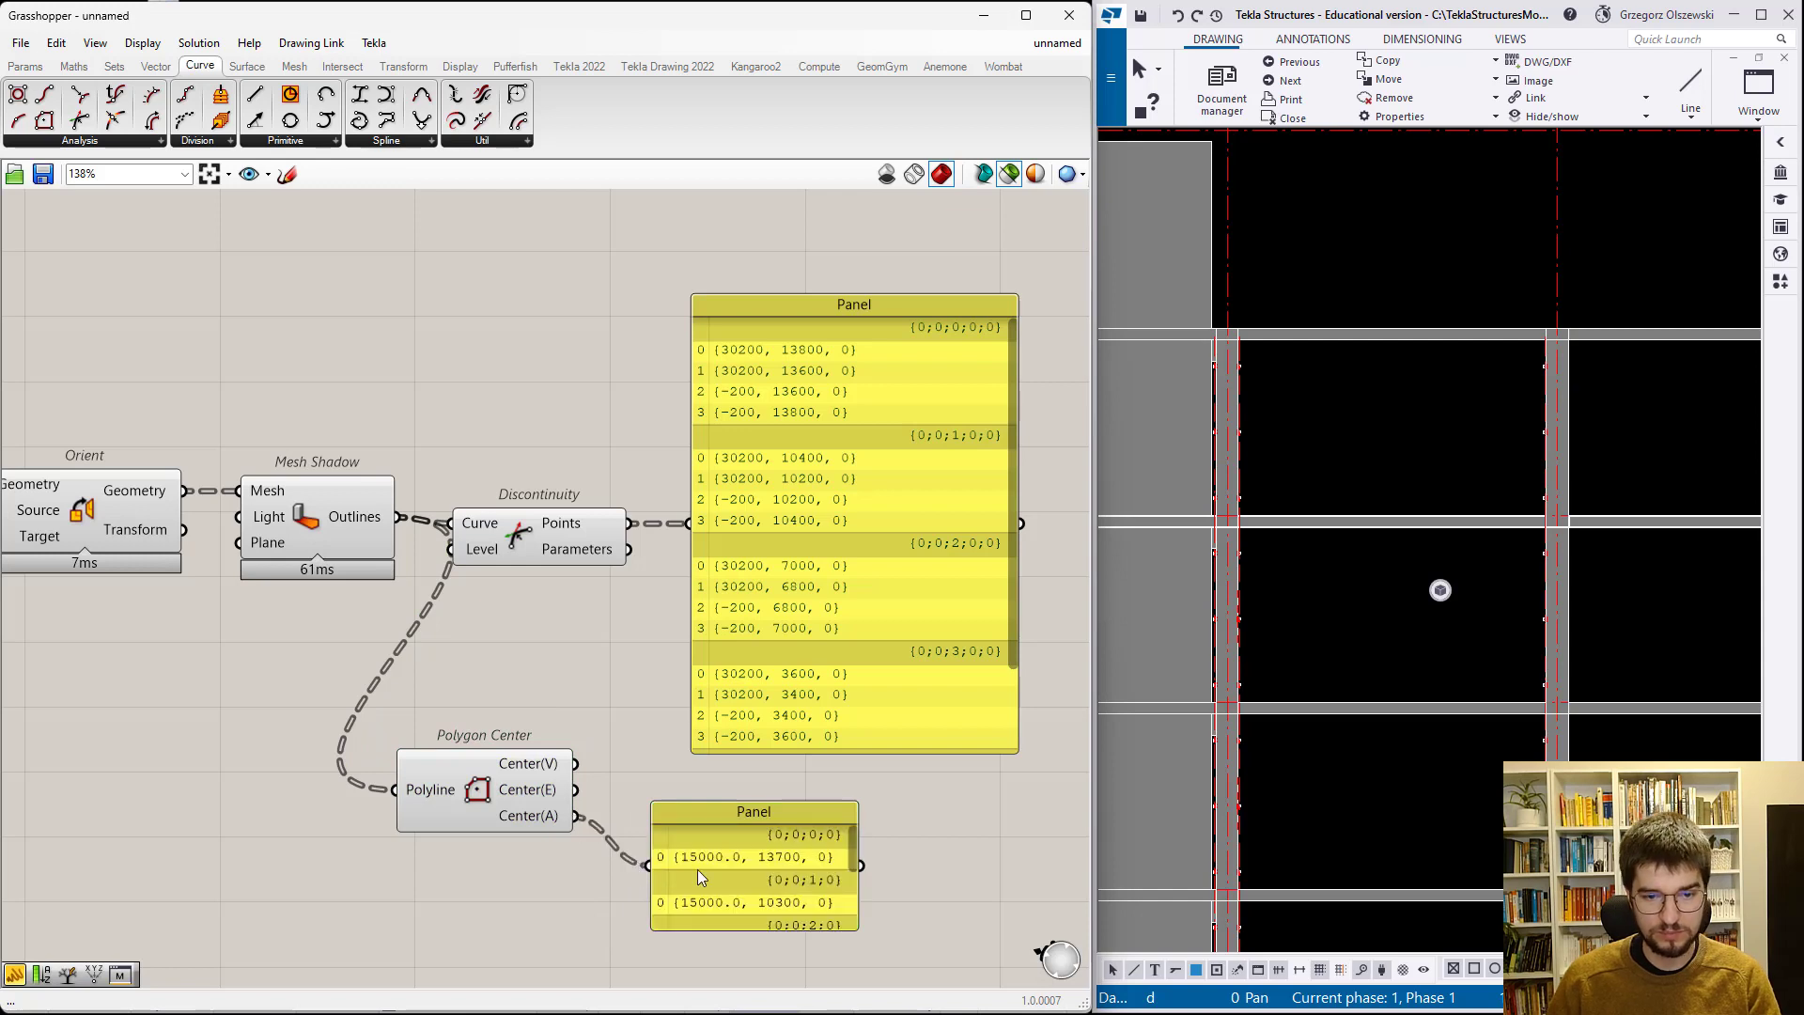
- Resize the centre-points panel until all four outline centres at x = 15000 show
click(754, 811)
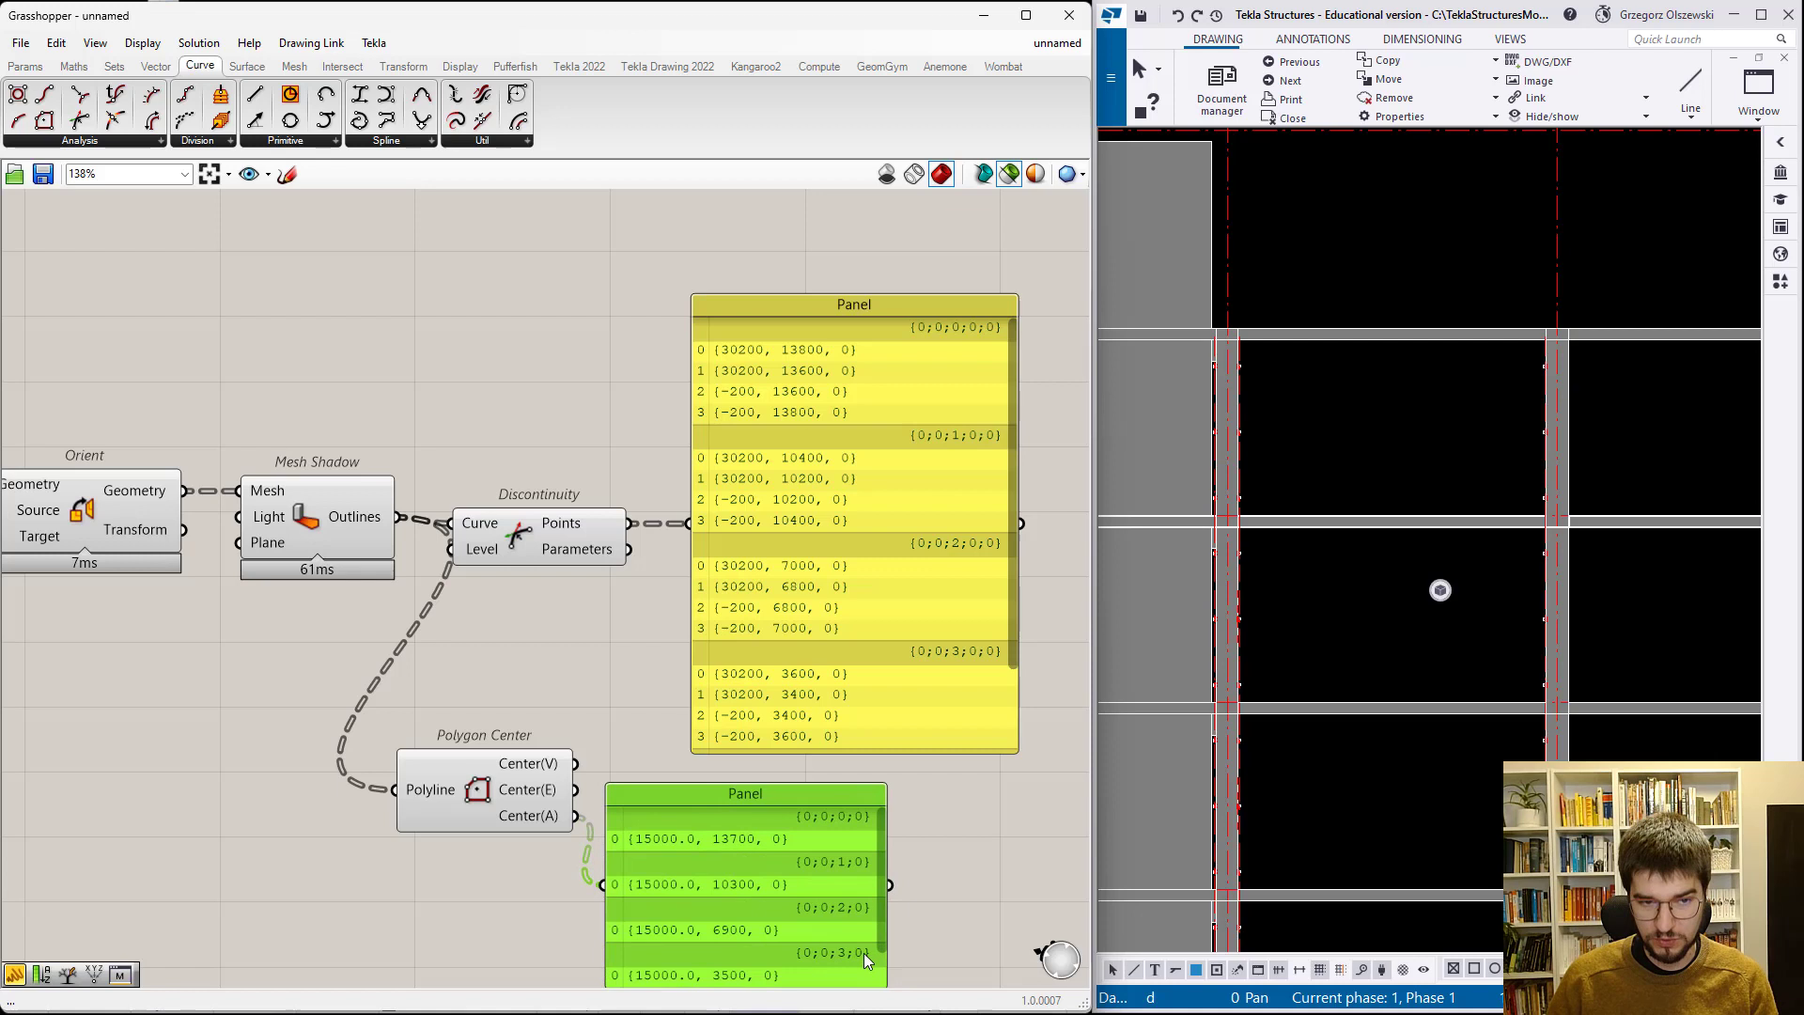
mouse_move(823, 921)
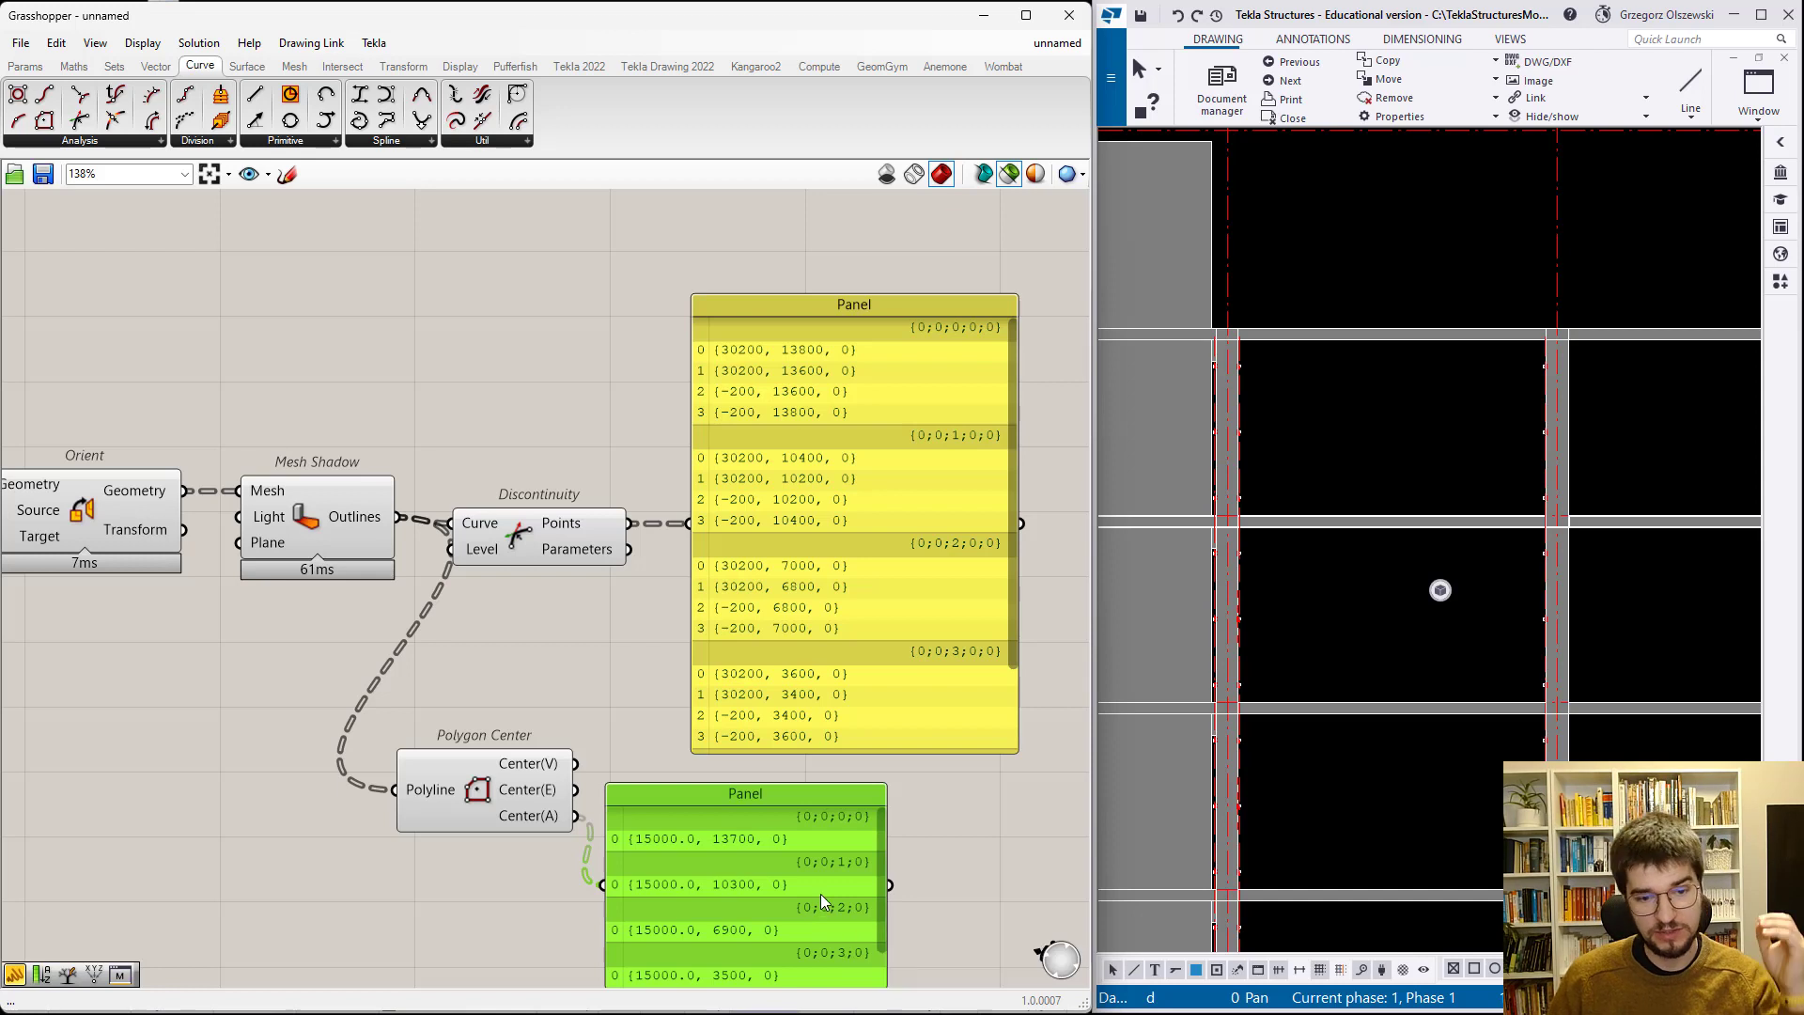
mouse_move(821, 901)
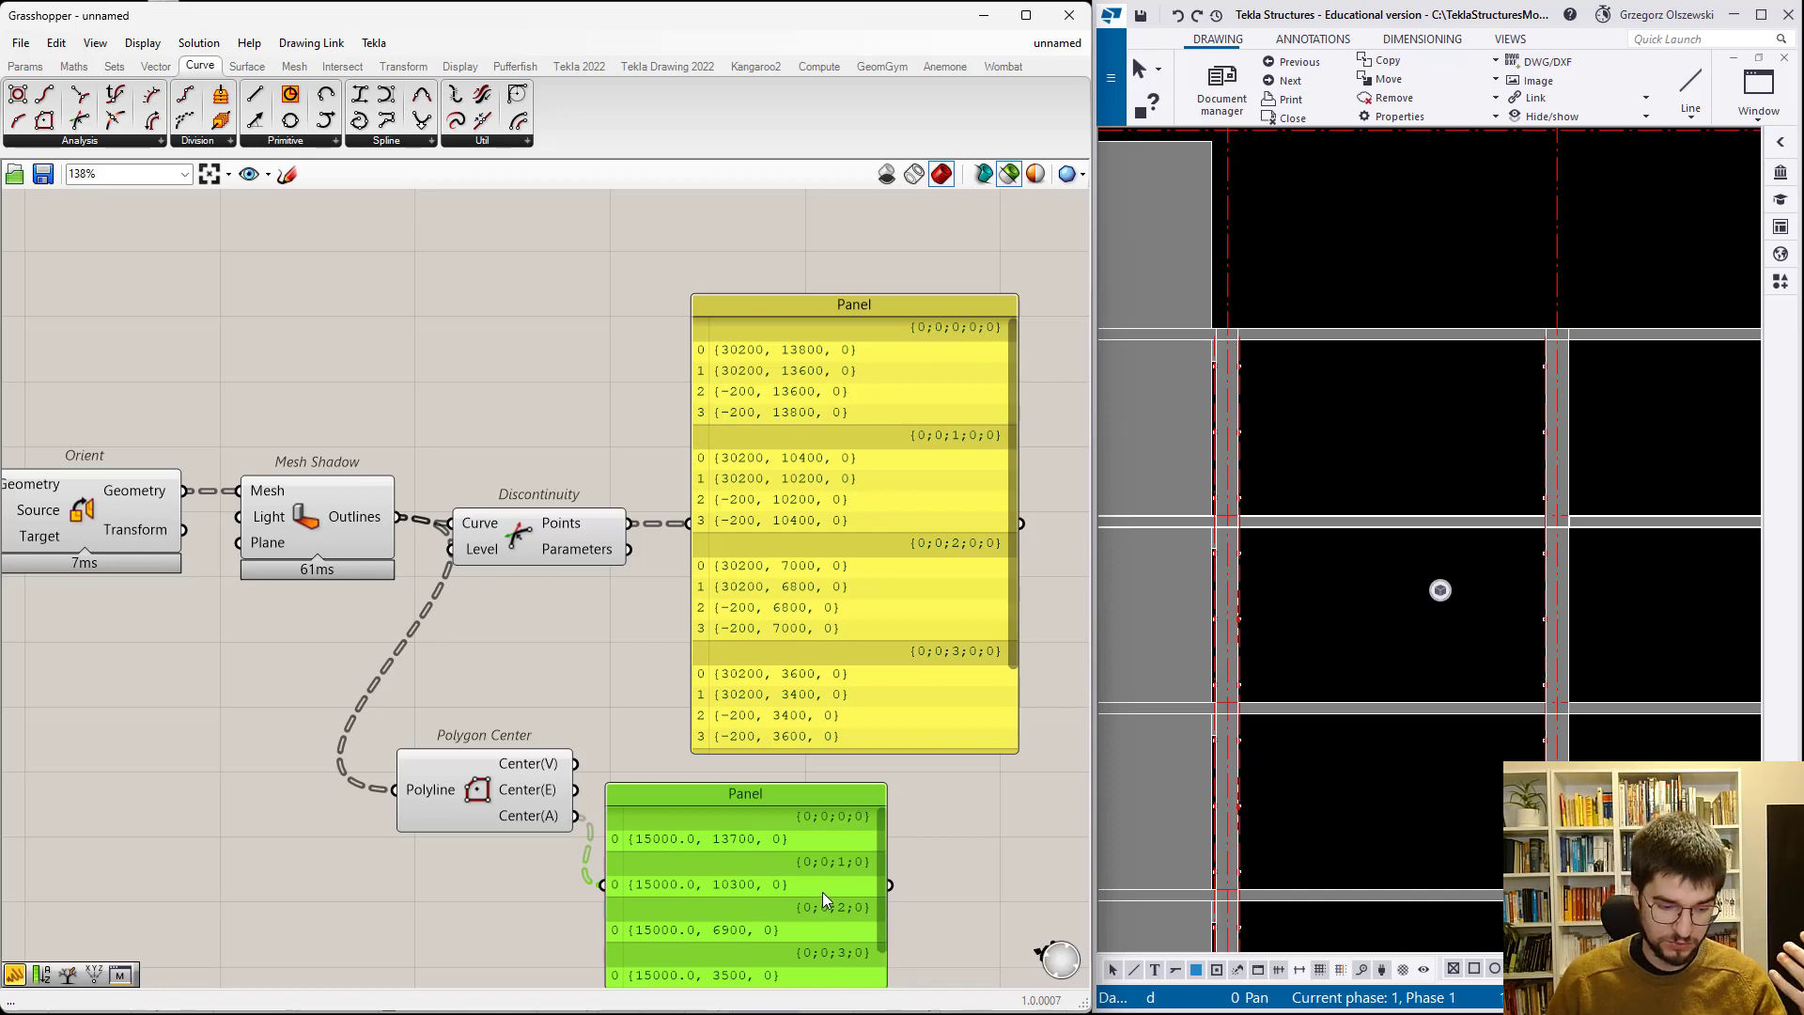
mouse_move(846, 865)
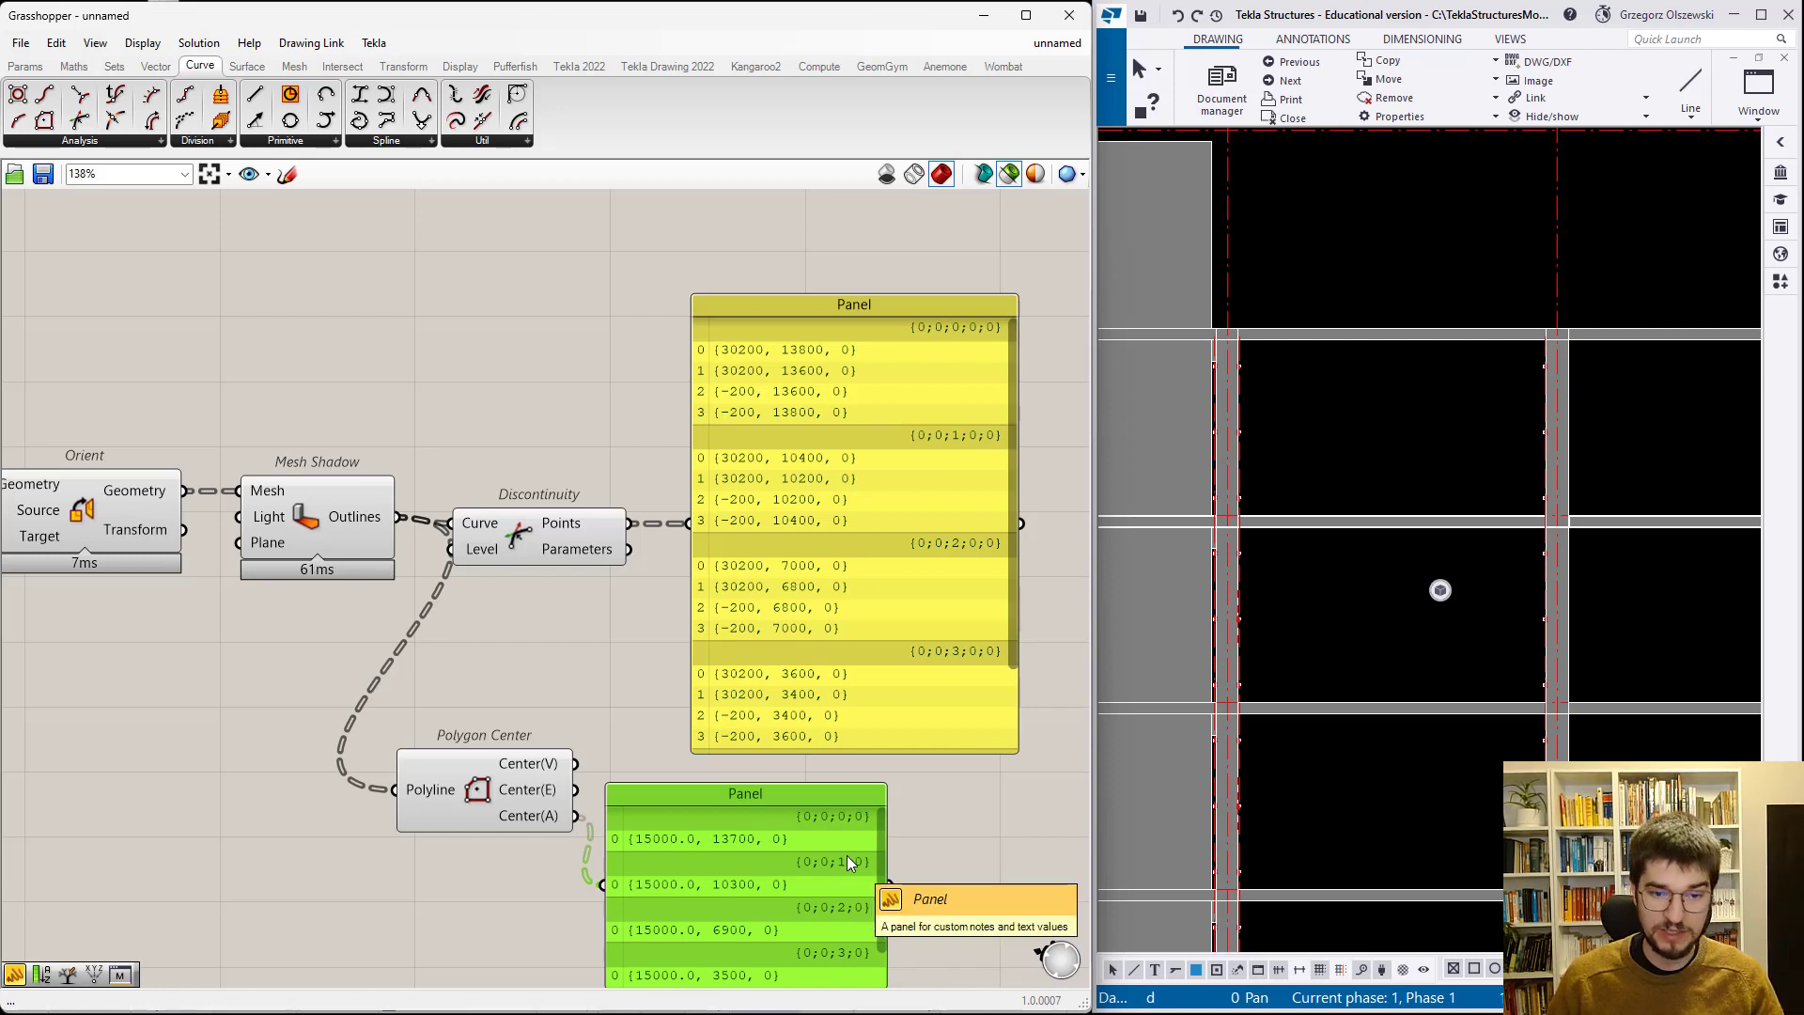
mouse_move(849, 849)
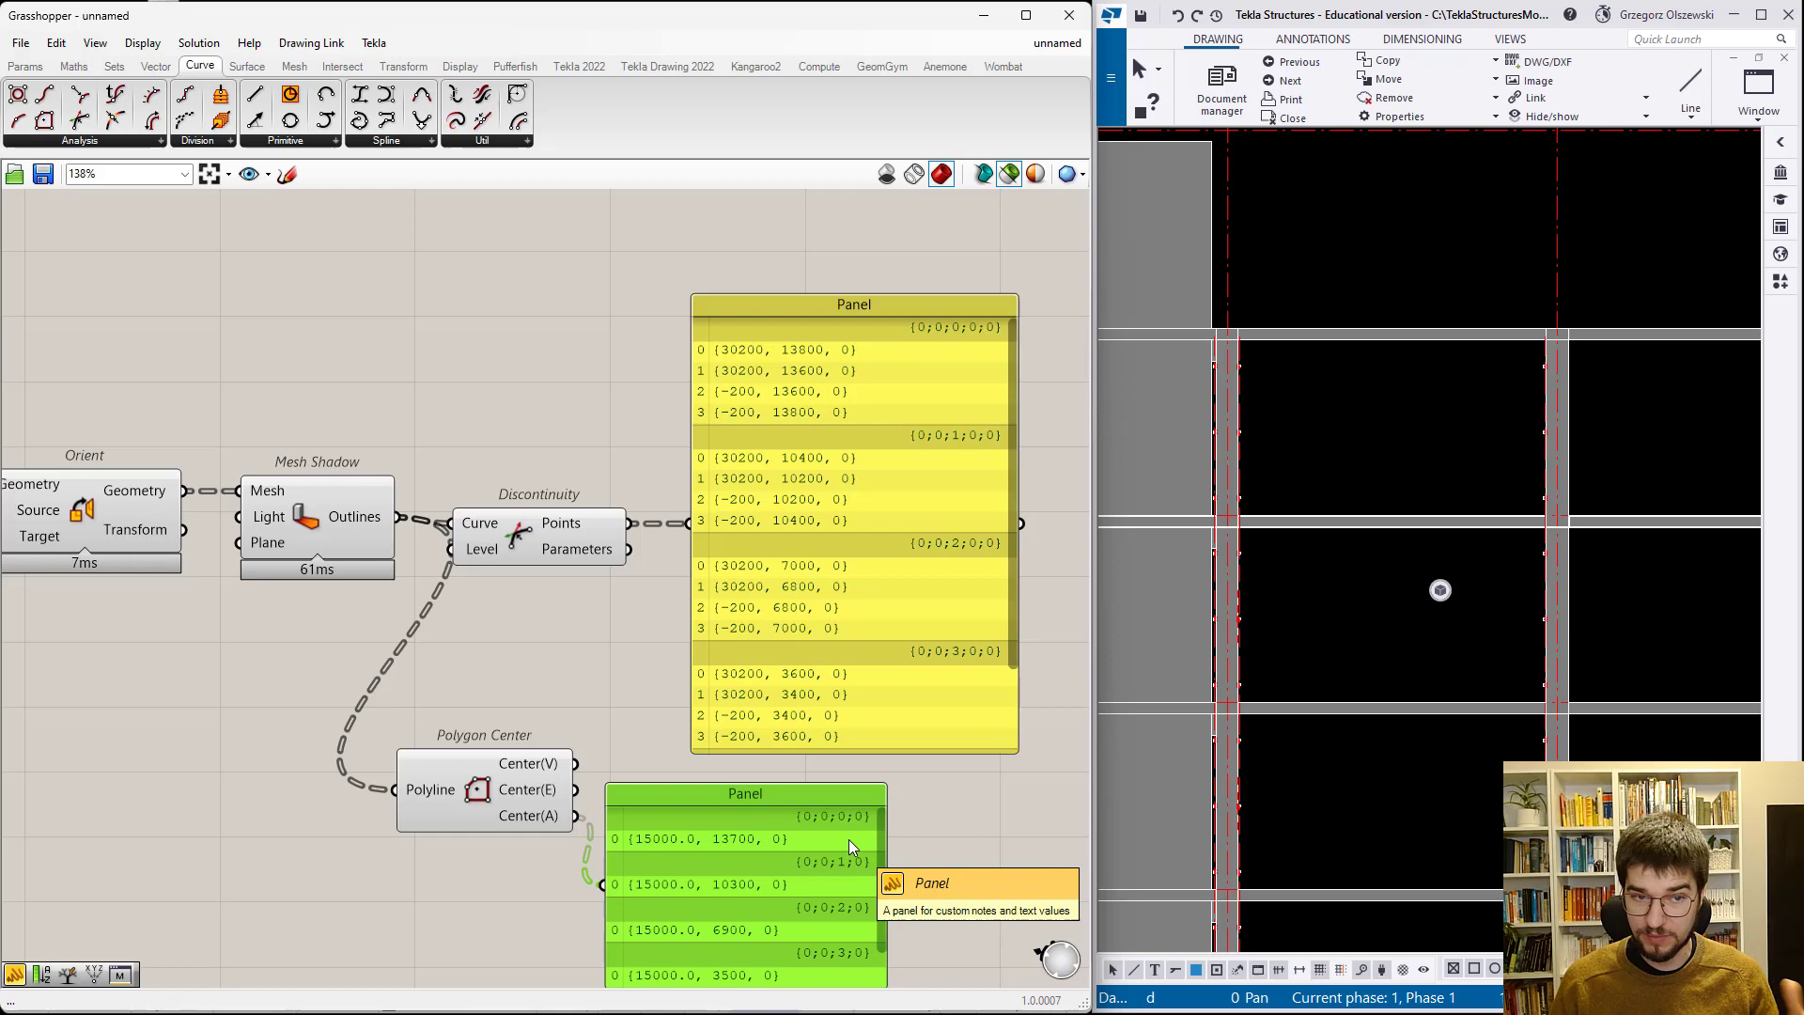
mouse_move(586, 605)
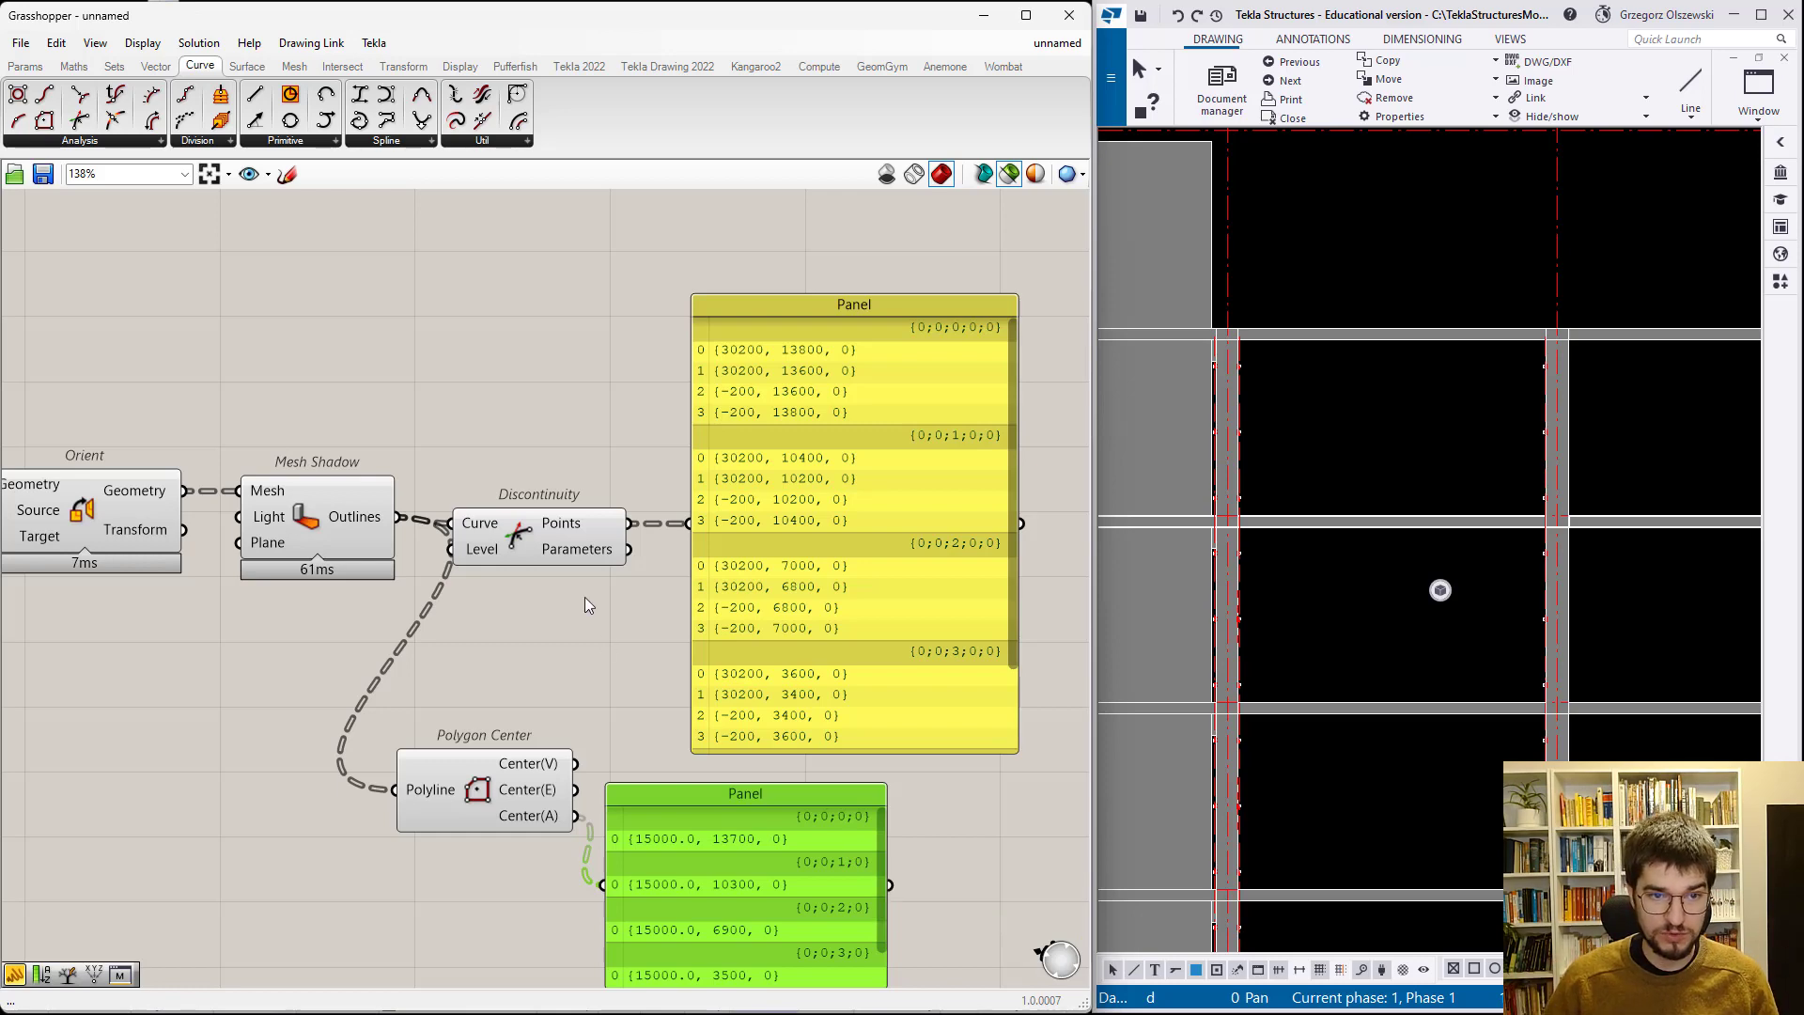
- Deconstruct the discontinuity points and show their Y components in the panel
click(538, 534)
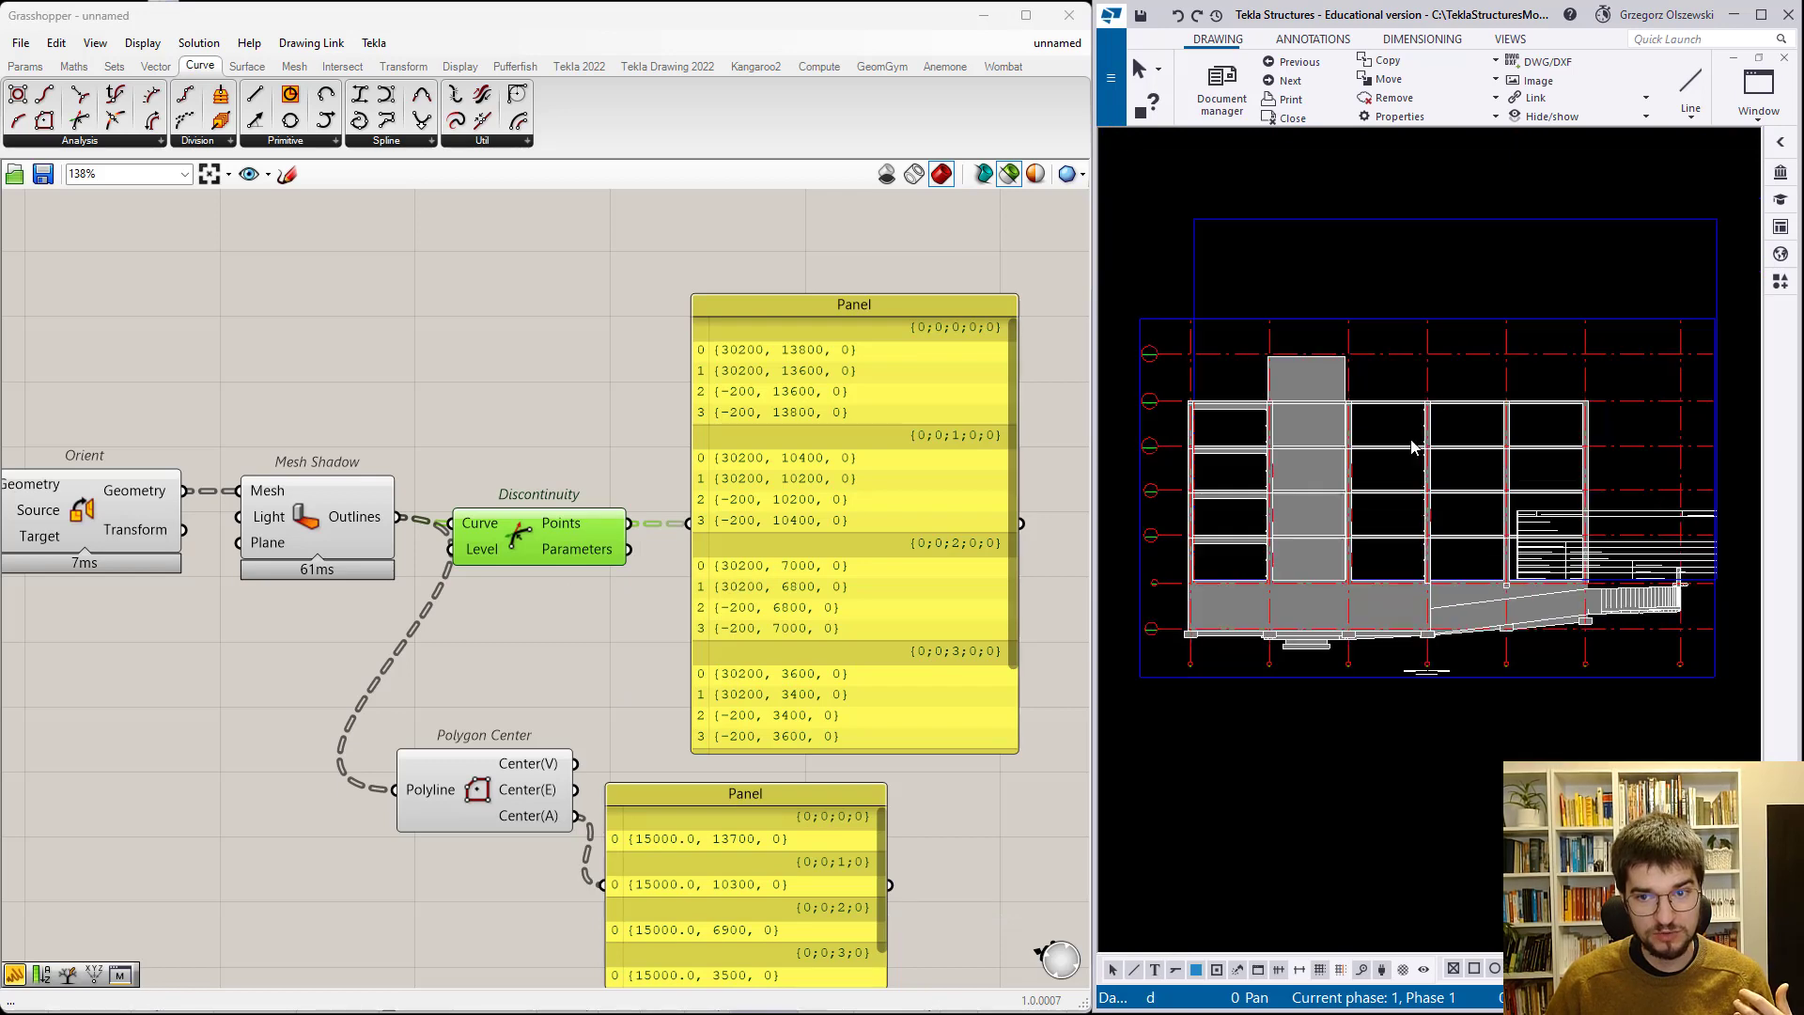
mouse_move(1381, 441)
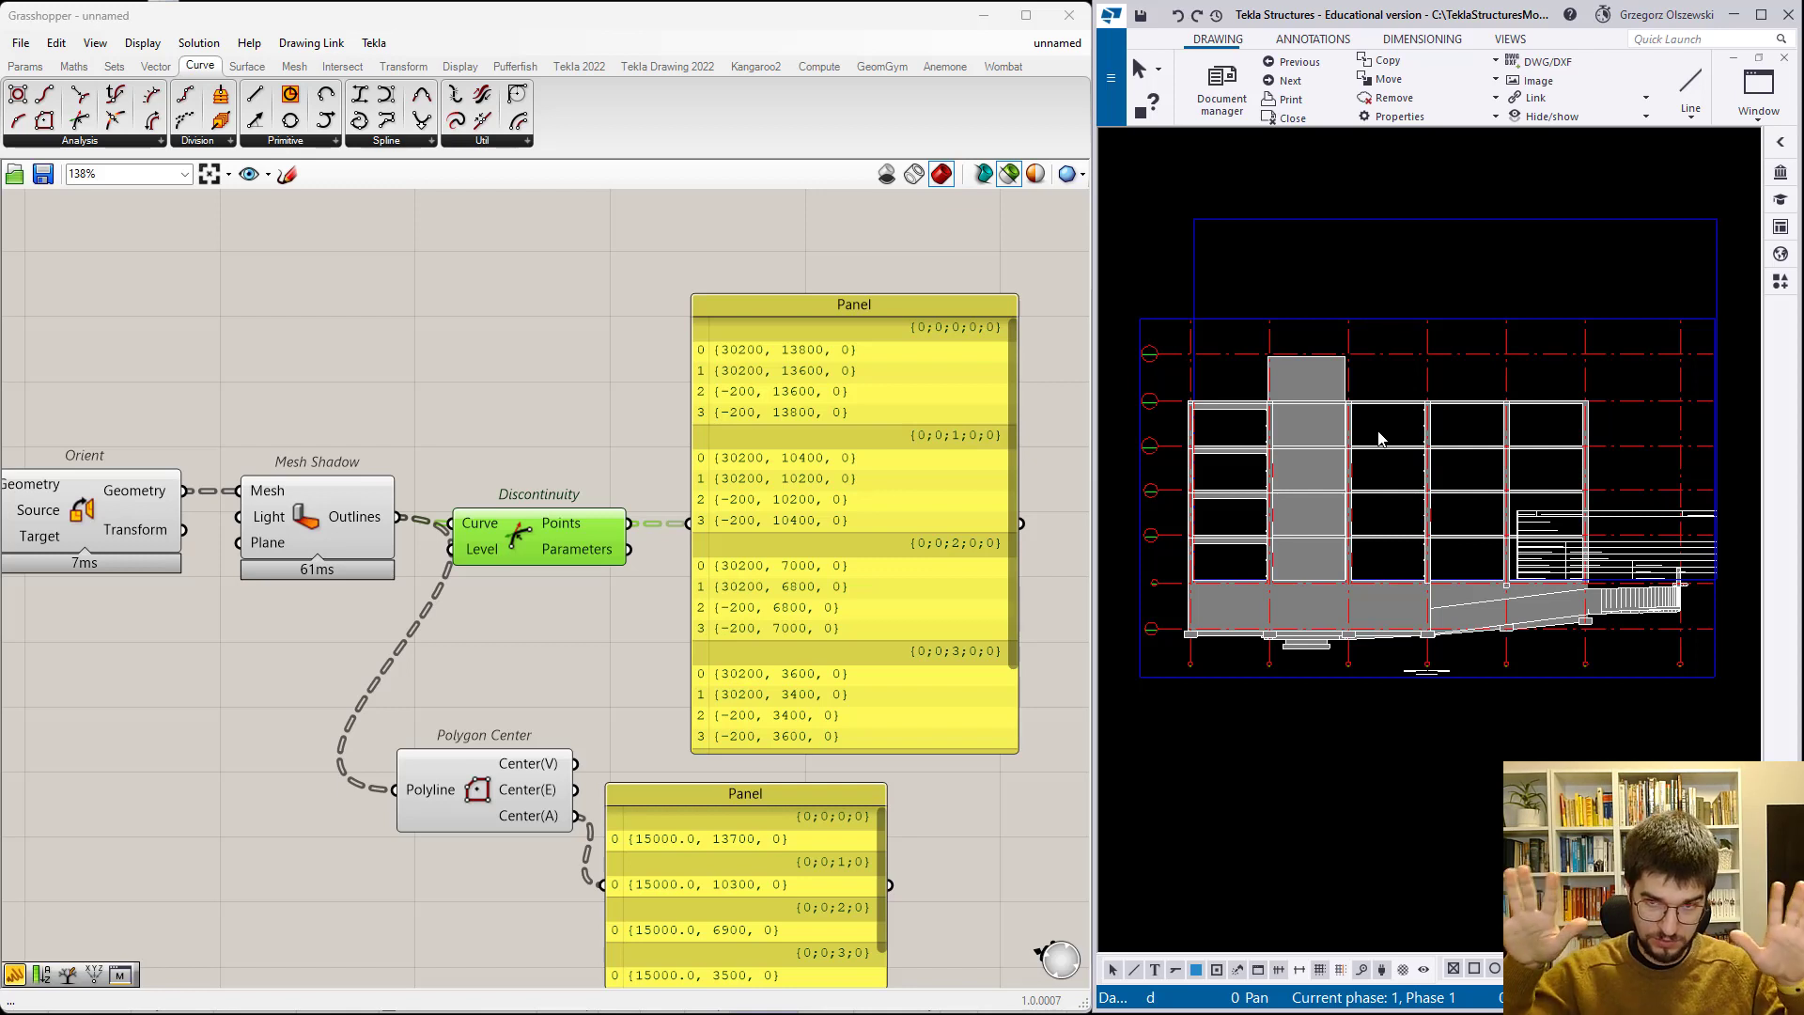
mouse_move(897, 527)
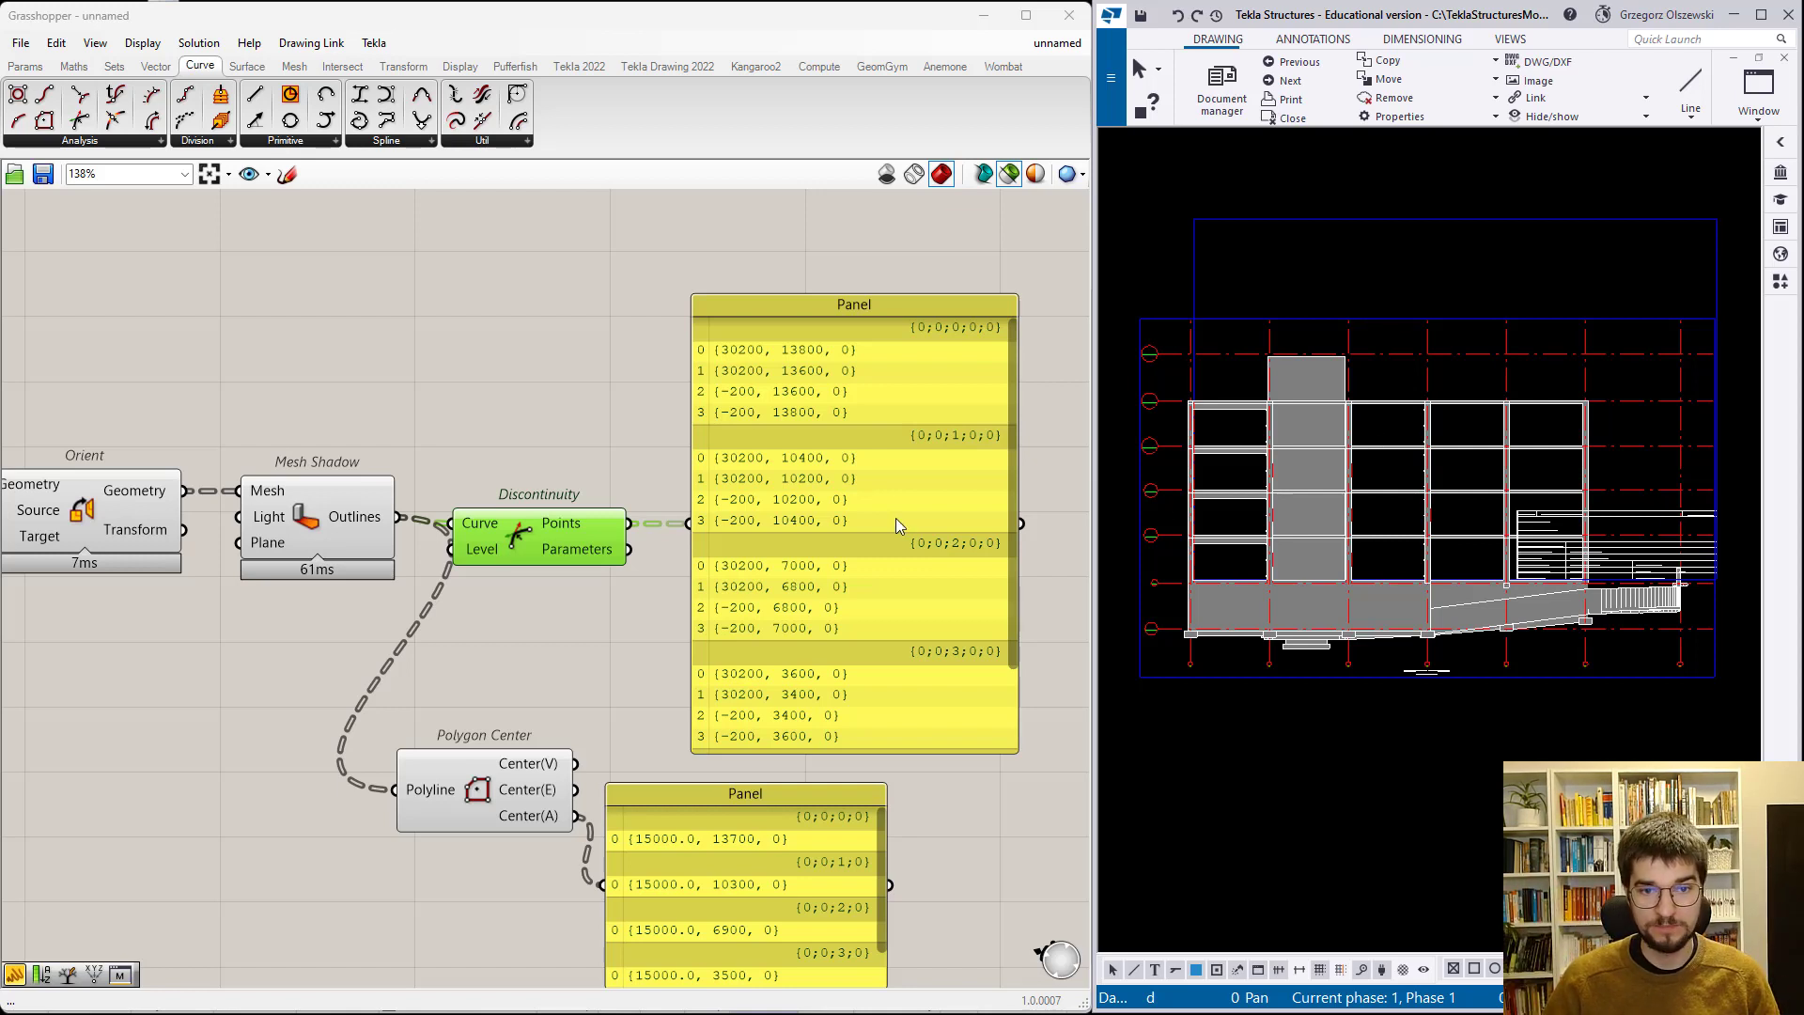
mouse_move(573, 608)
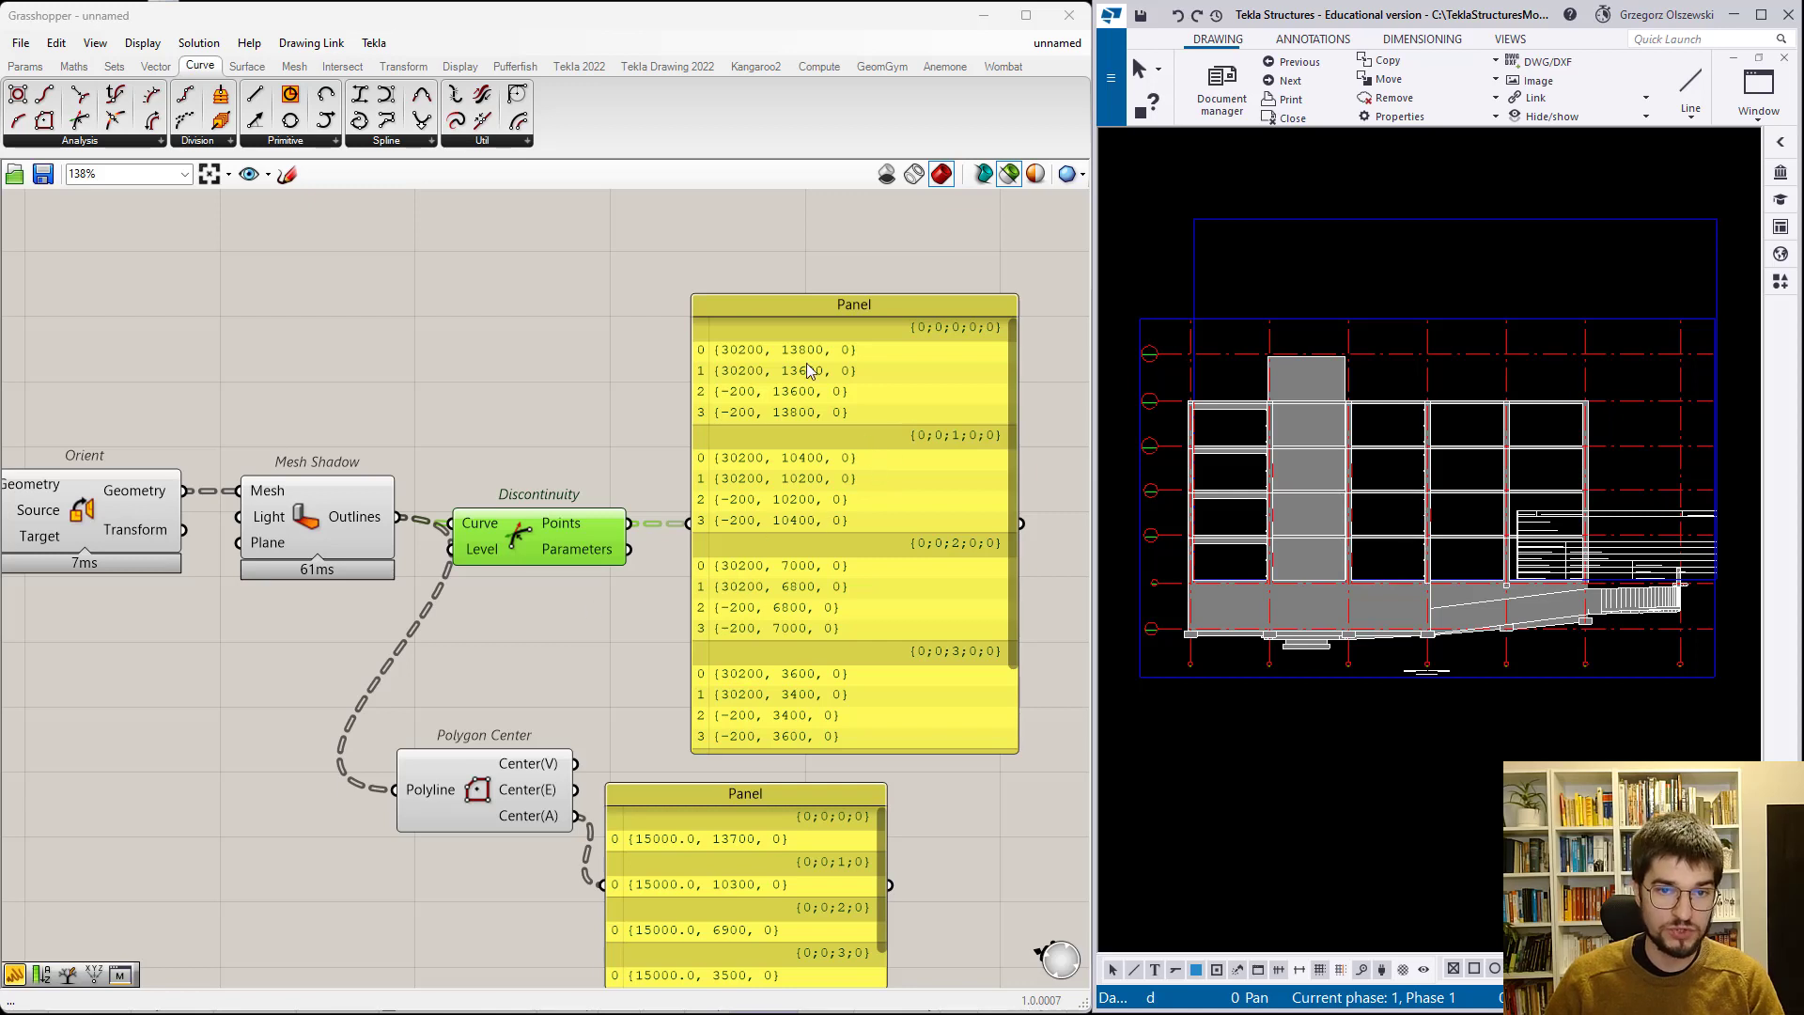
mouse_move(809, 625)
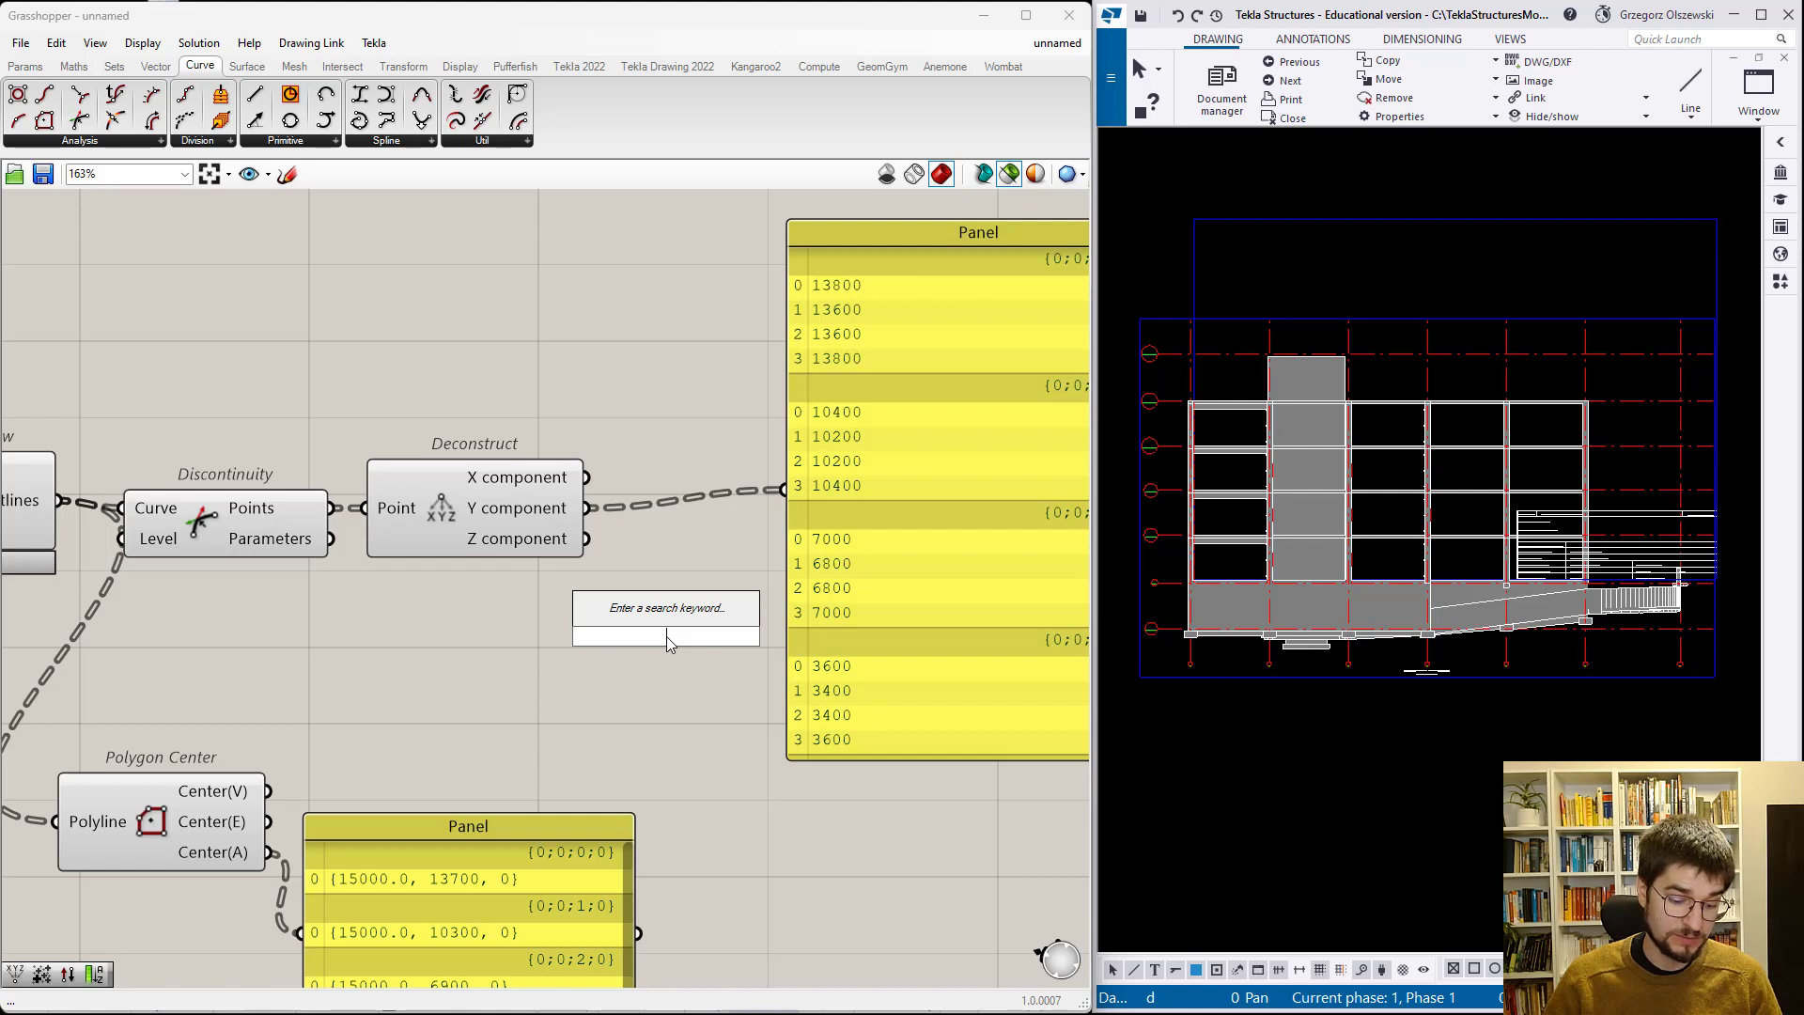
- Add a Sort List to order each slab's Y heights ascending, feeding the panel
text(orde)
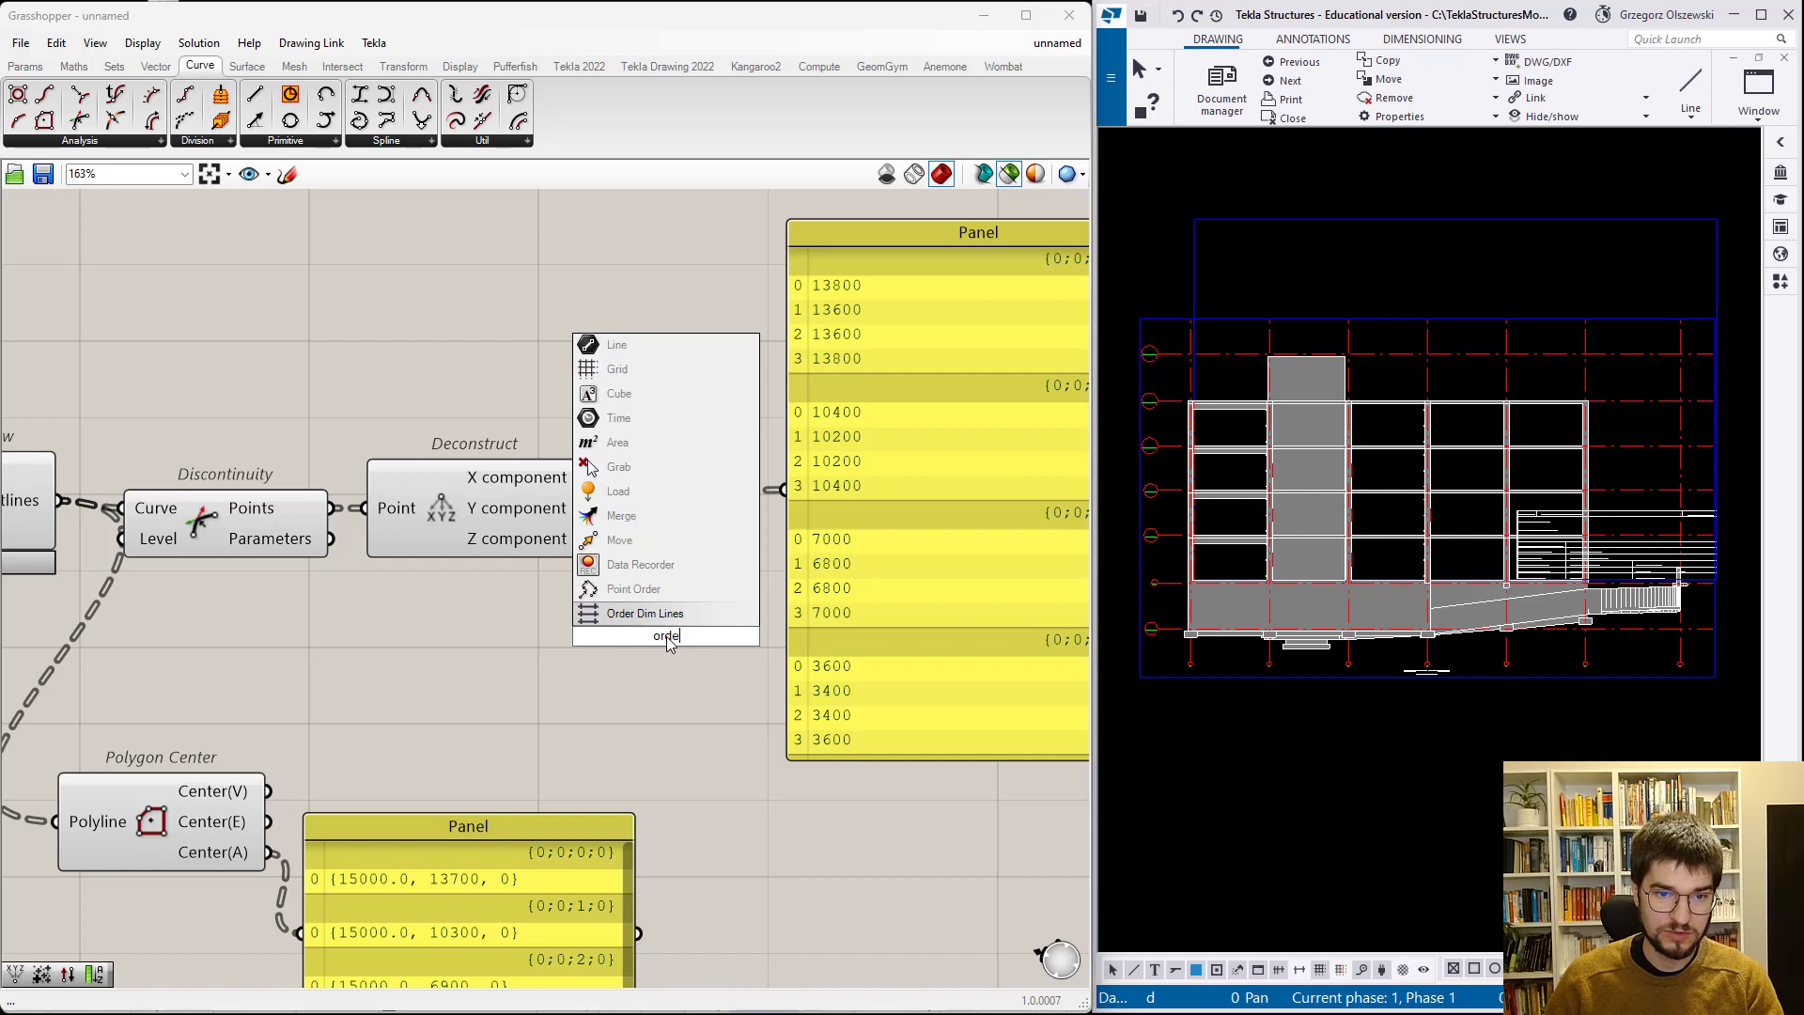
text(sh)
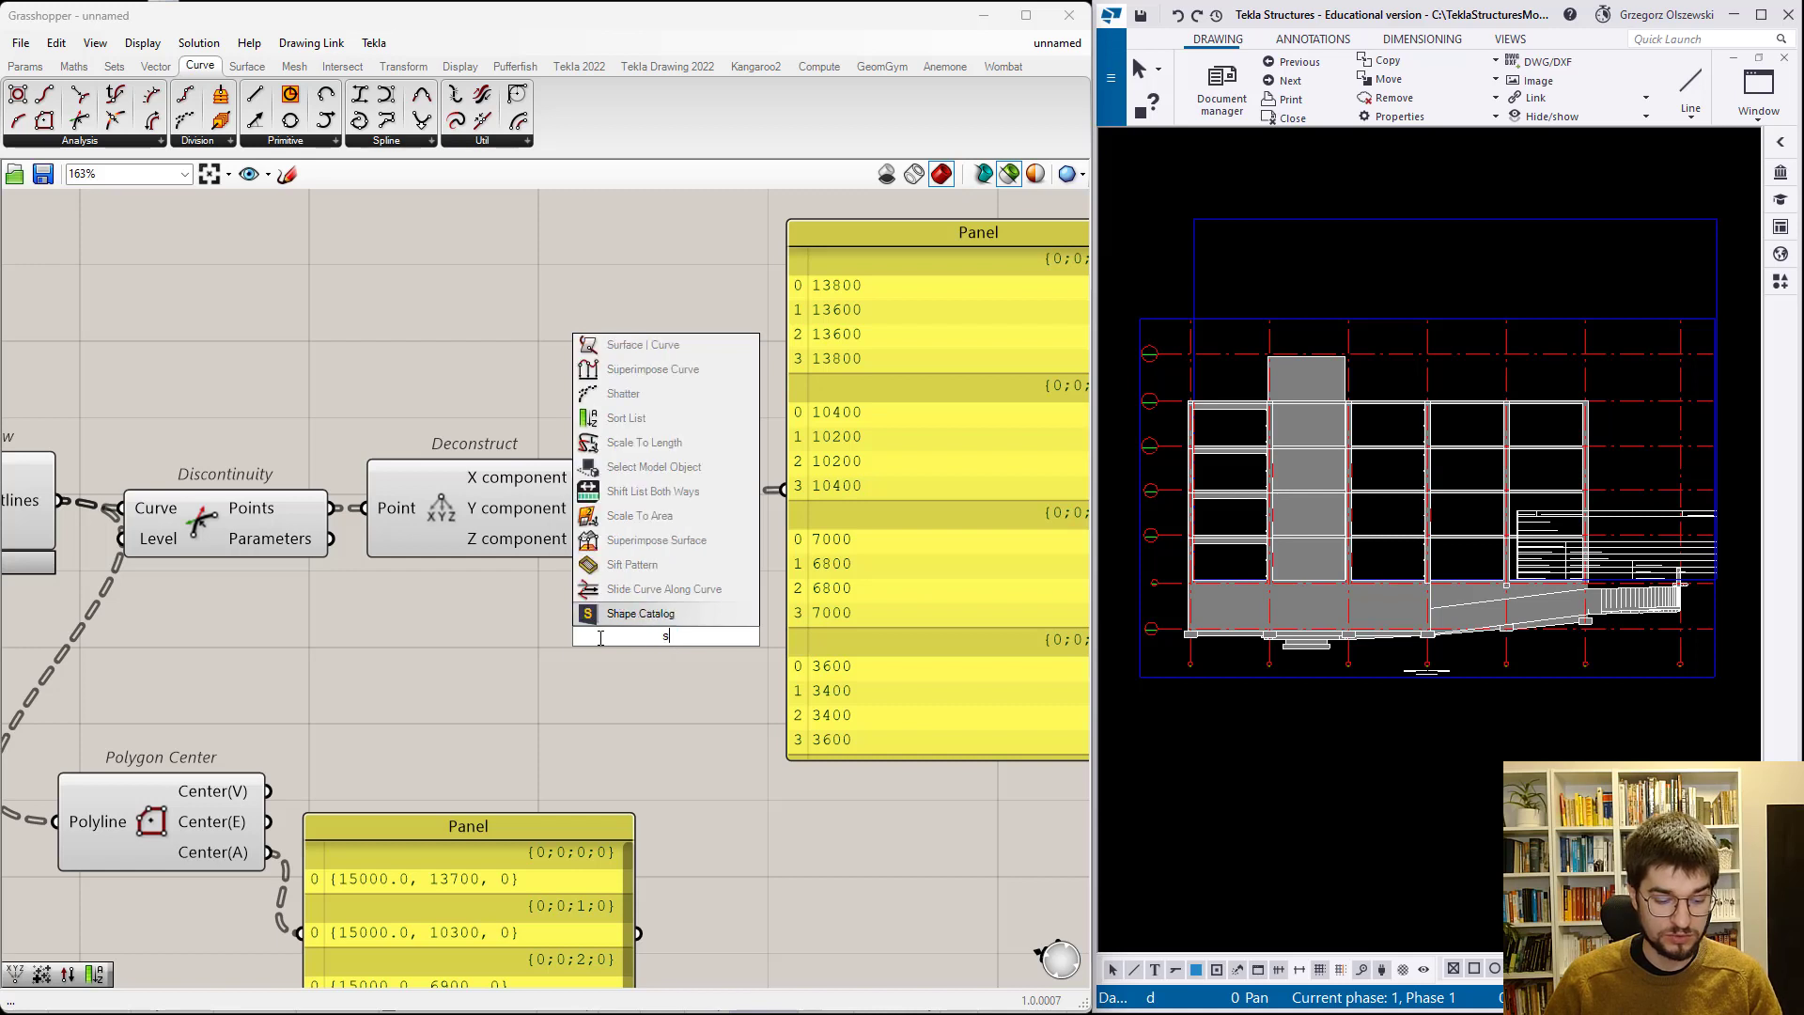
click(626, 417)
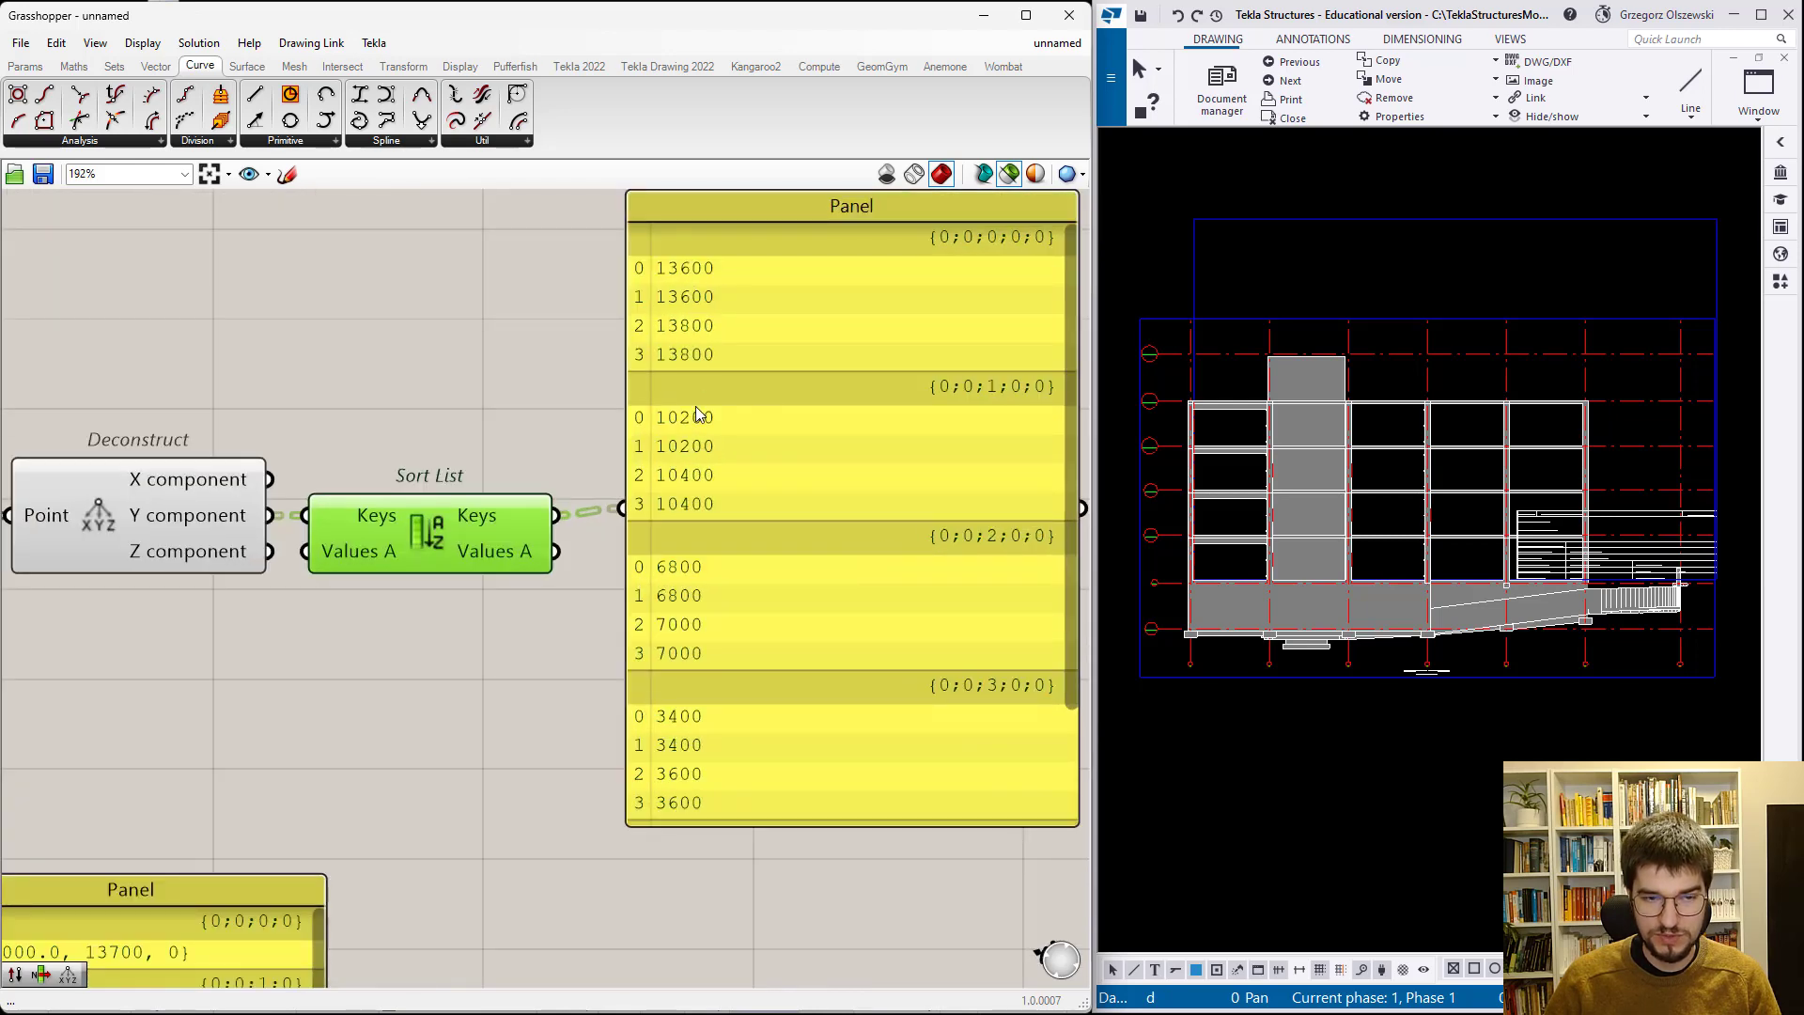
mouse_move(565, 671)
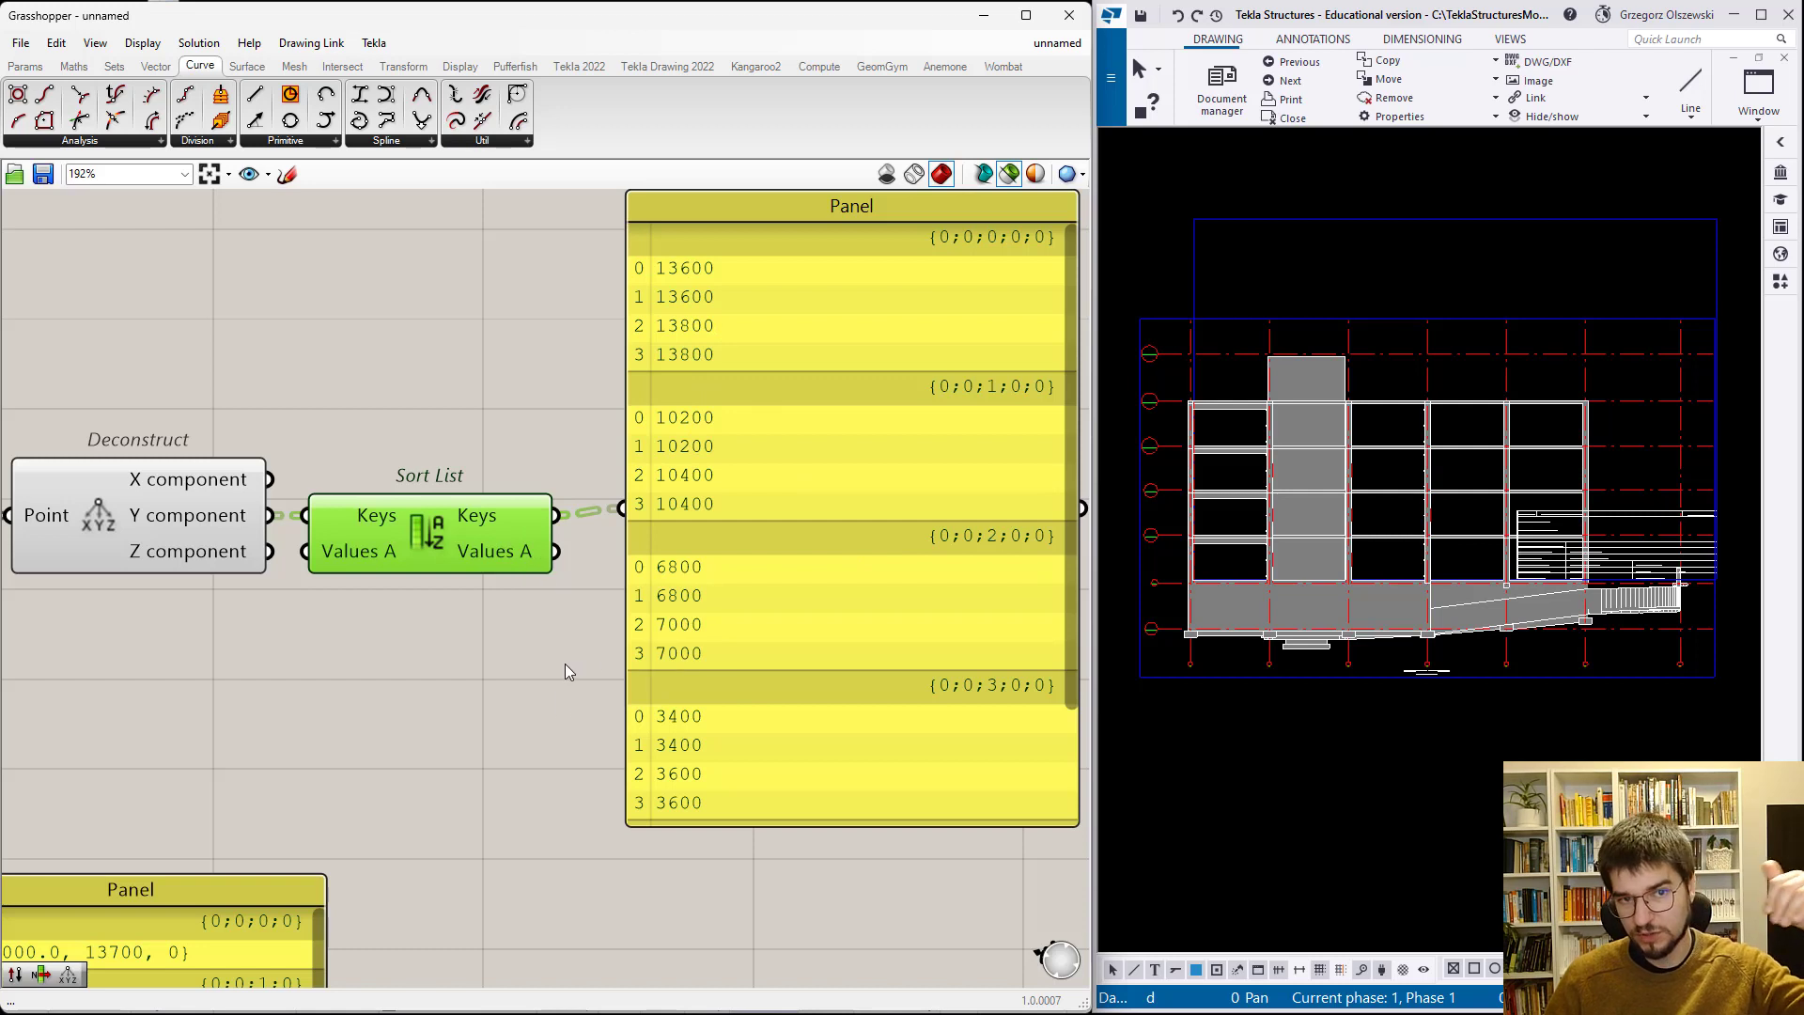
mouse_move(799, 673)
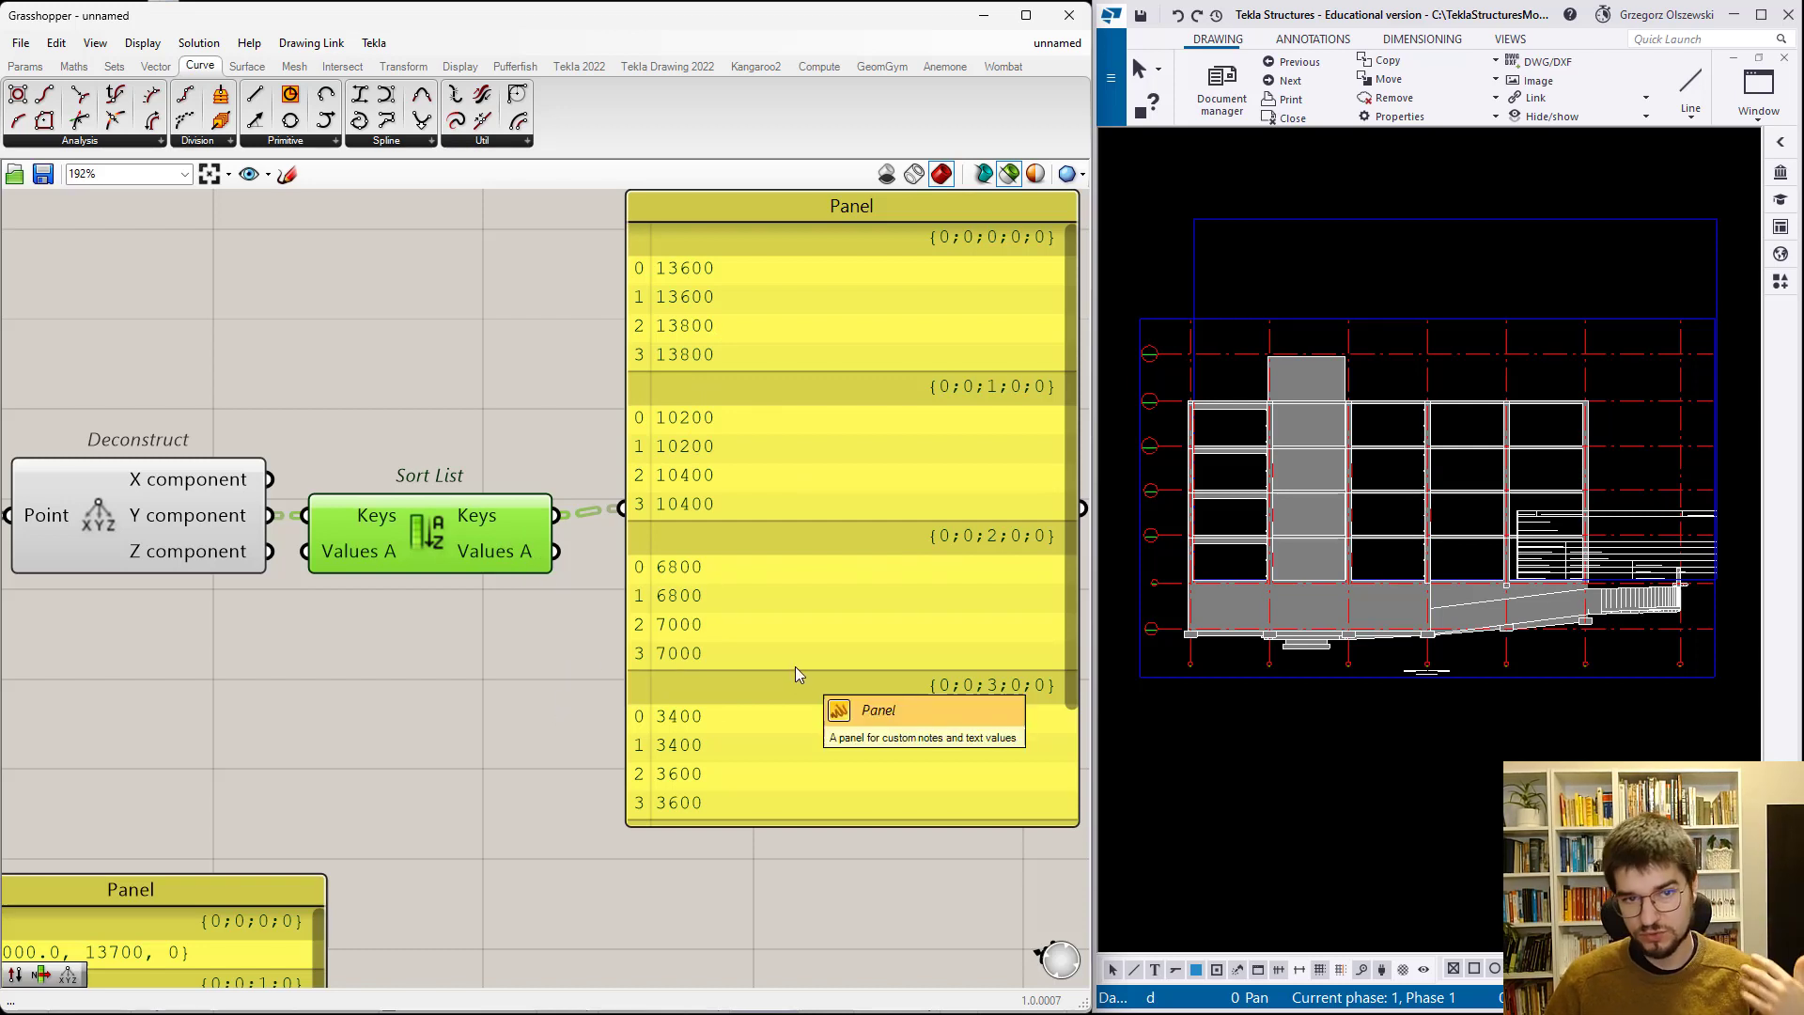
mouse_move(804, 675)
text(rever)
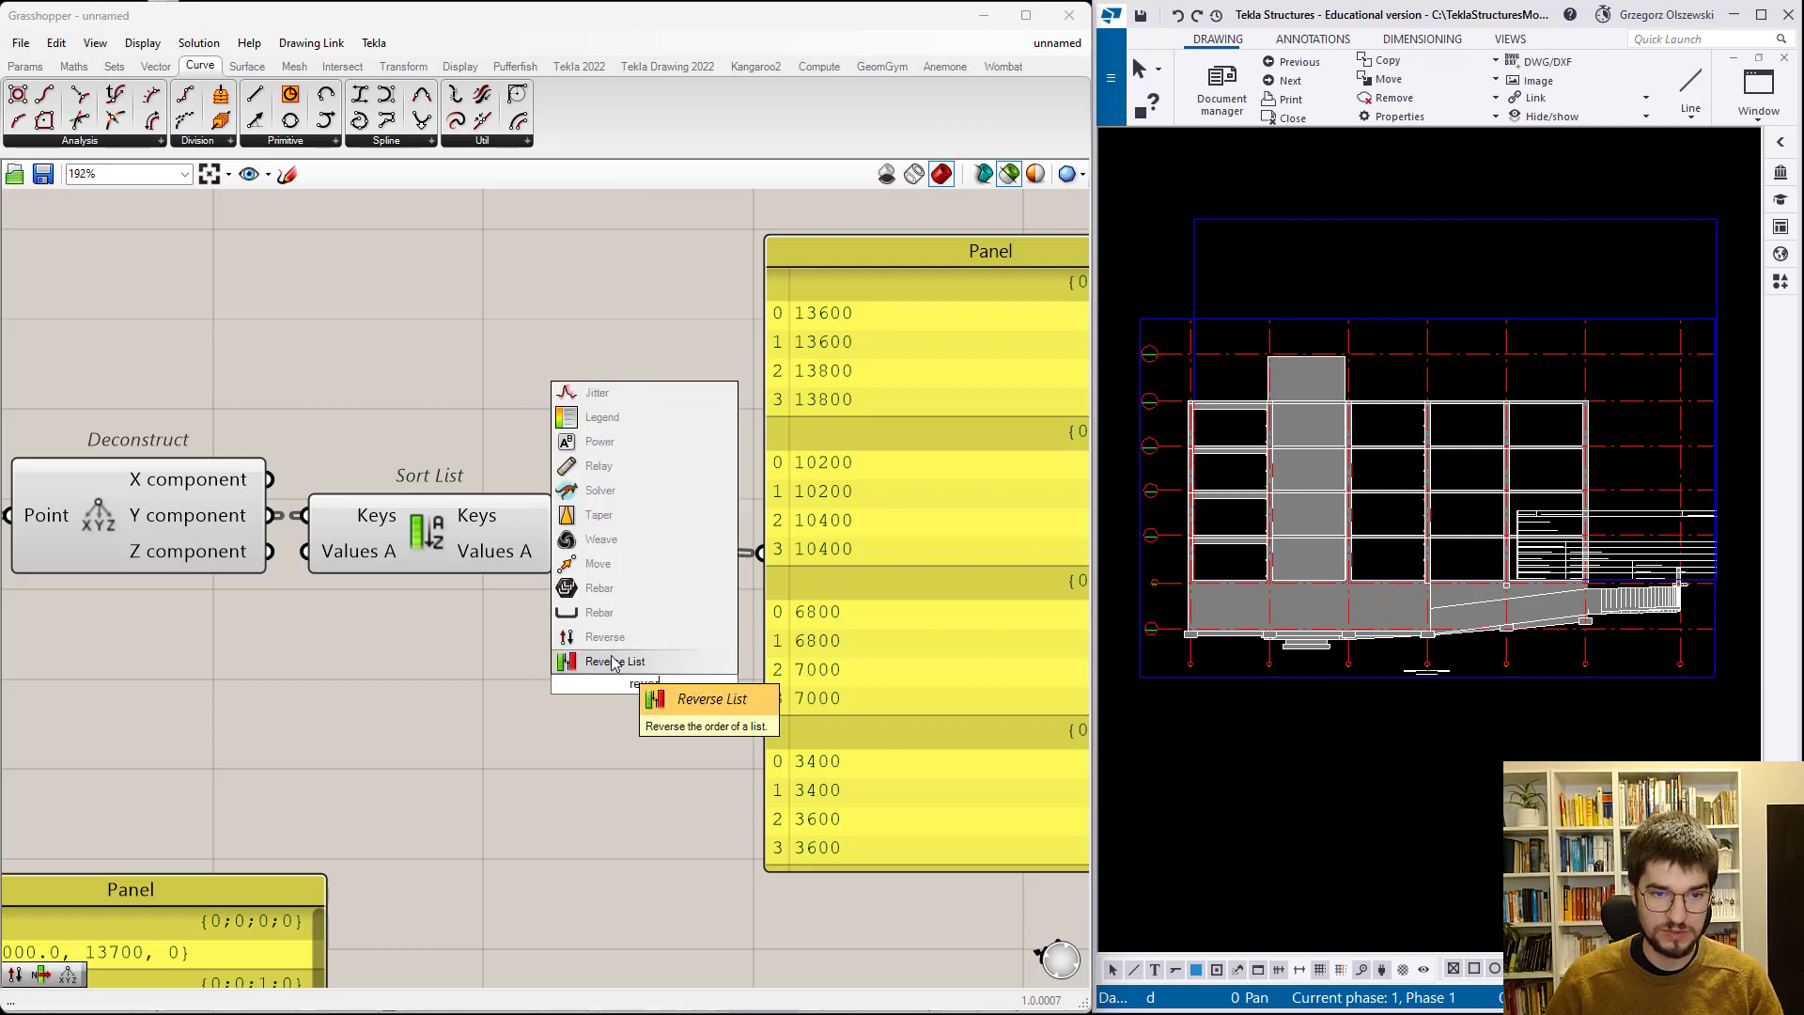
- Insert a Reverse List between the sorted keys and the panel so heights read descending
click(615, 660)
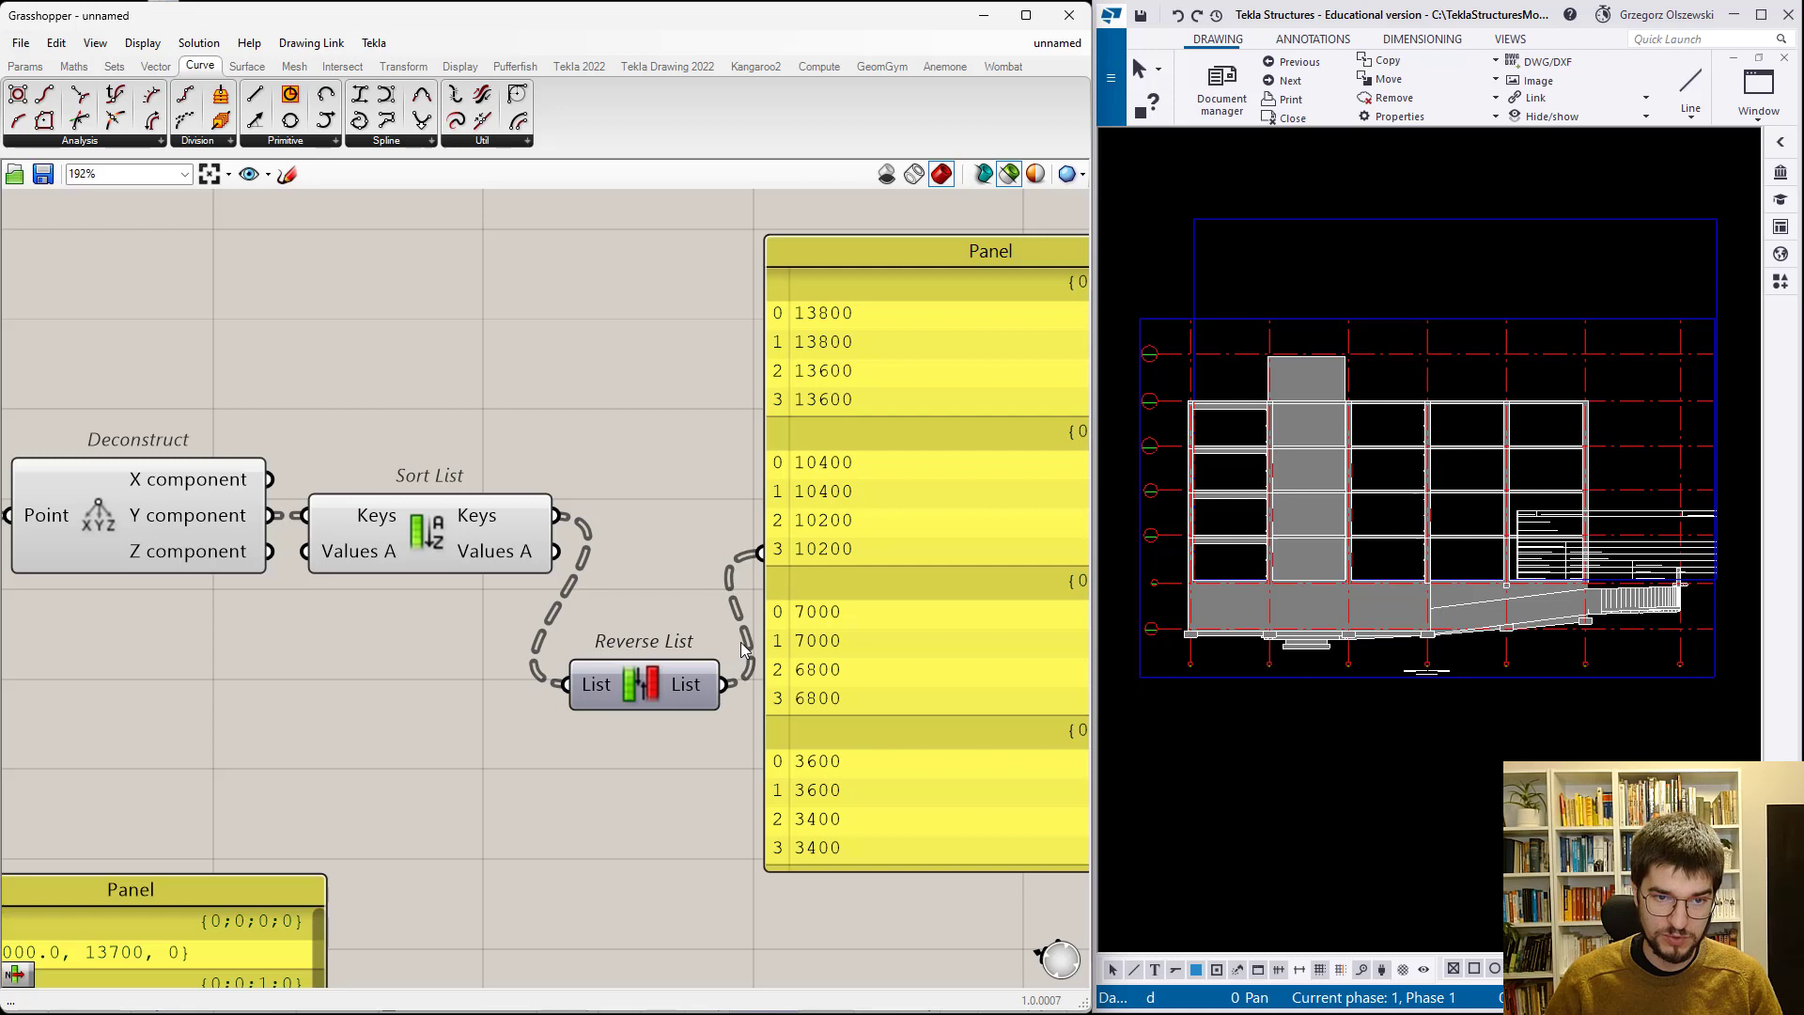
click(652, 680)
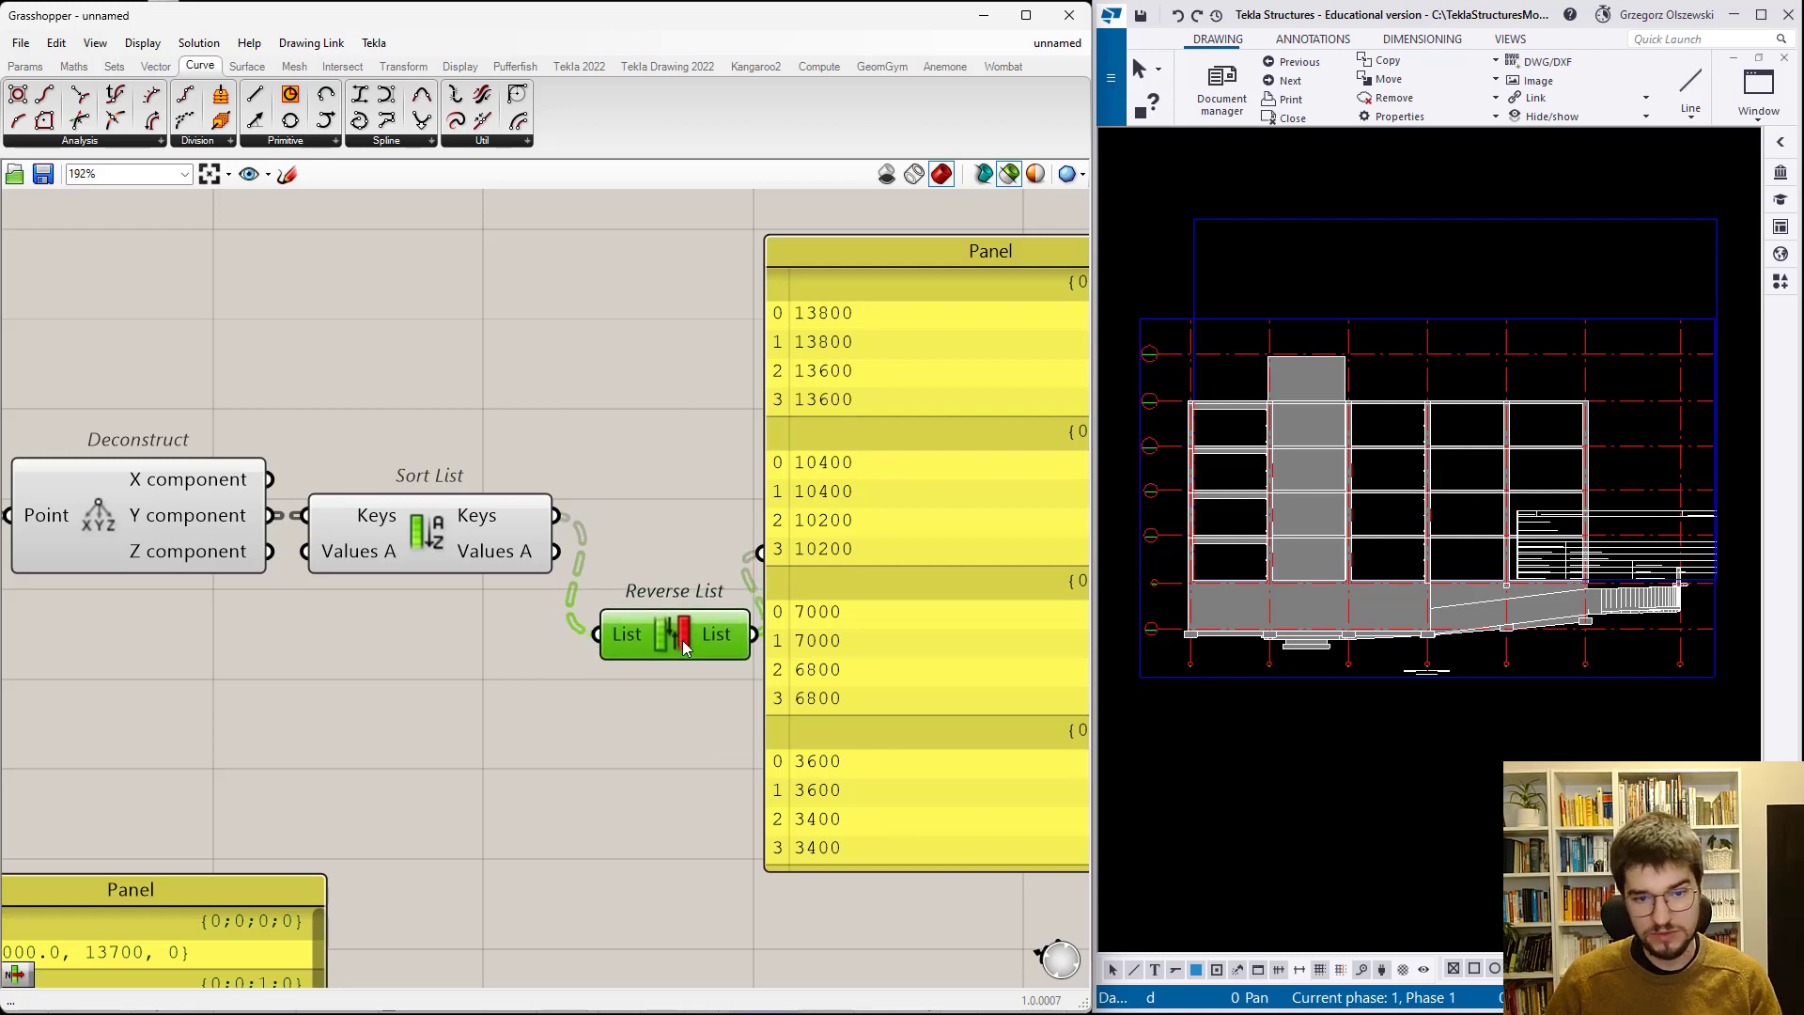
double_click(641, 737)
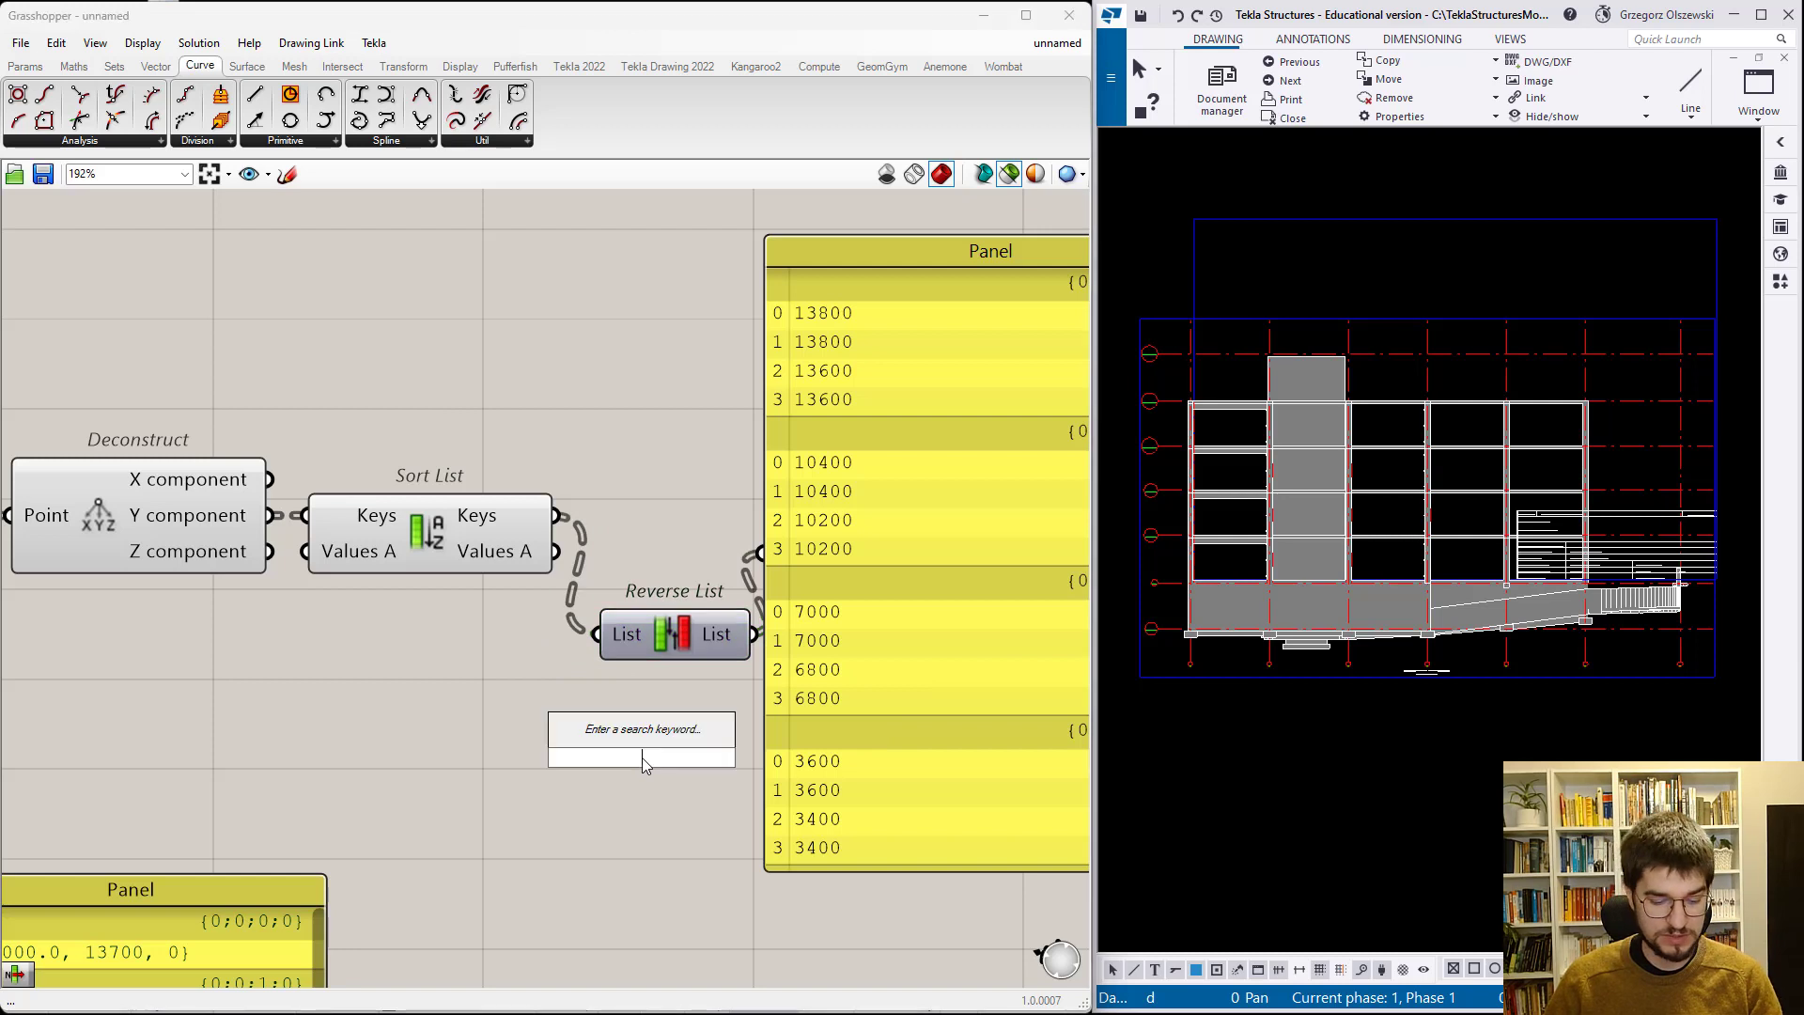
- Add a List Item picking each slab's top height: 13800, 10400, 7000, 3600, 200
text(list i)
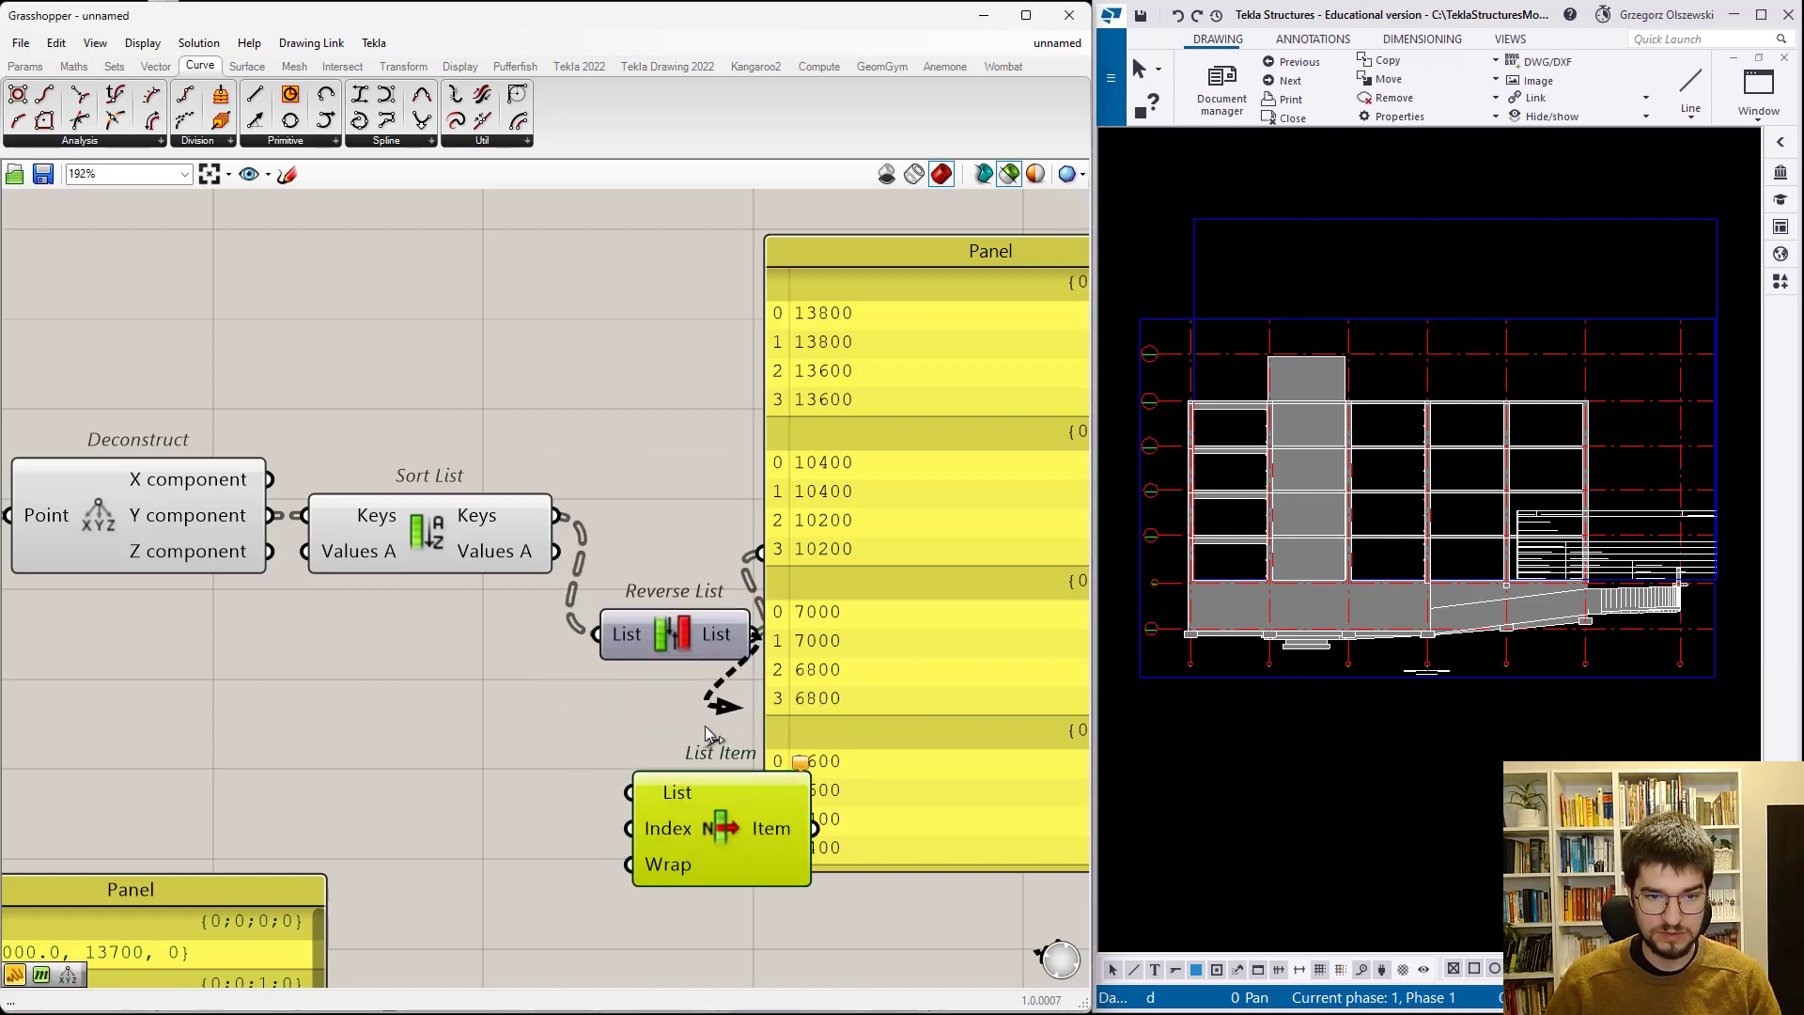
scroll(down, 3)
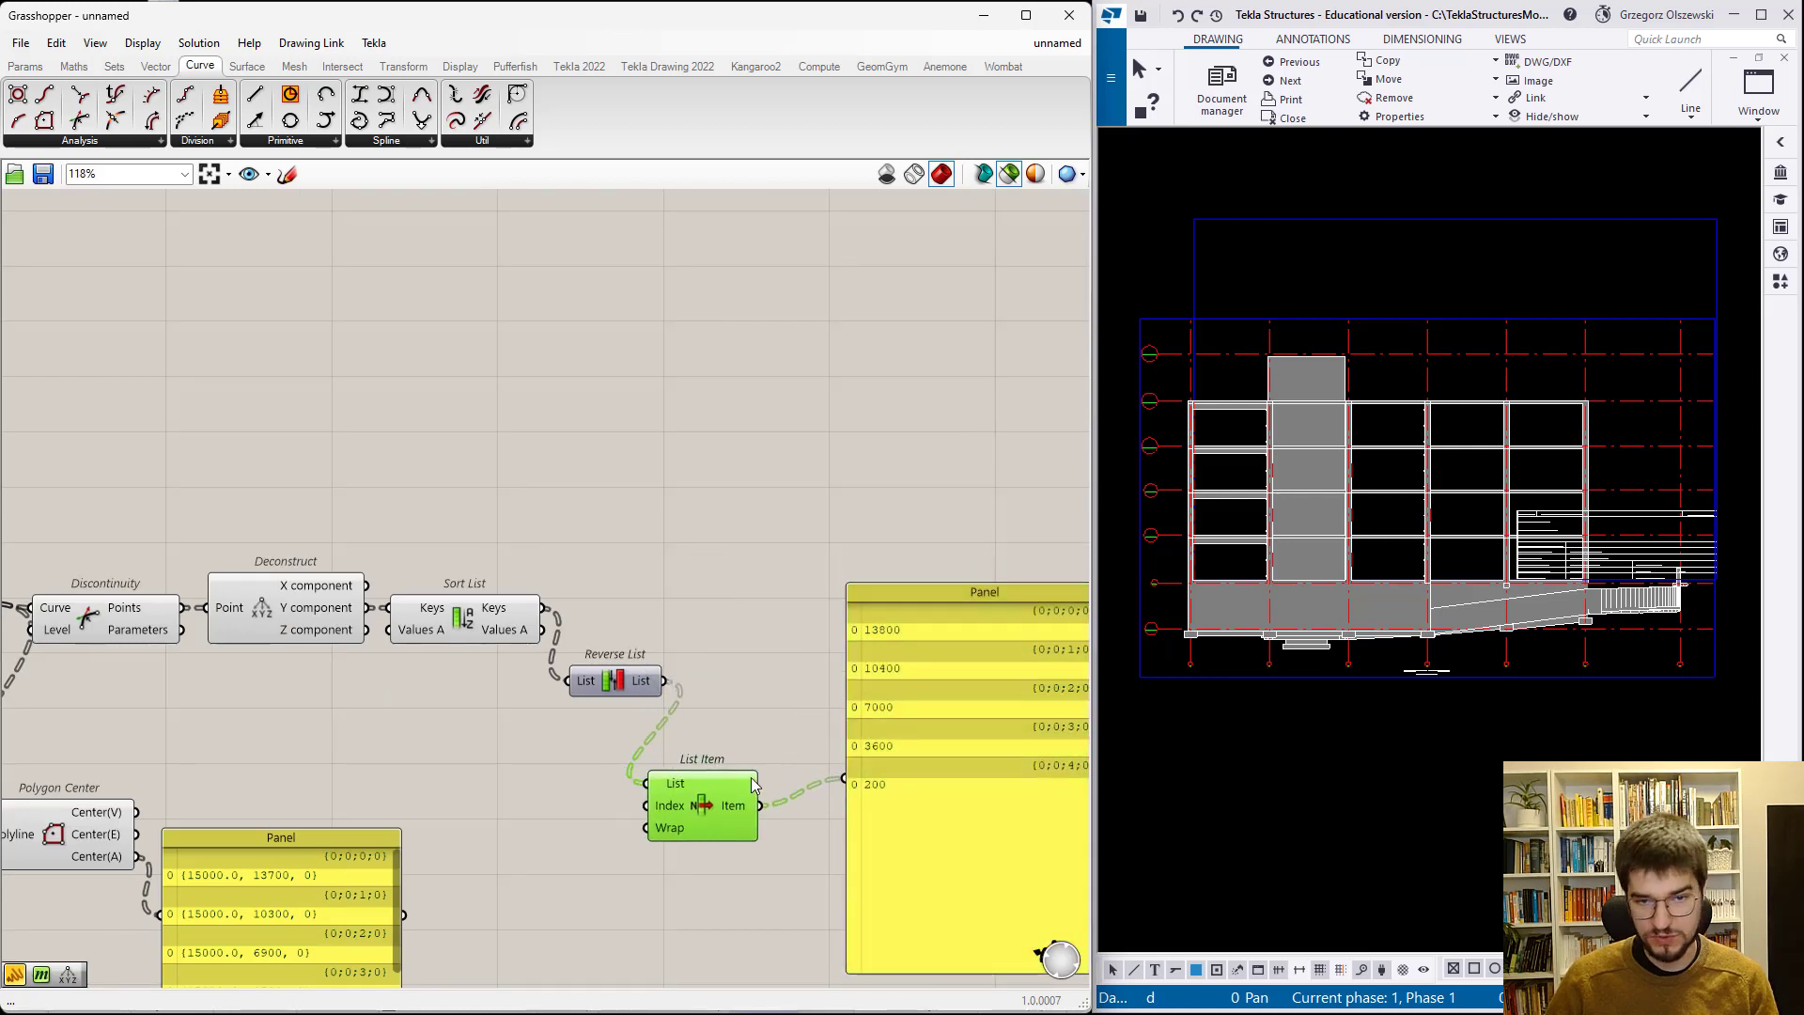
mouse_move(780, 748)
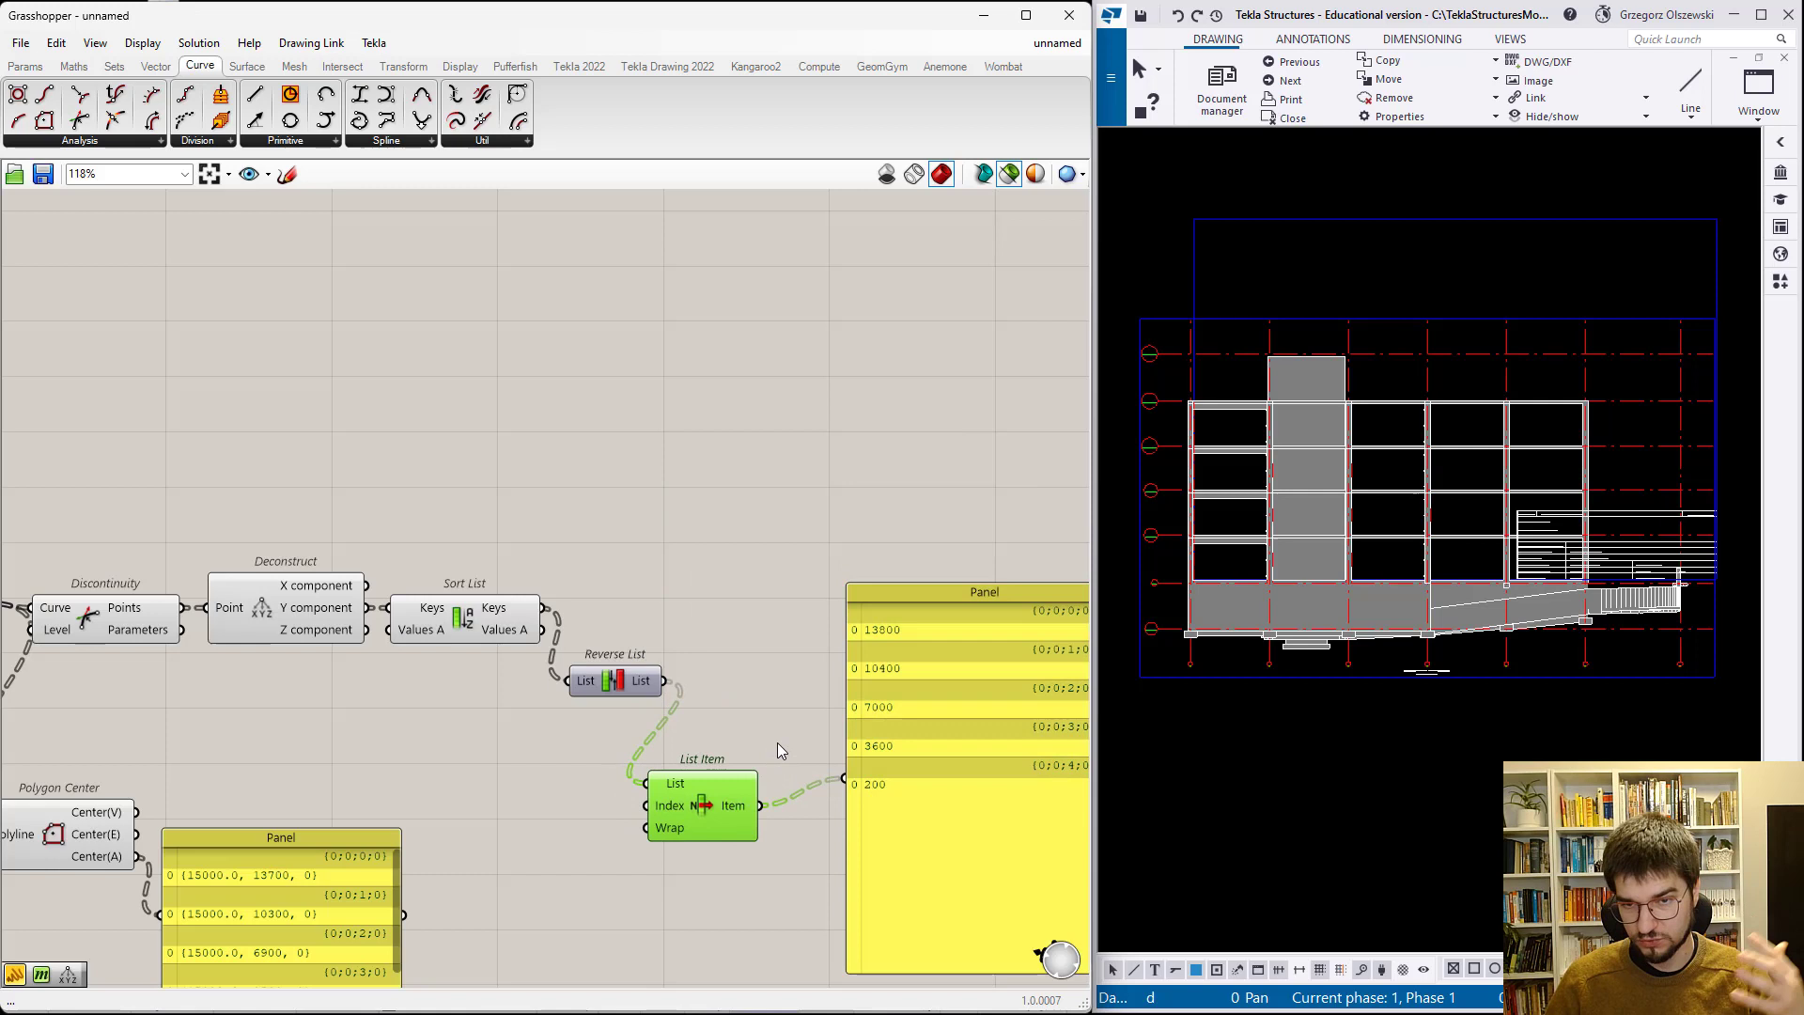
mouse_move(769, 738)
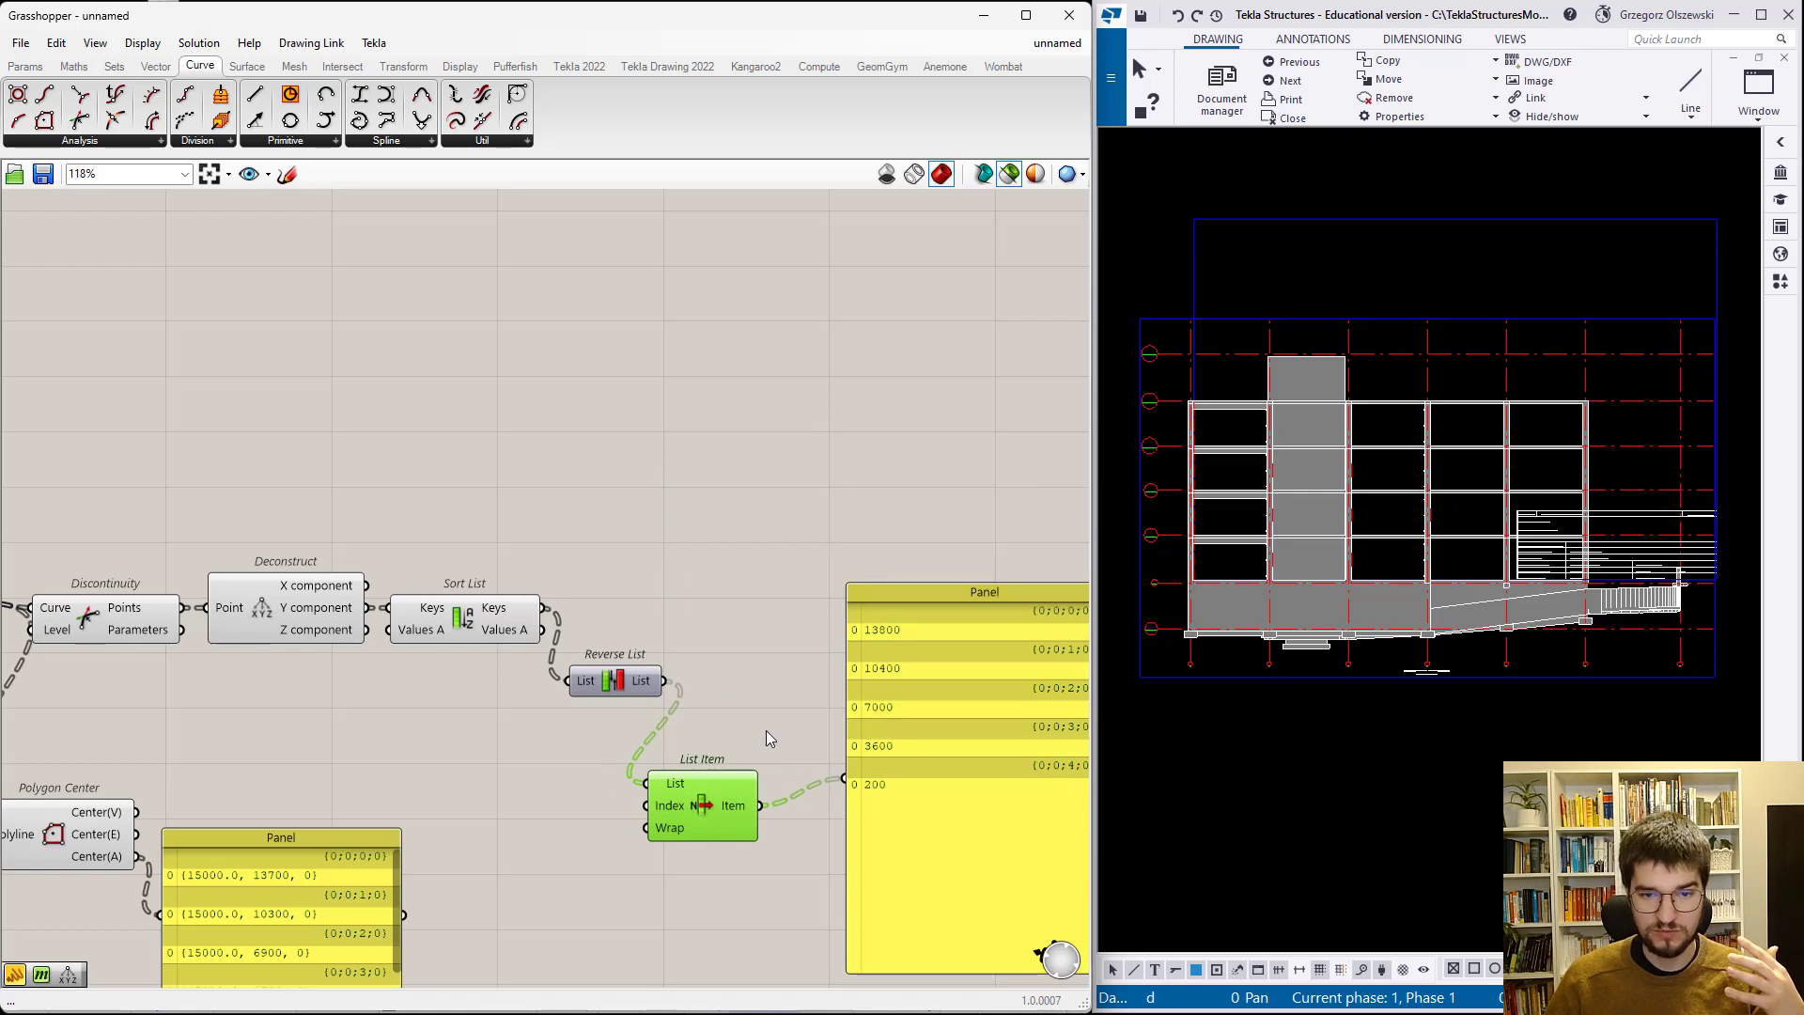
mouse_move(759, 656)
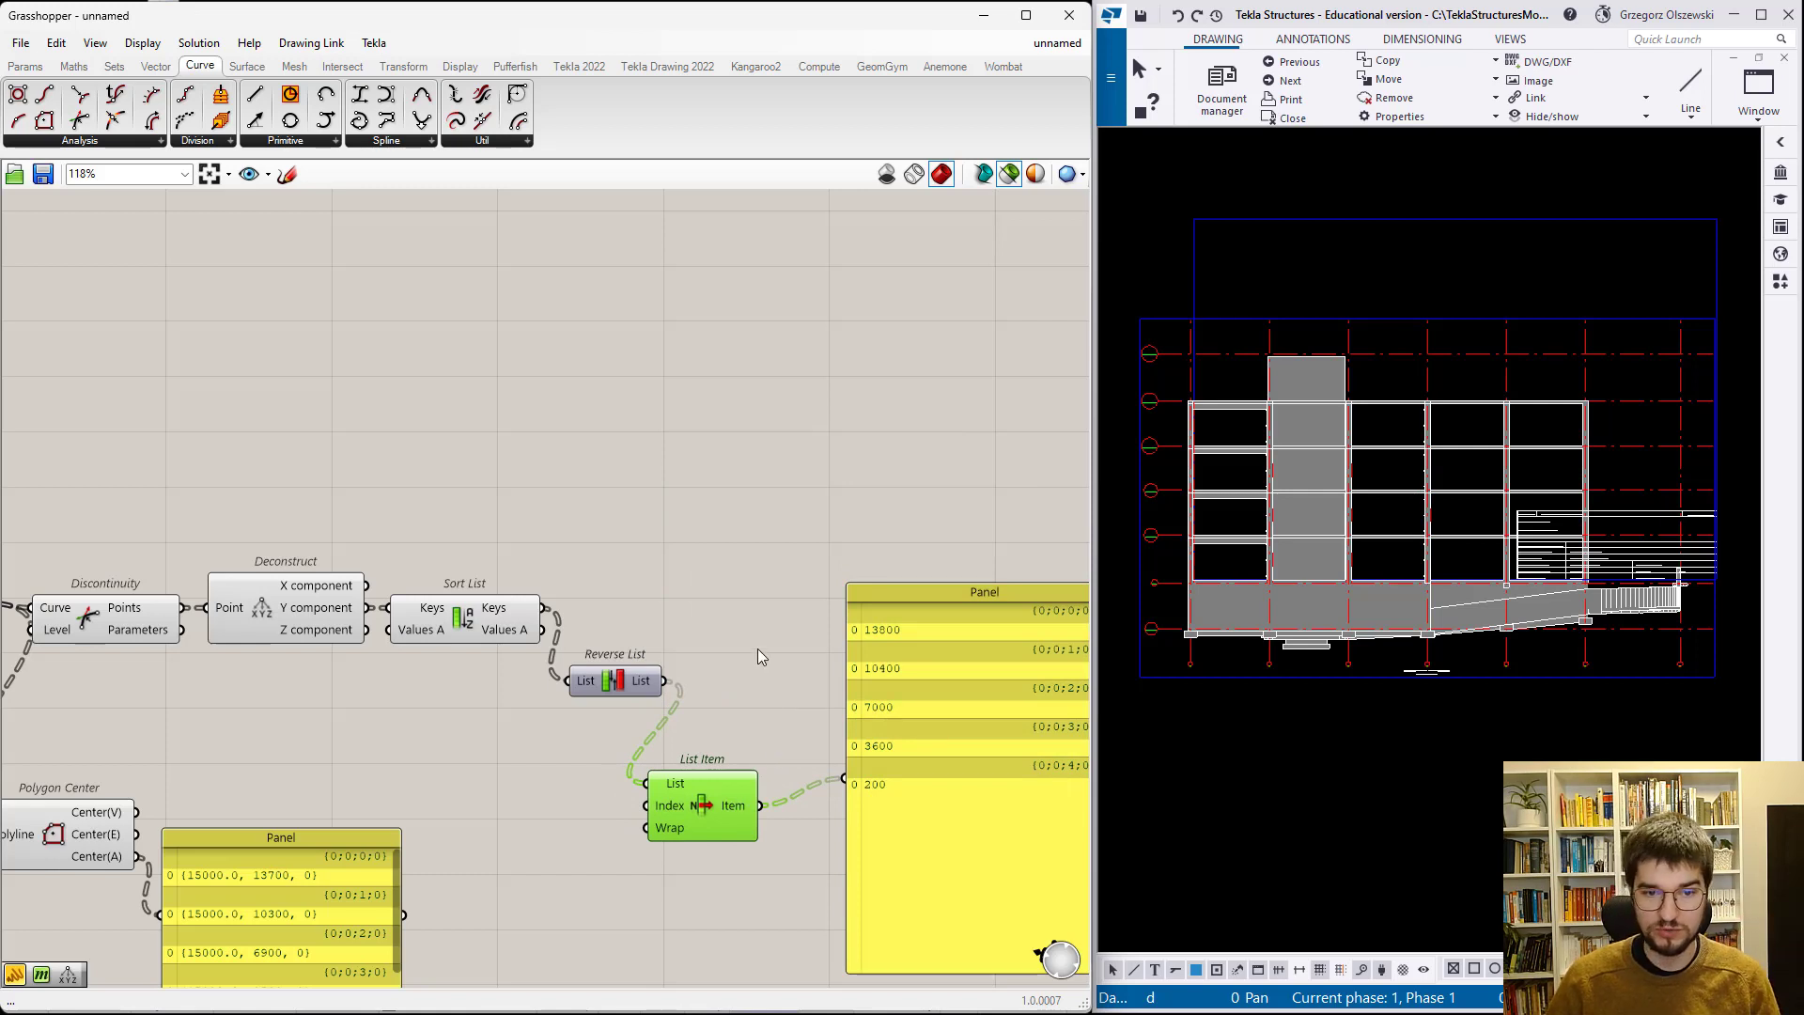
right_click(733, 804)
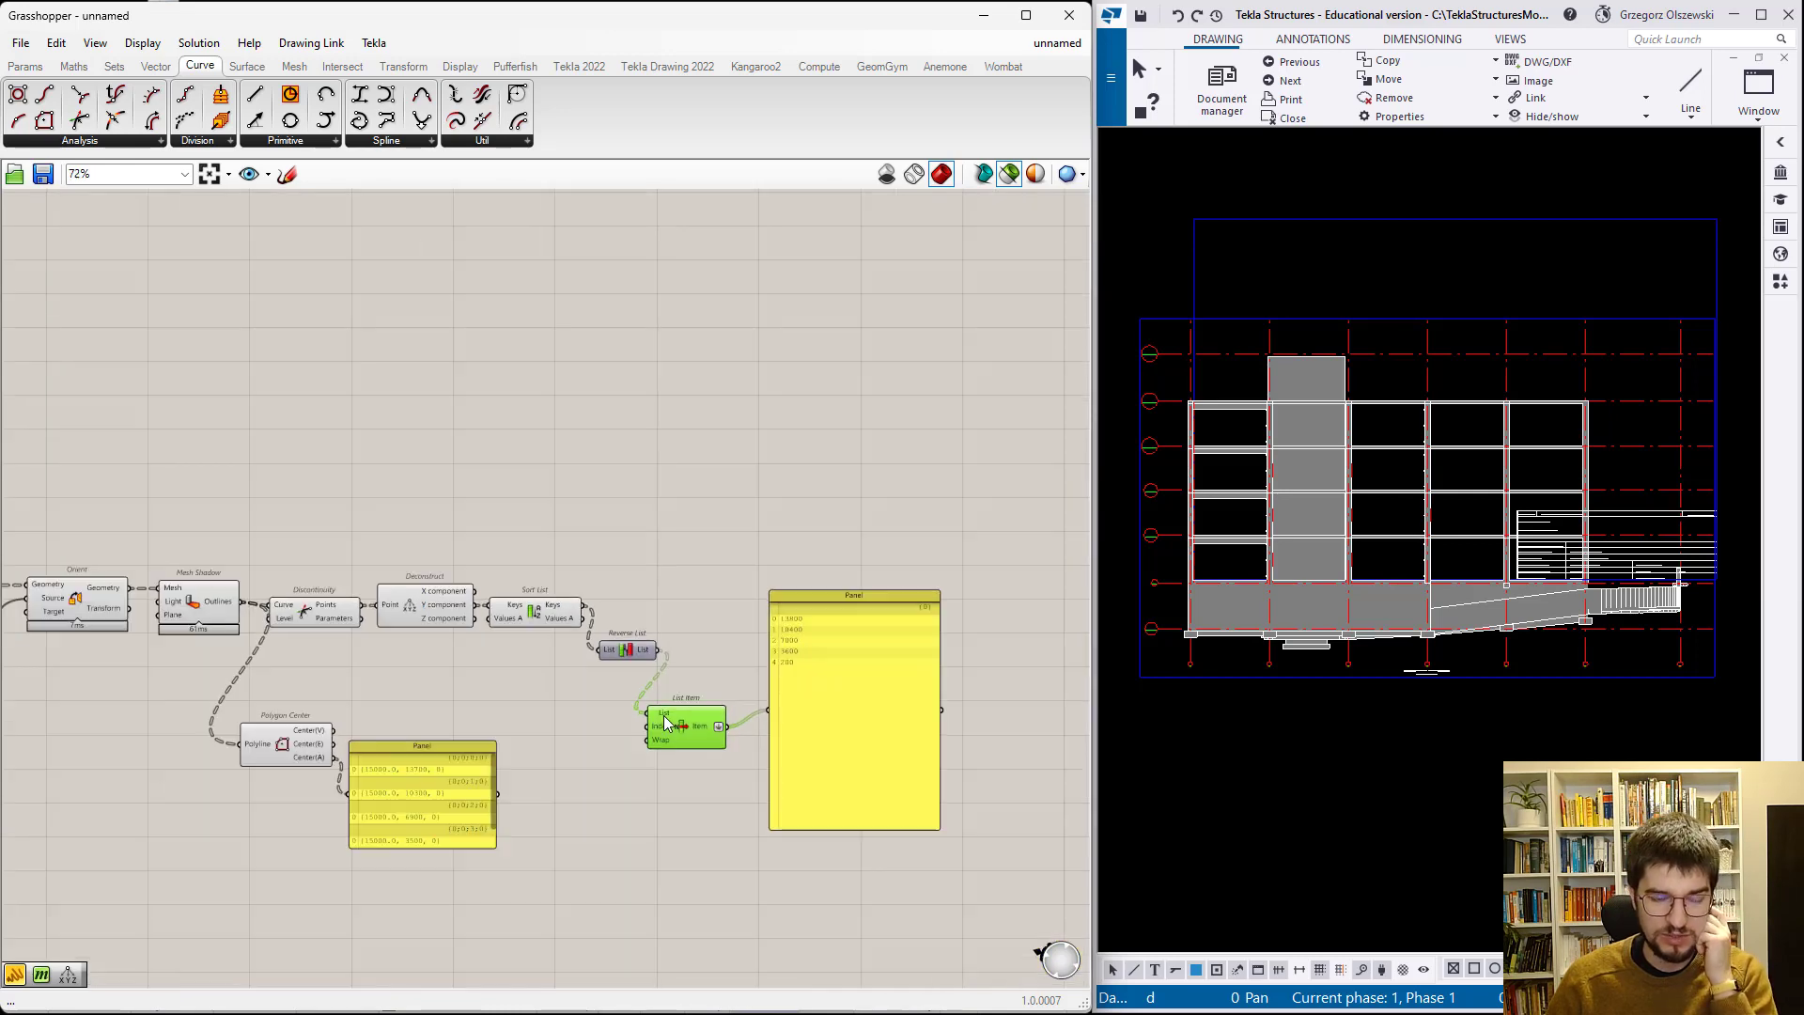
- Flatten the List Item output into one list of five heights, 13800 down to 200
scroll(up, 3)
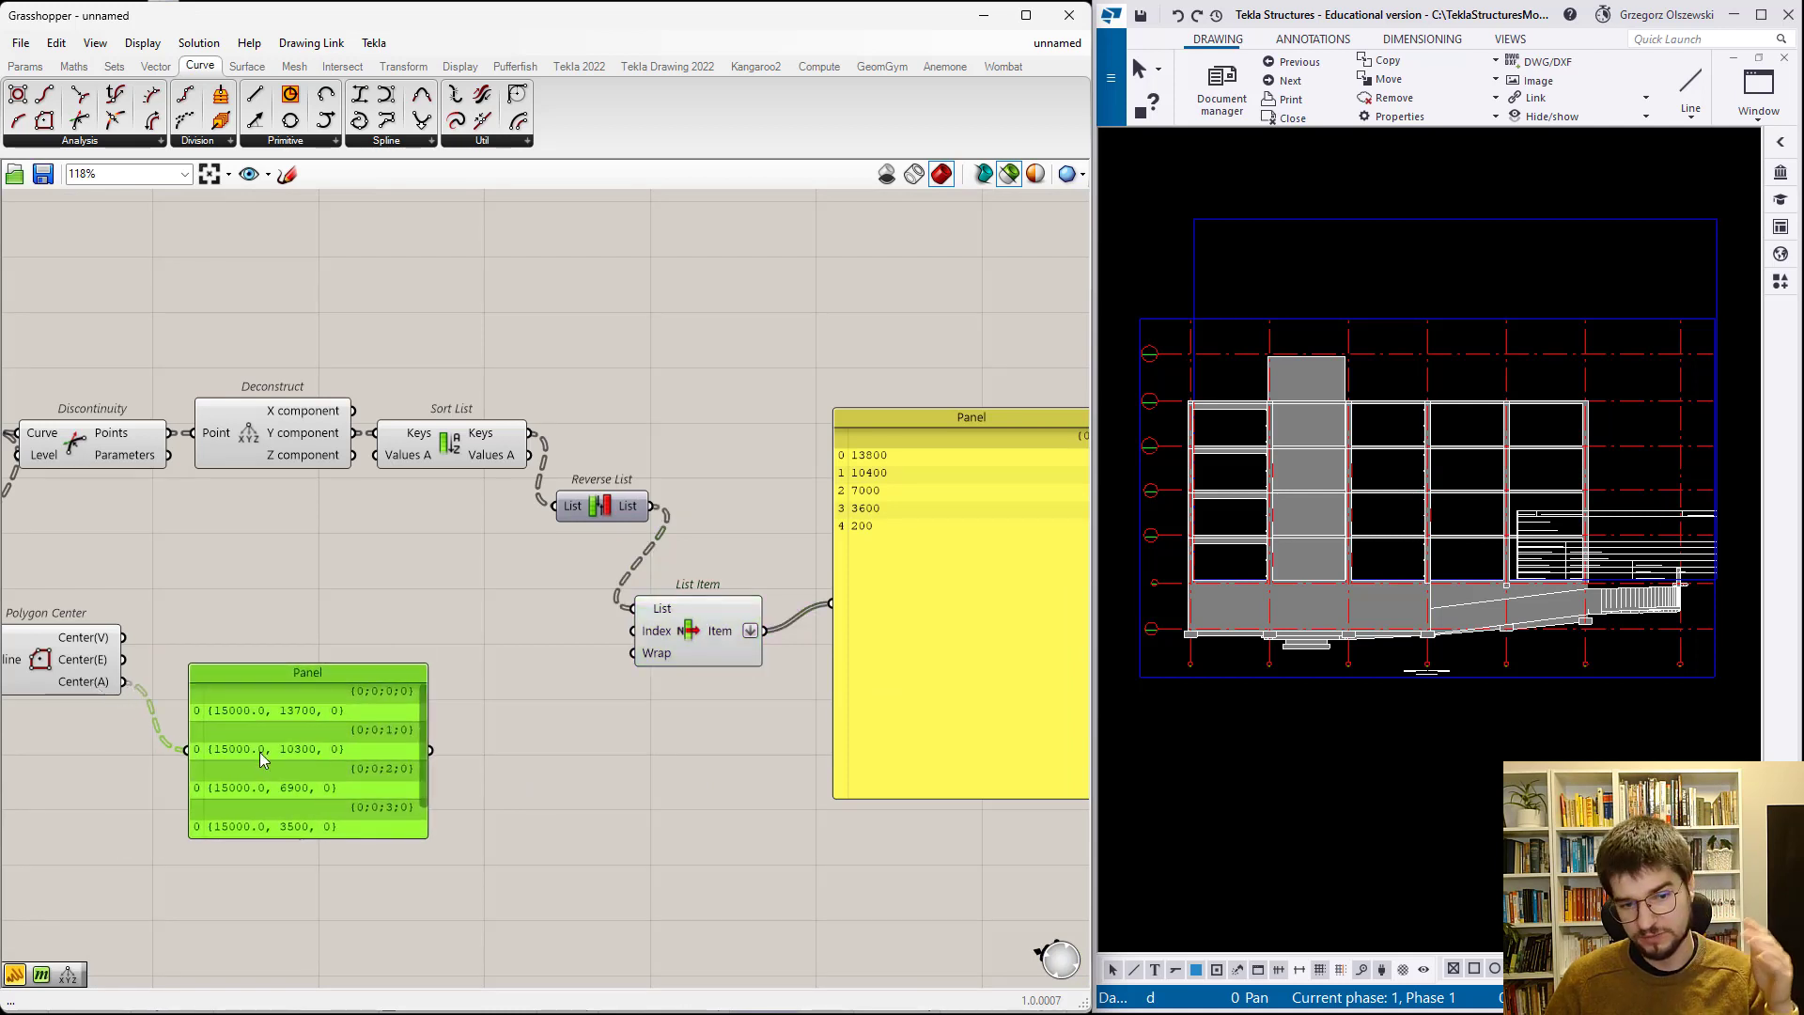
mouse_move(394, 652)
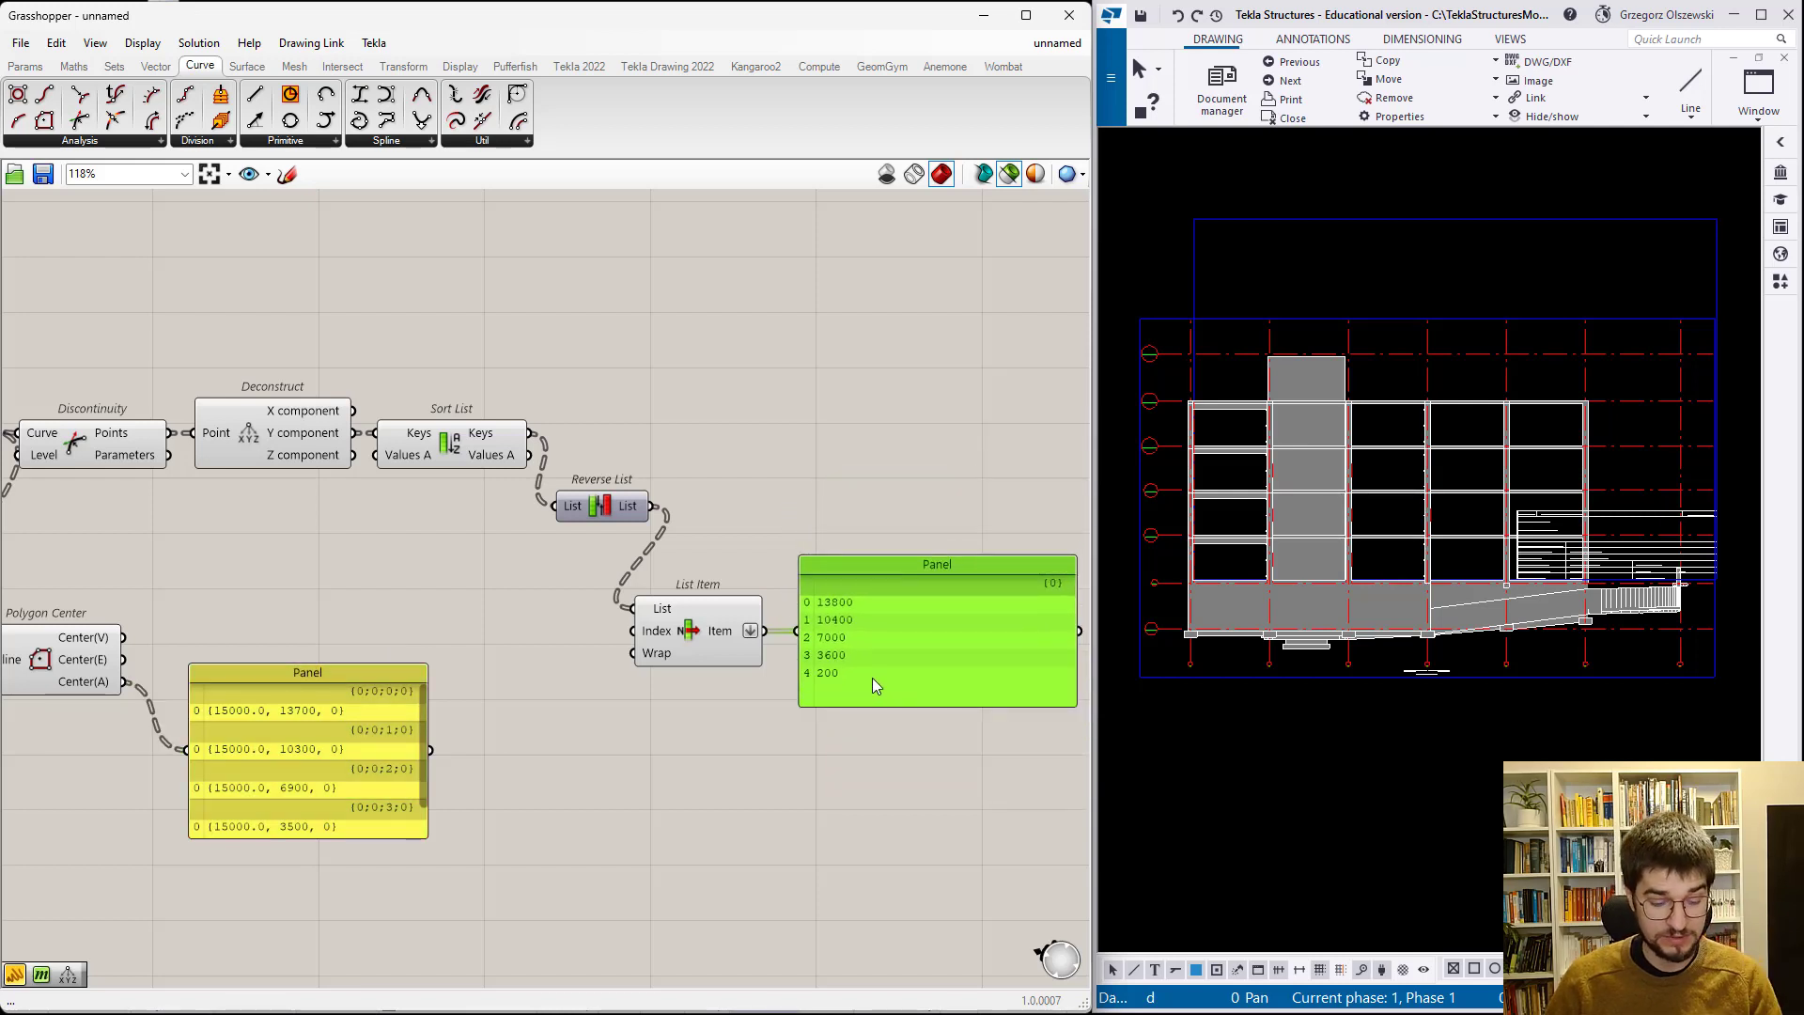
double_click(616, 742)
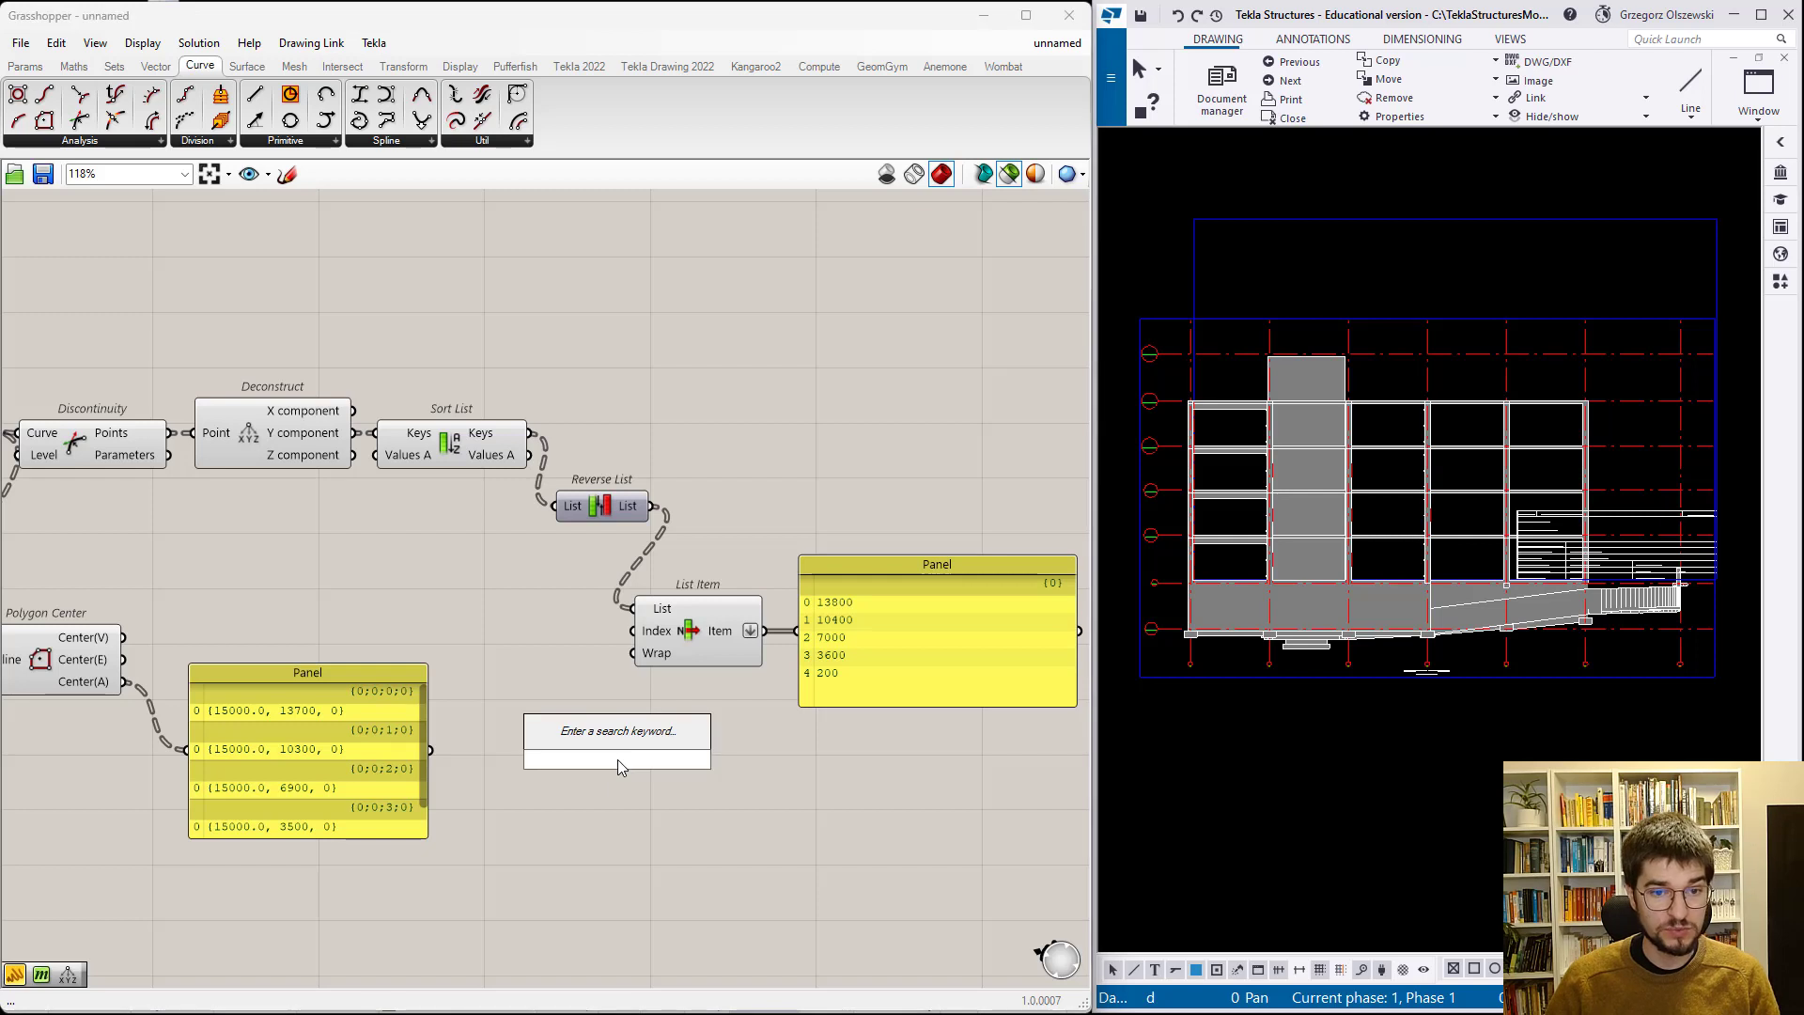
- Search for and add a Construct Point component beside the centre X panel
text(co)
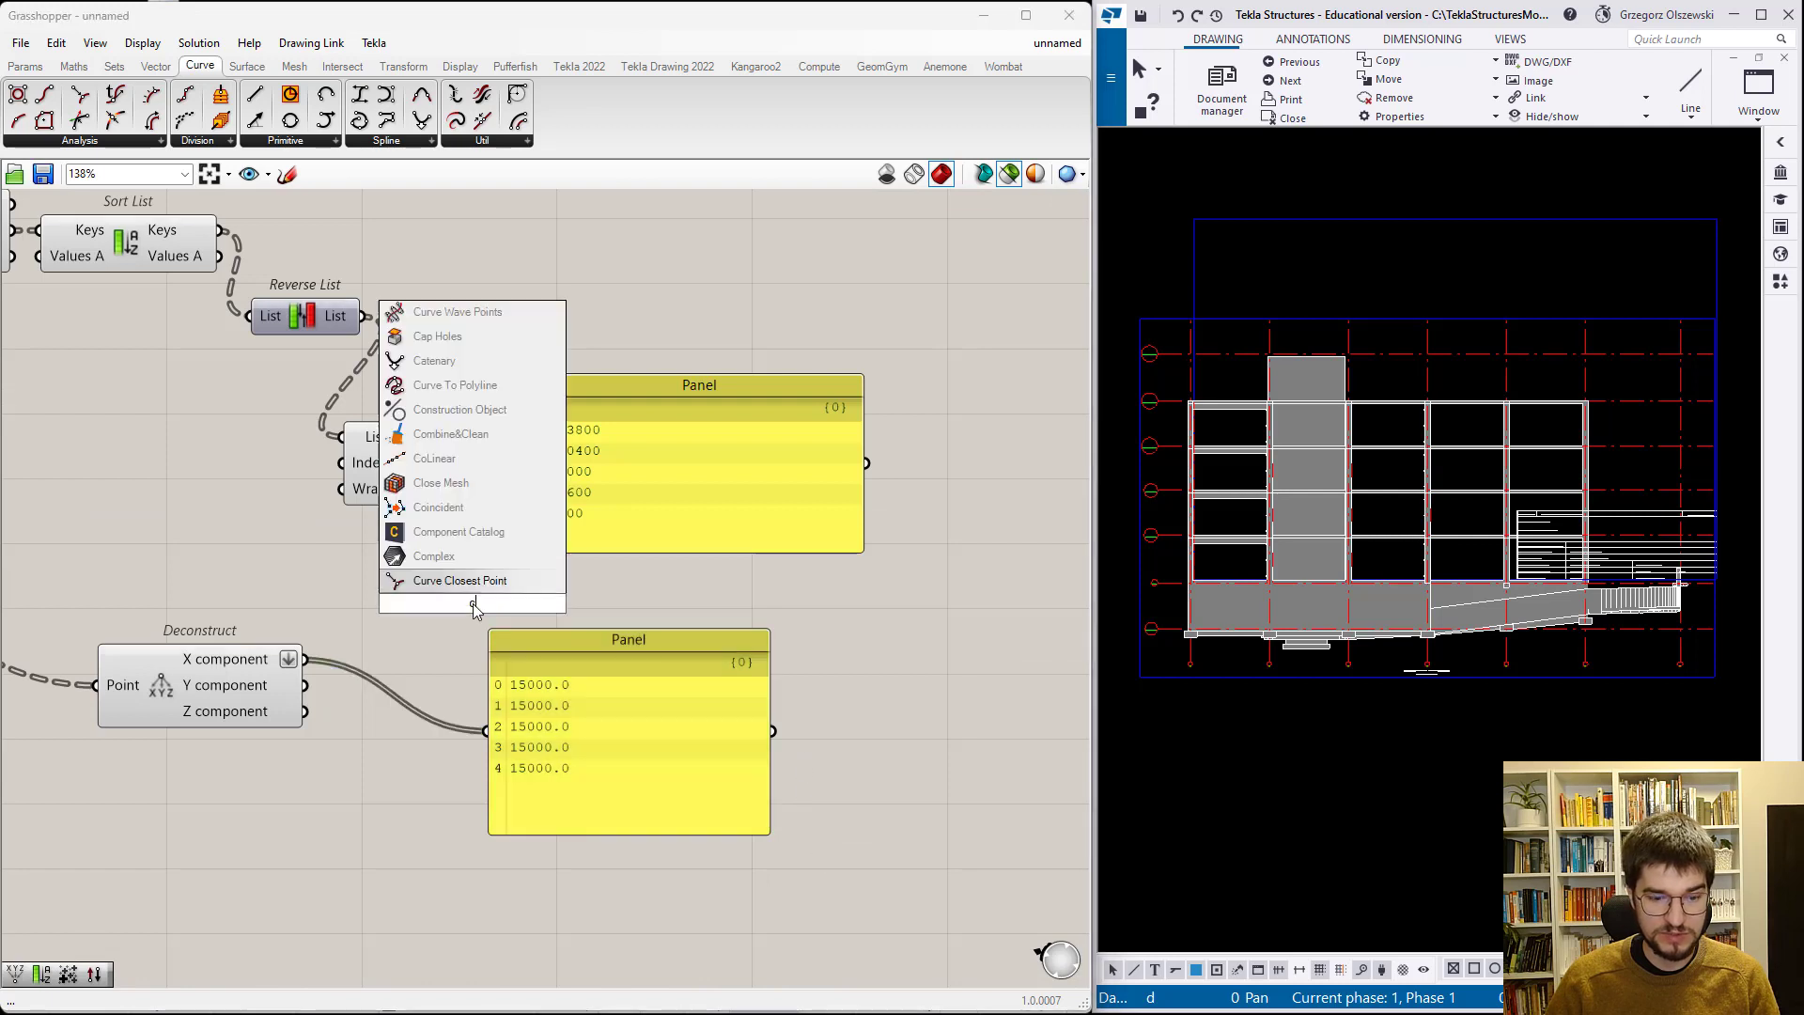
text(constr)
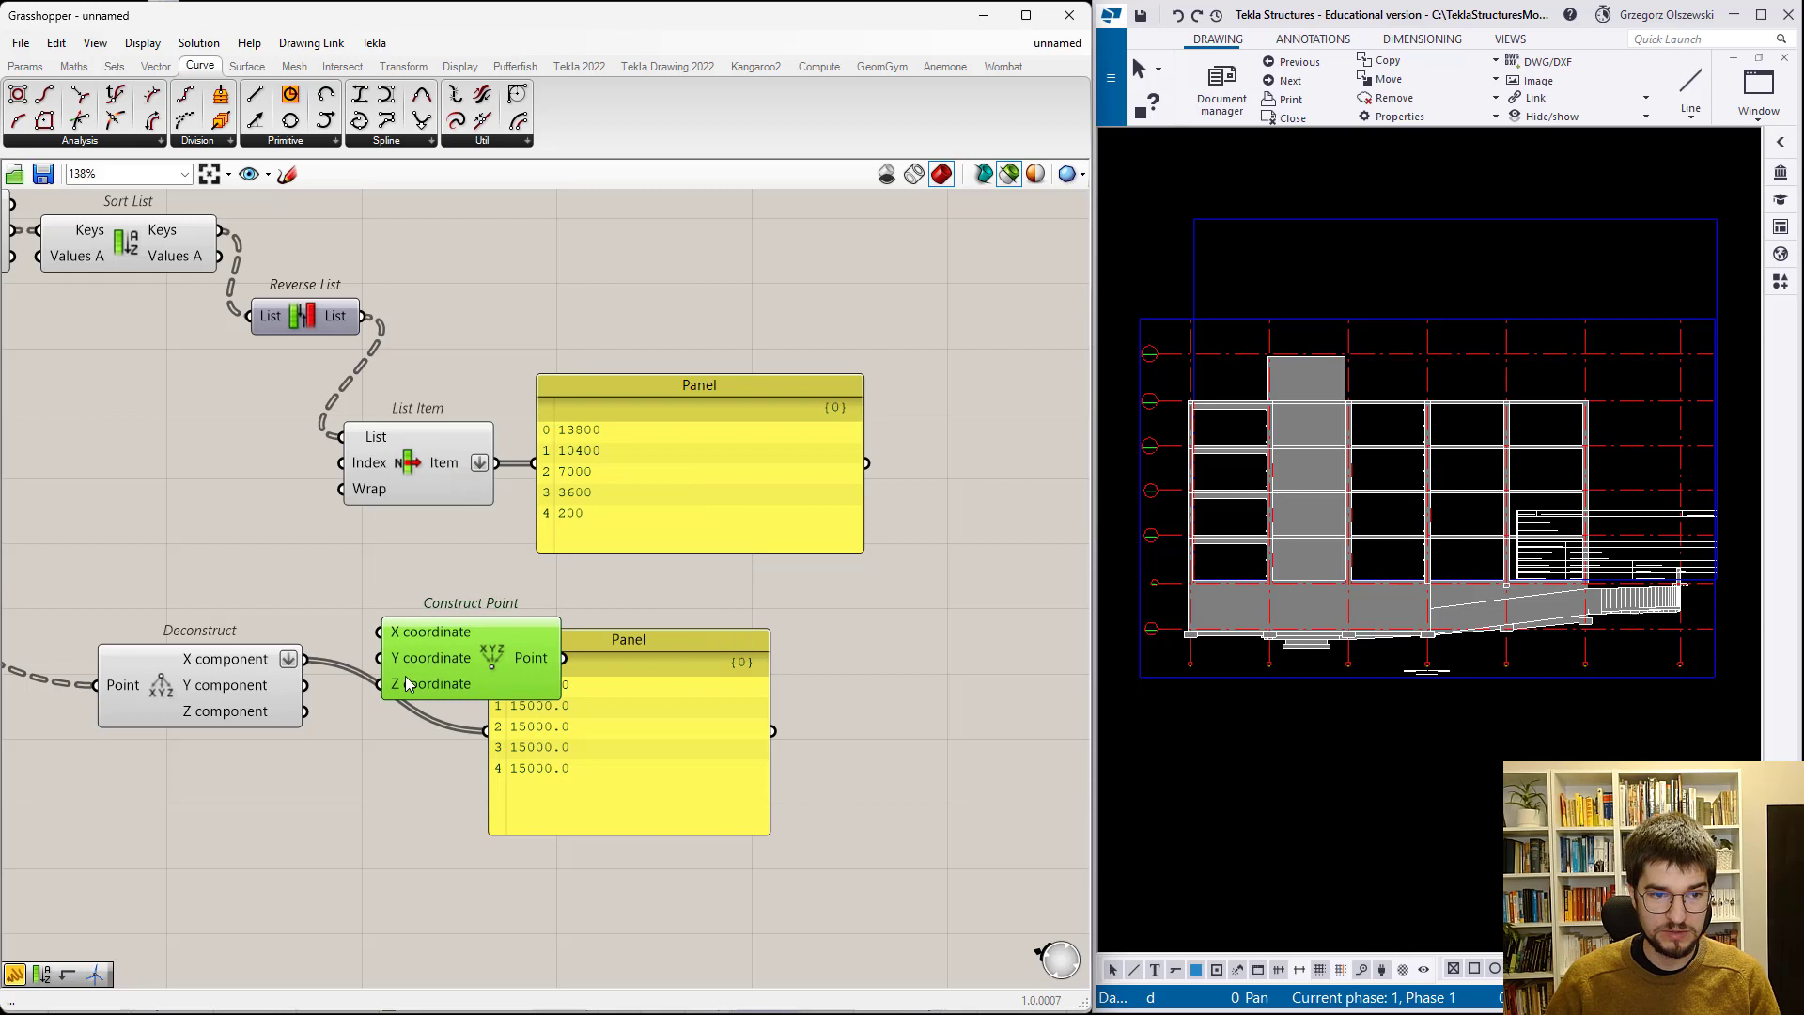
mouse_move(486, 497)
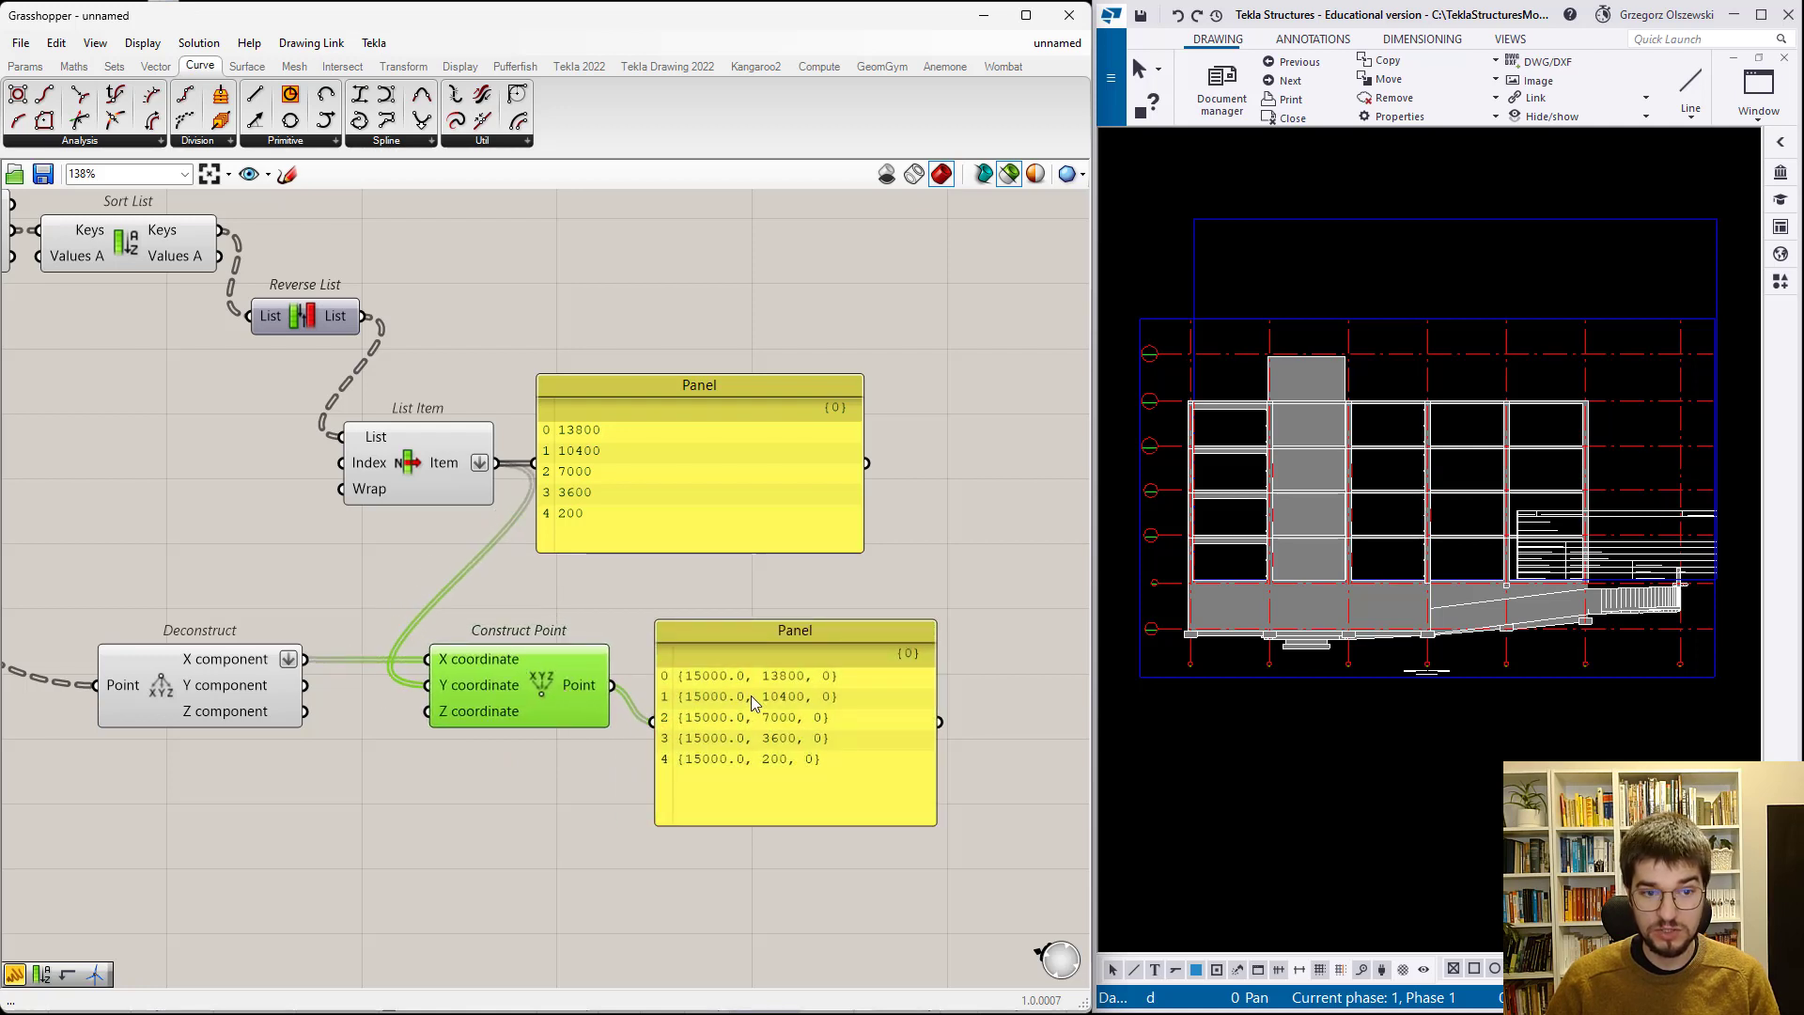
mouse_move(758, 719)
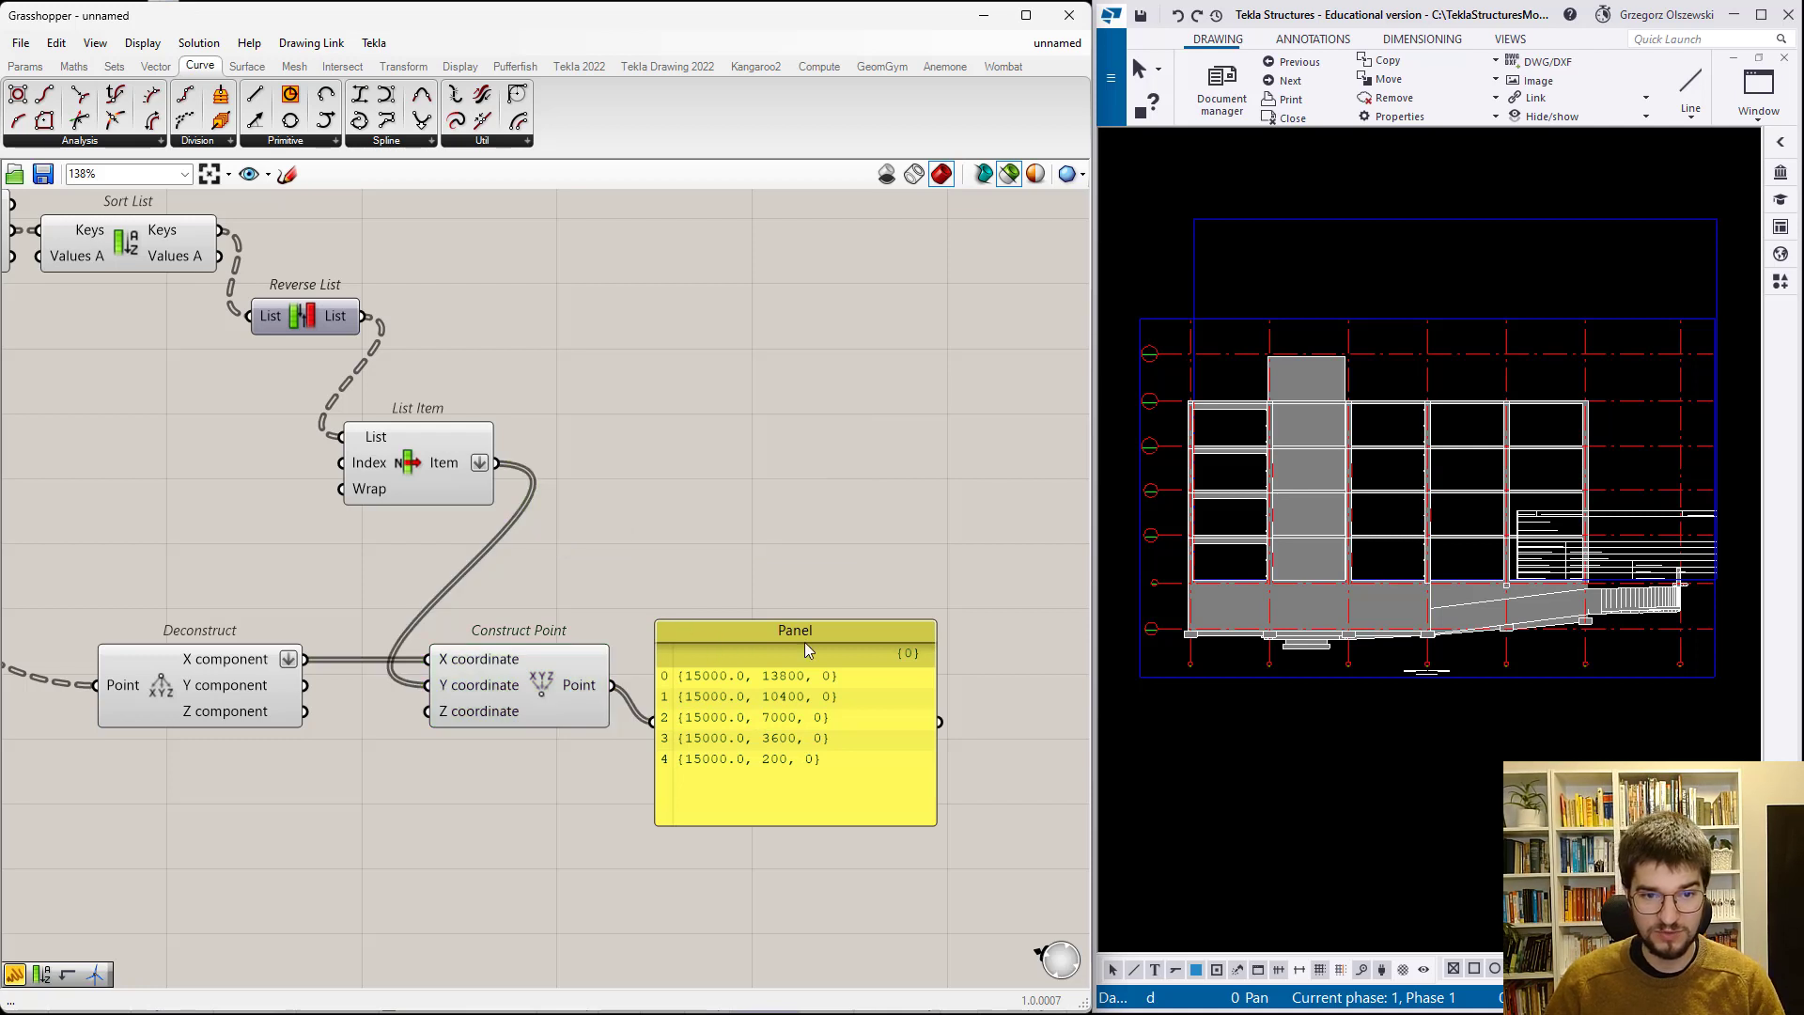
mouse_move(512, 900)
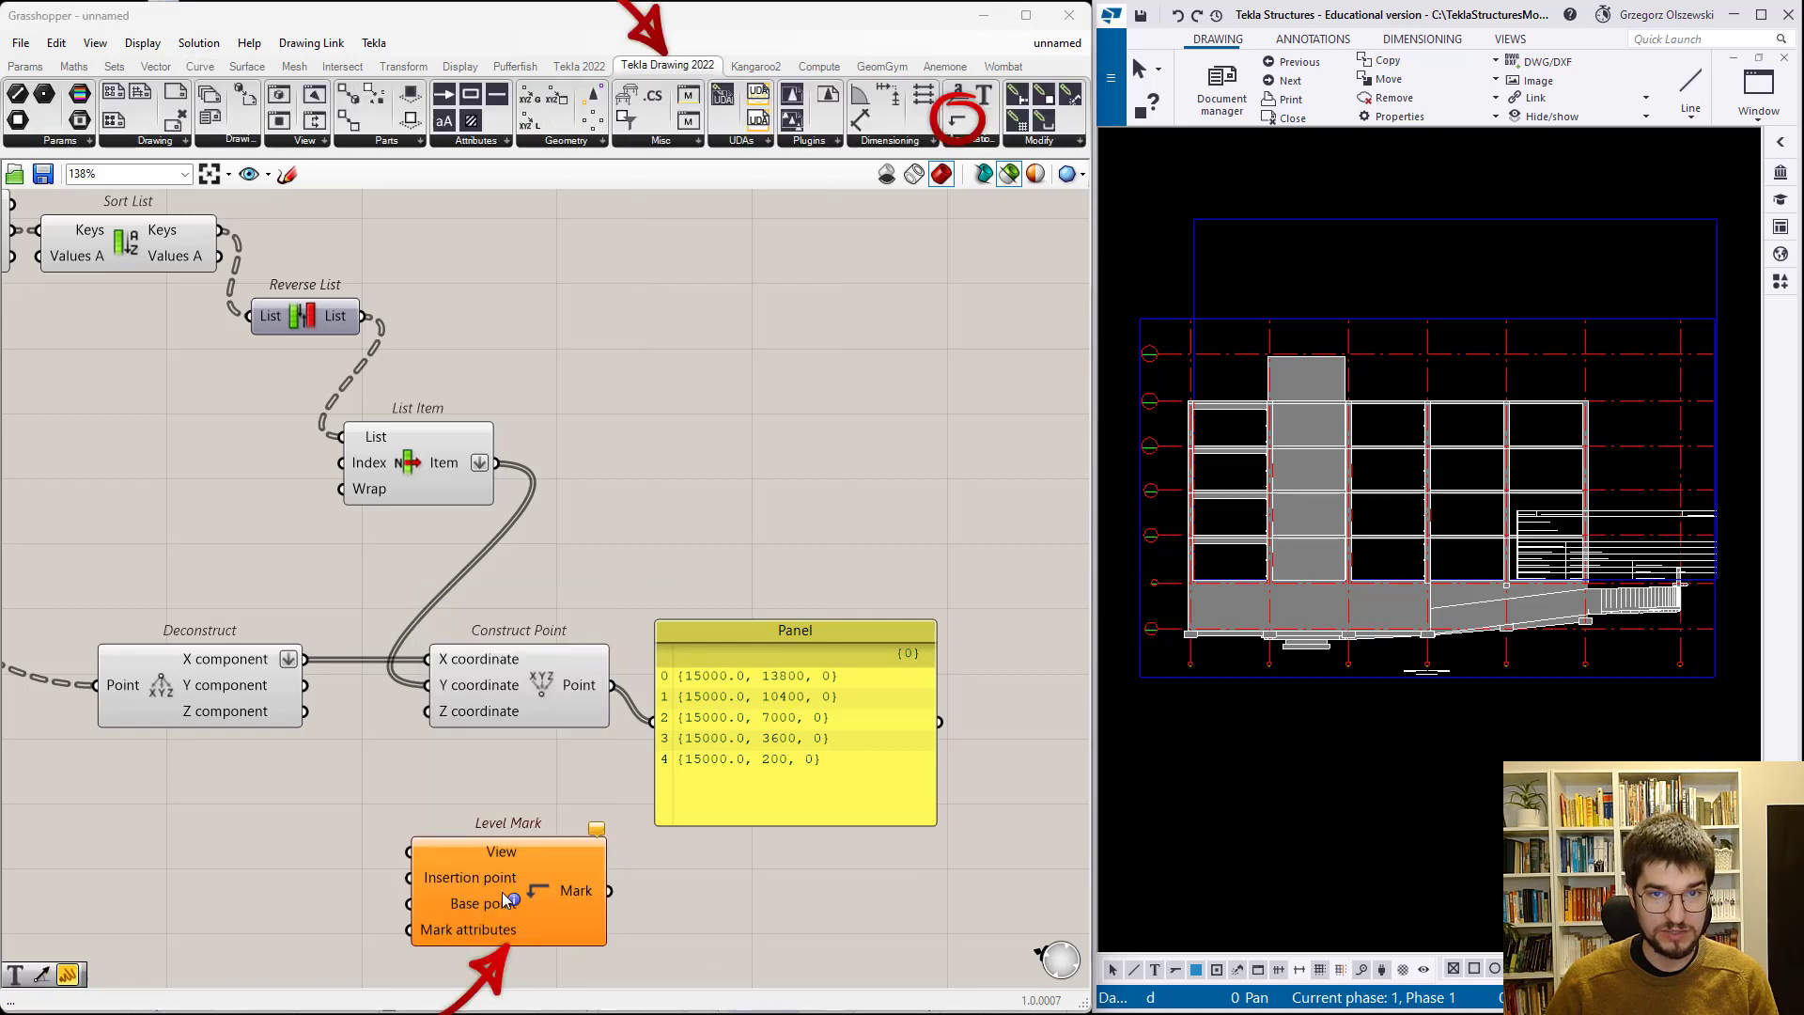
- Add a Tekla Drawing Level Mark component and wire the View output into it
scroll(down, 3)
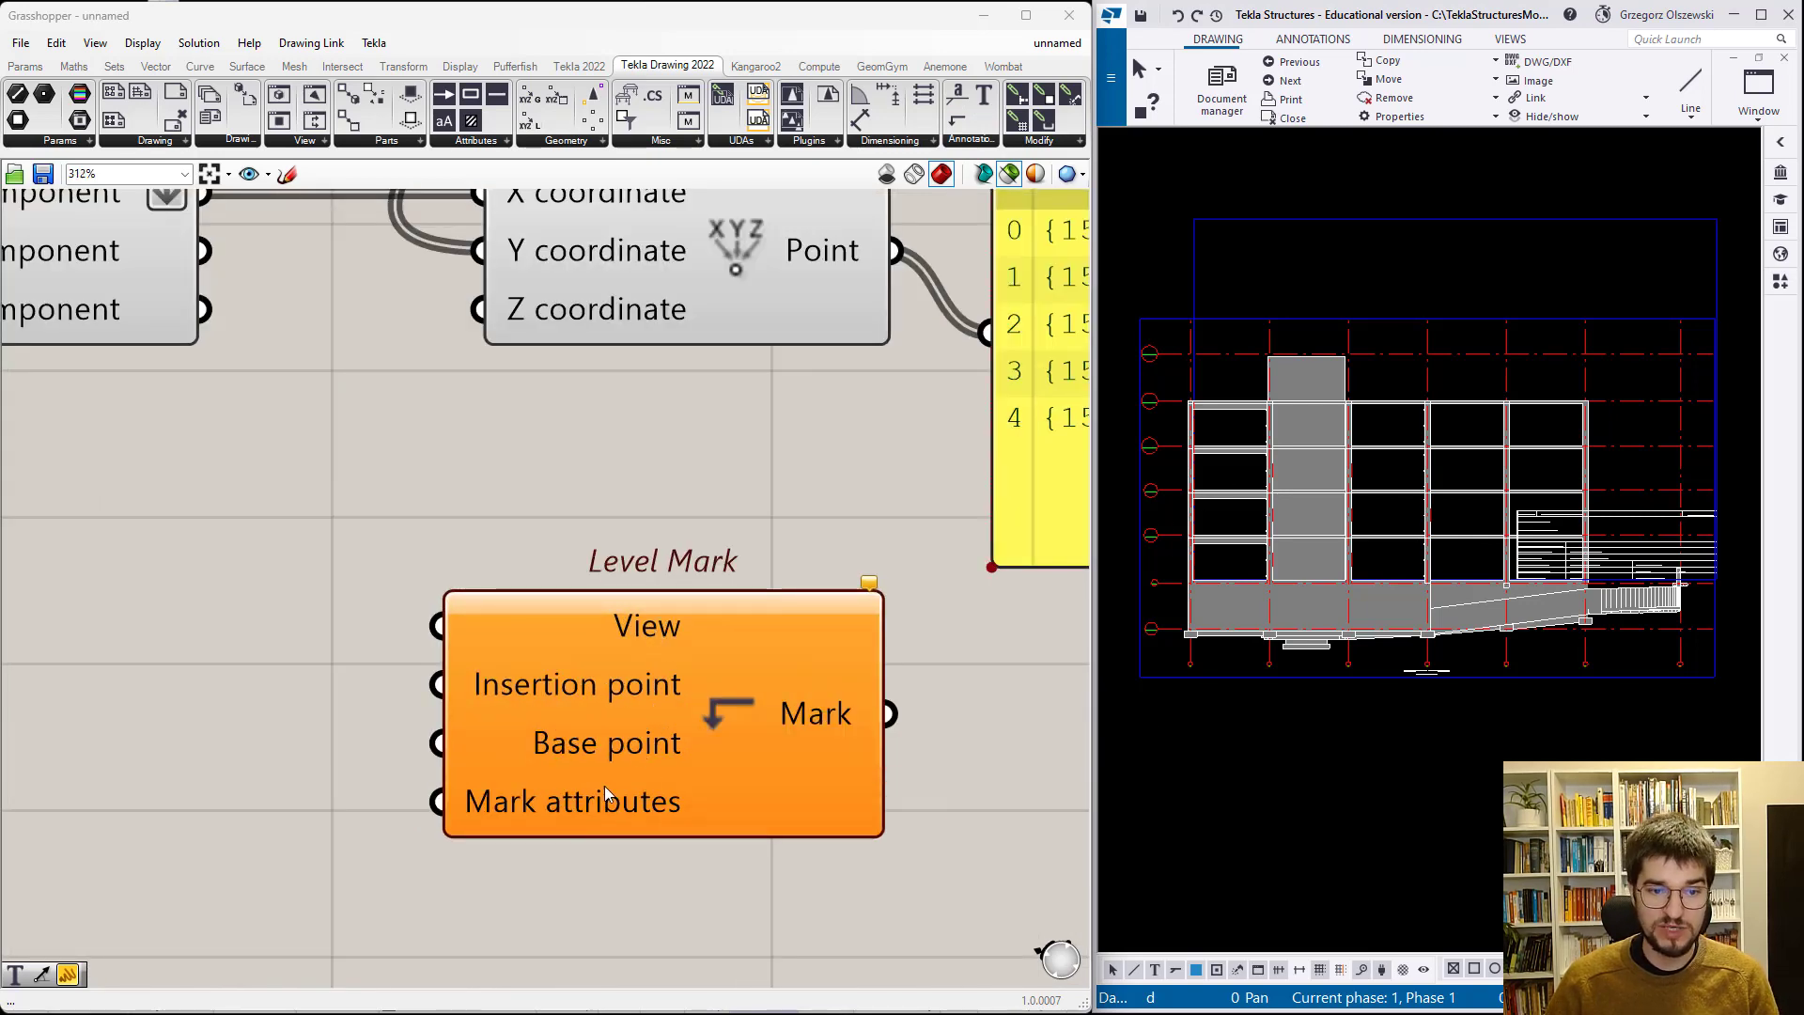
scroll(down, 3)
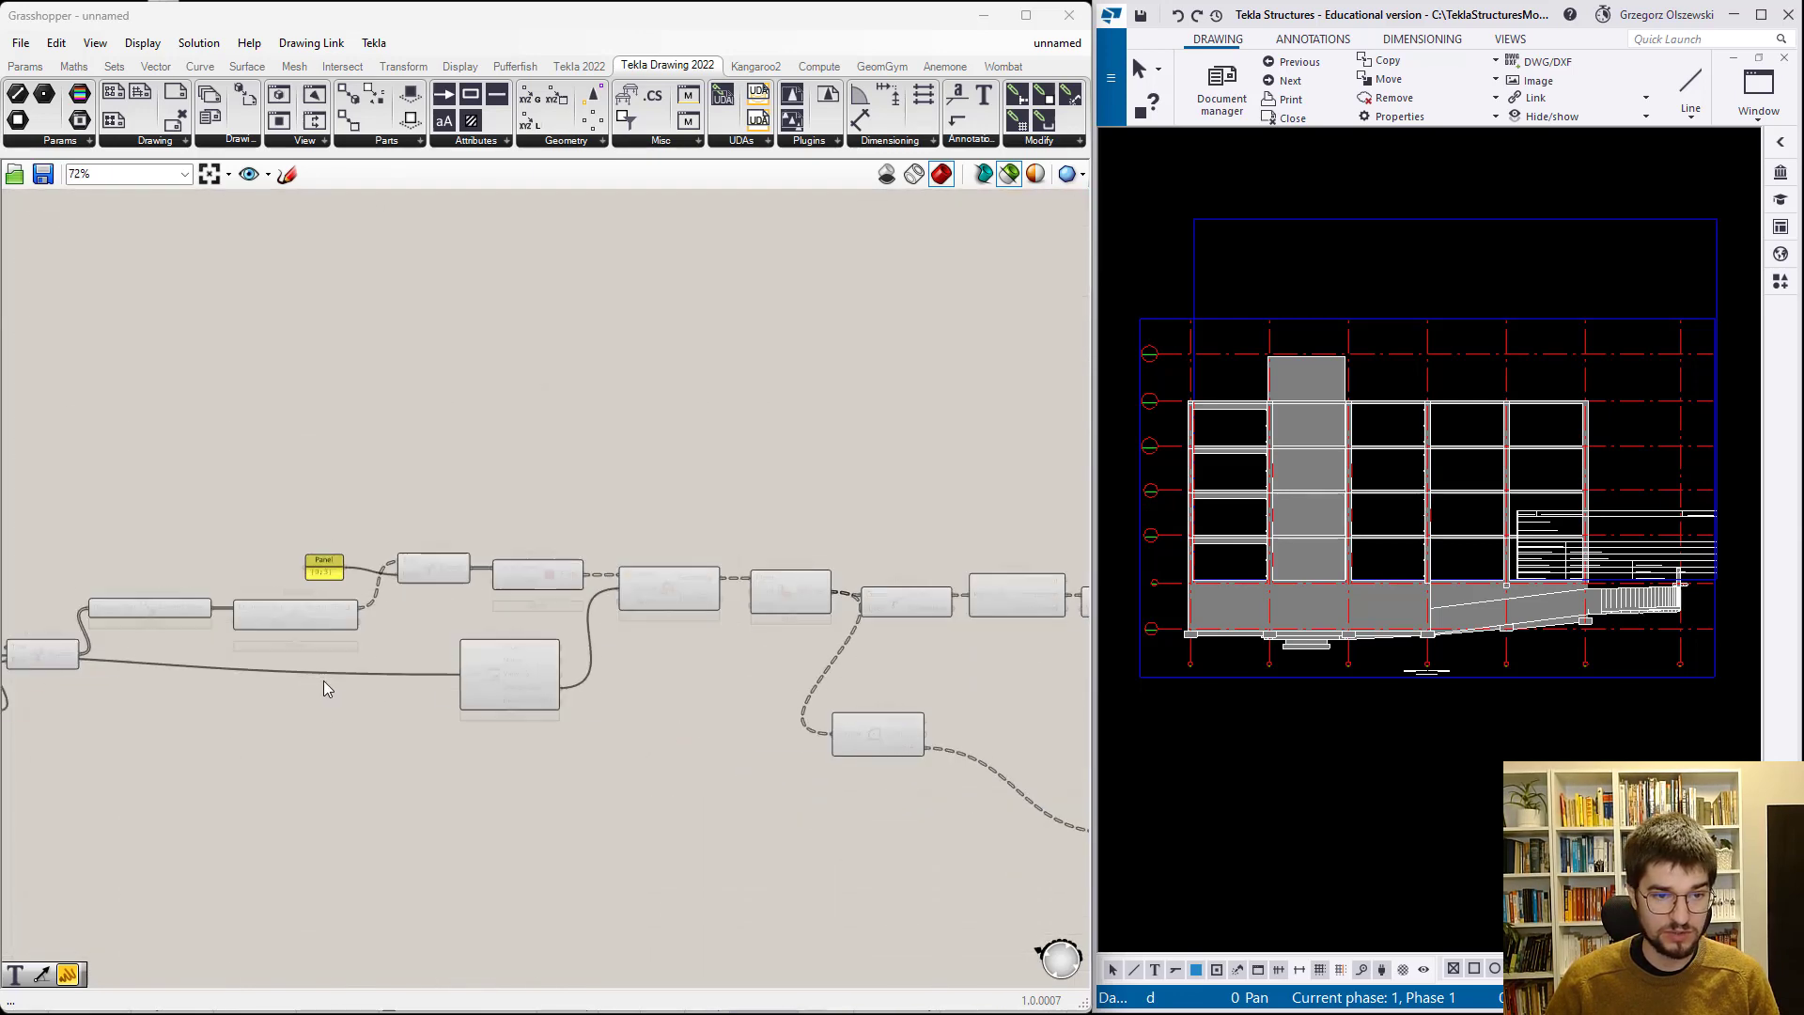
scroll(up, 3)
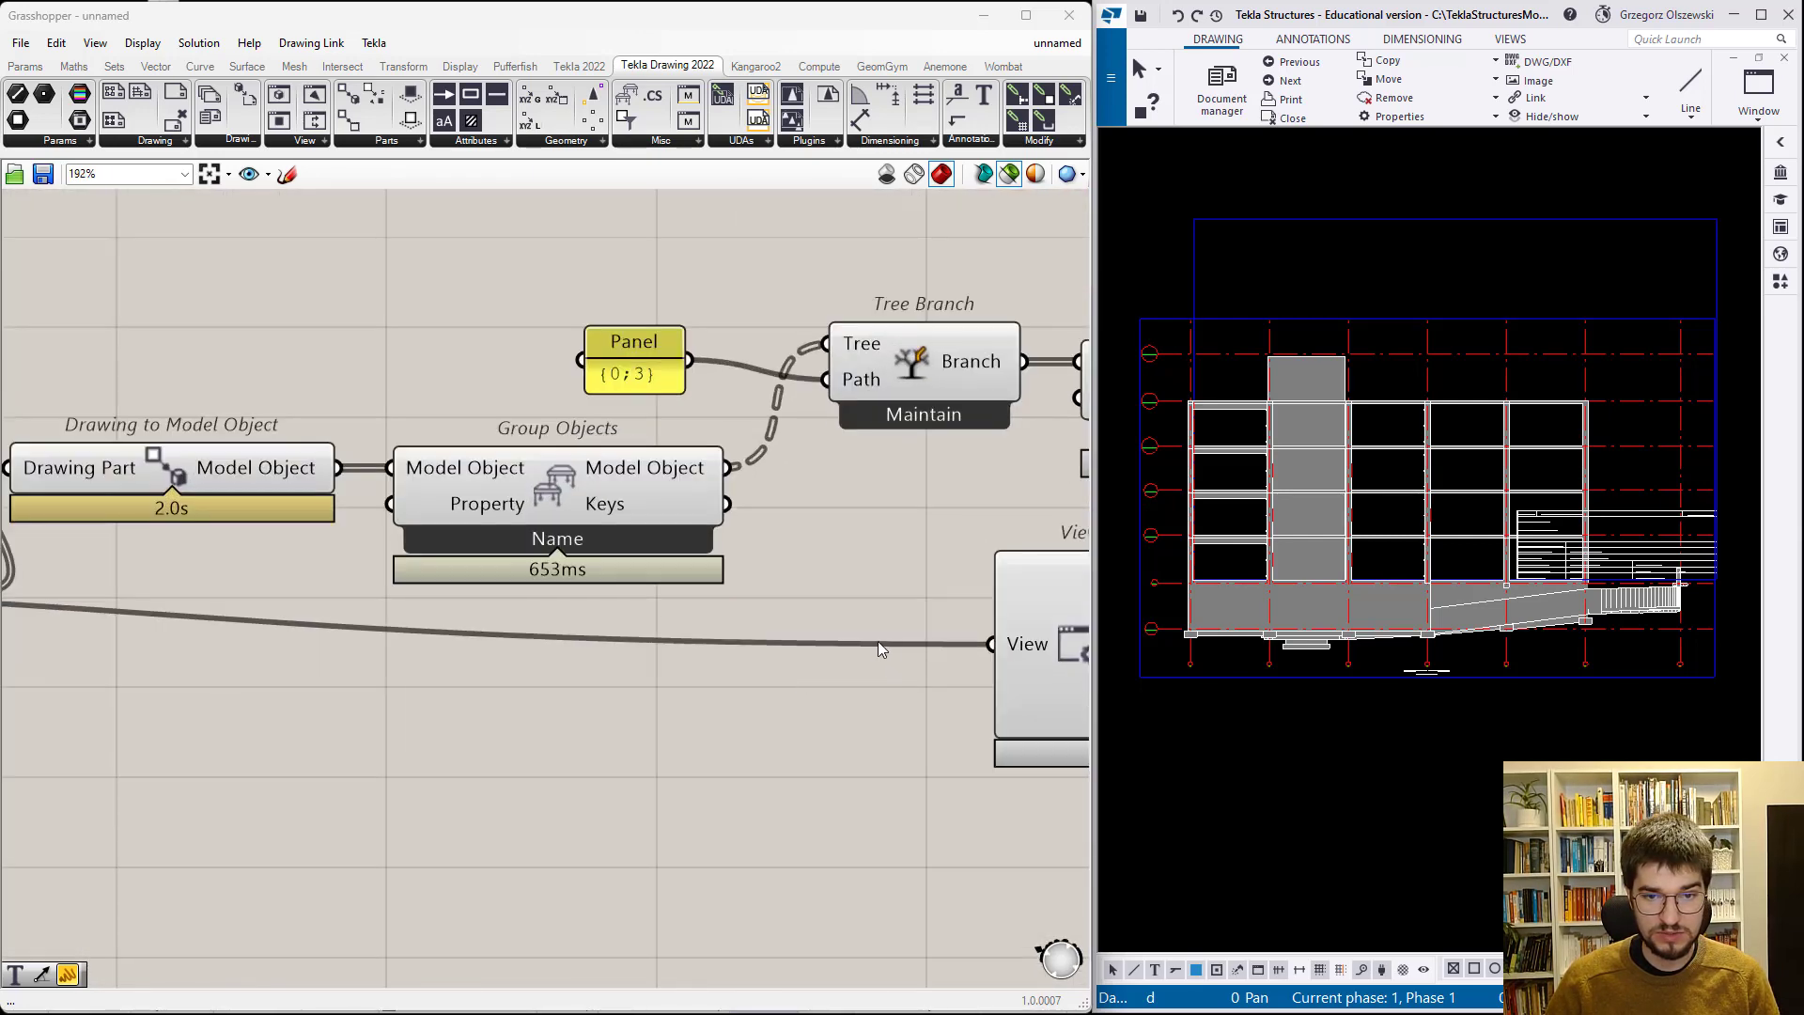
scroll(down, 3)
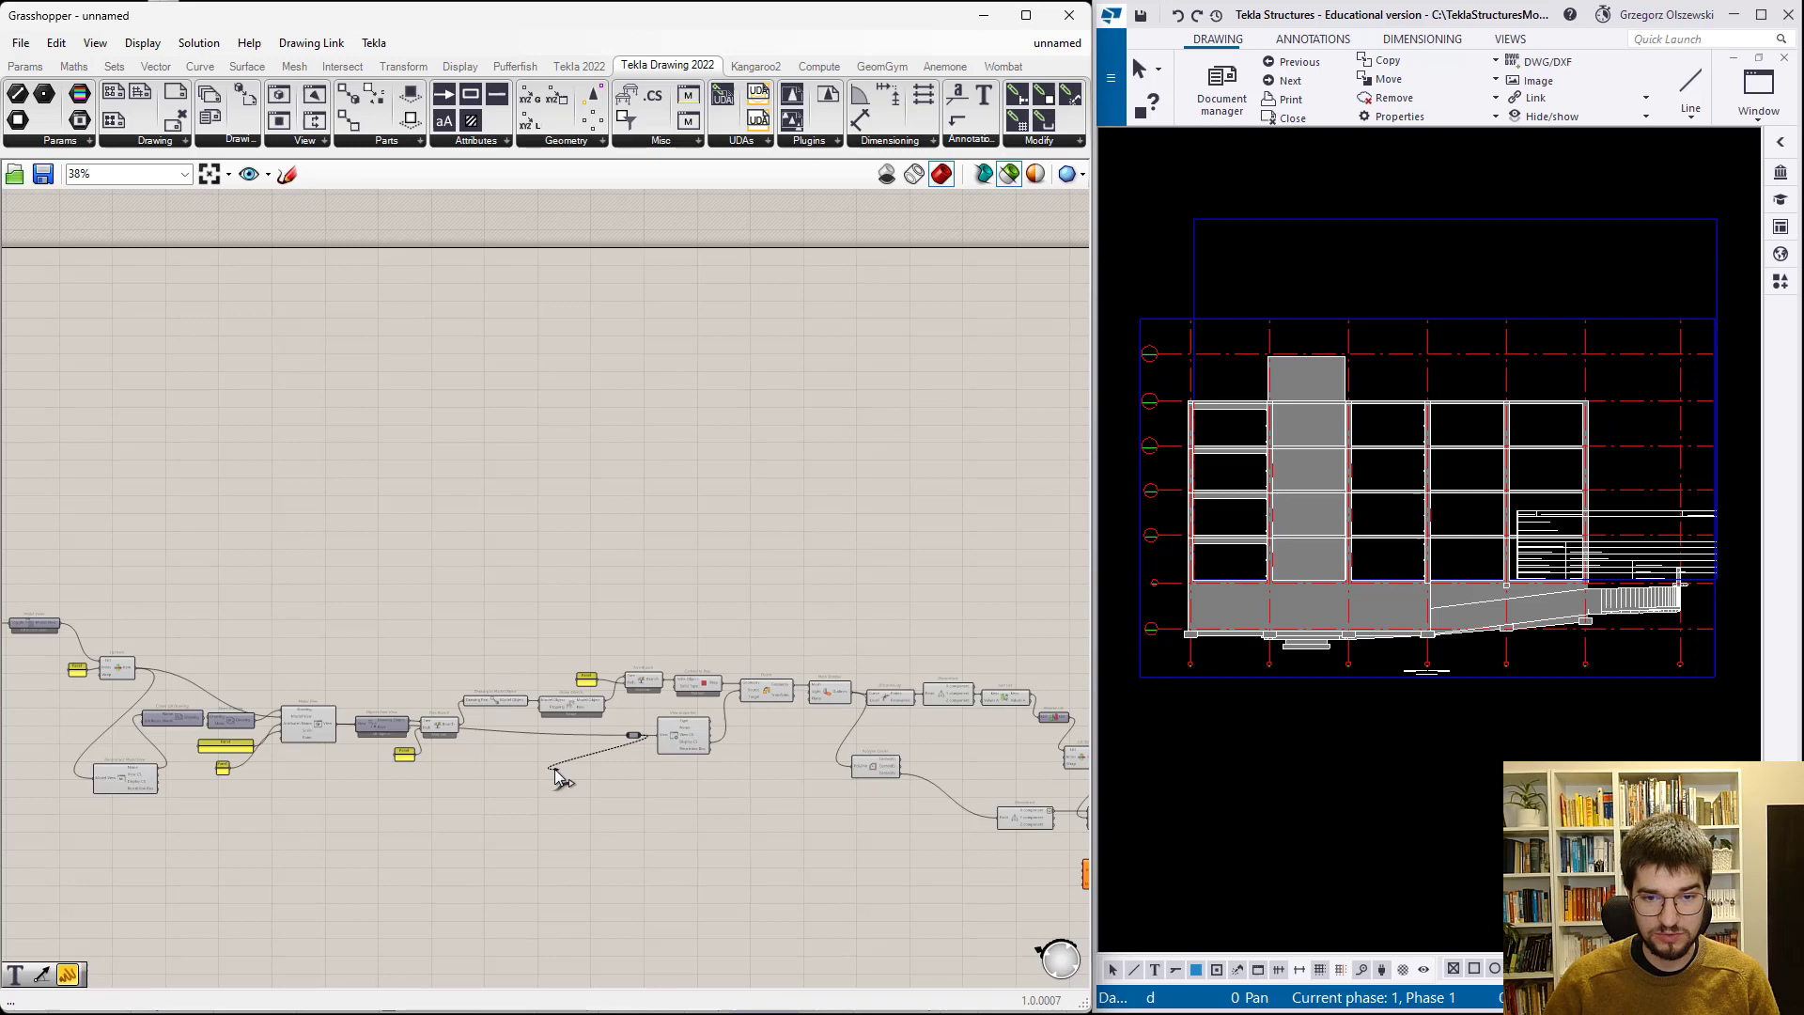
scroll(up, 3)
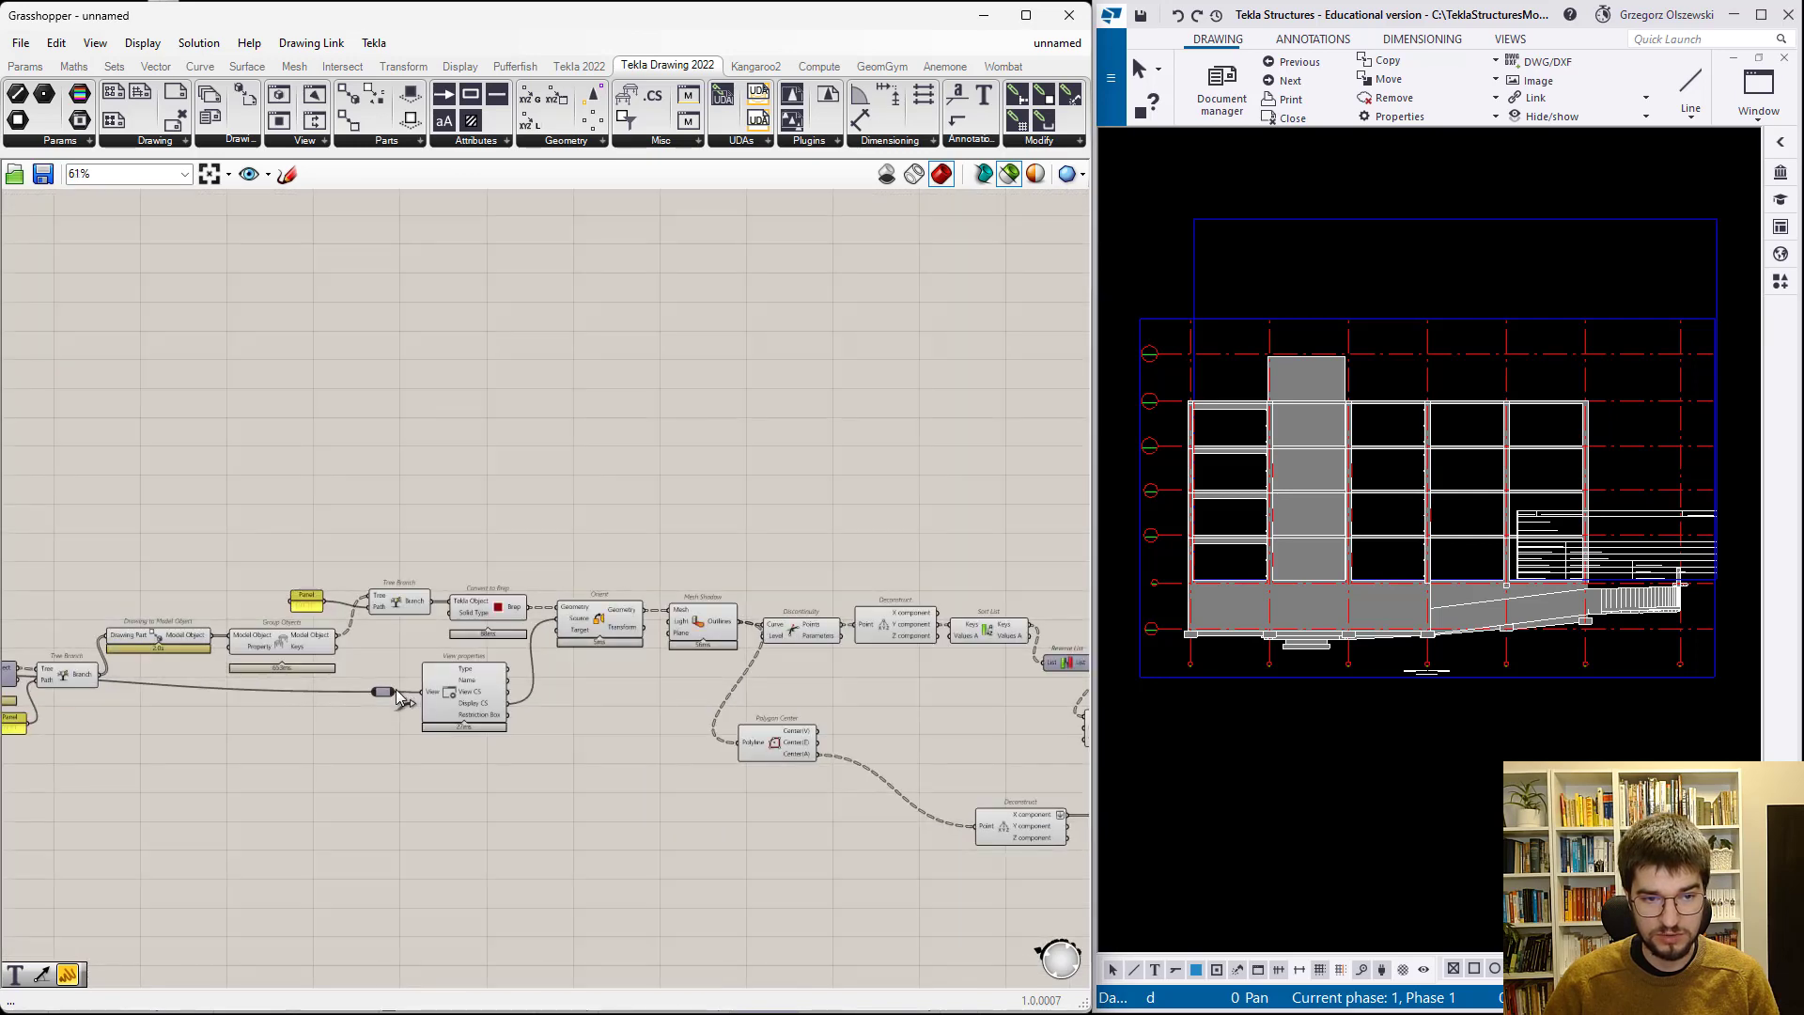
scroll(up, 3)
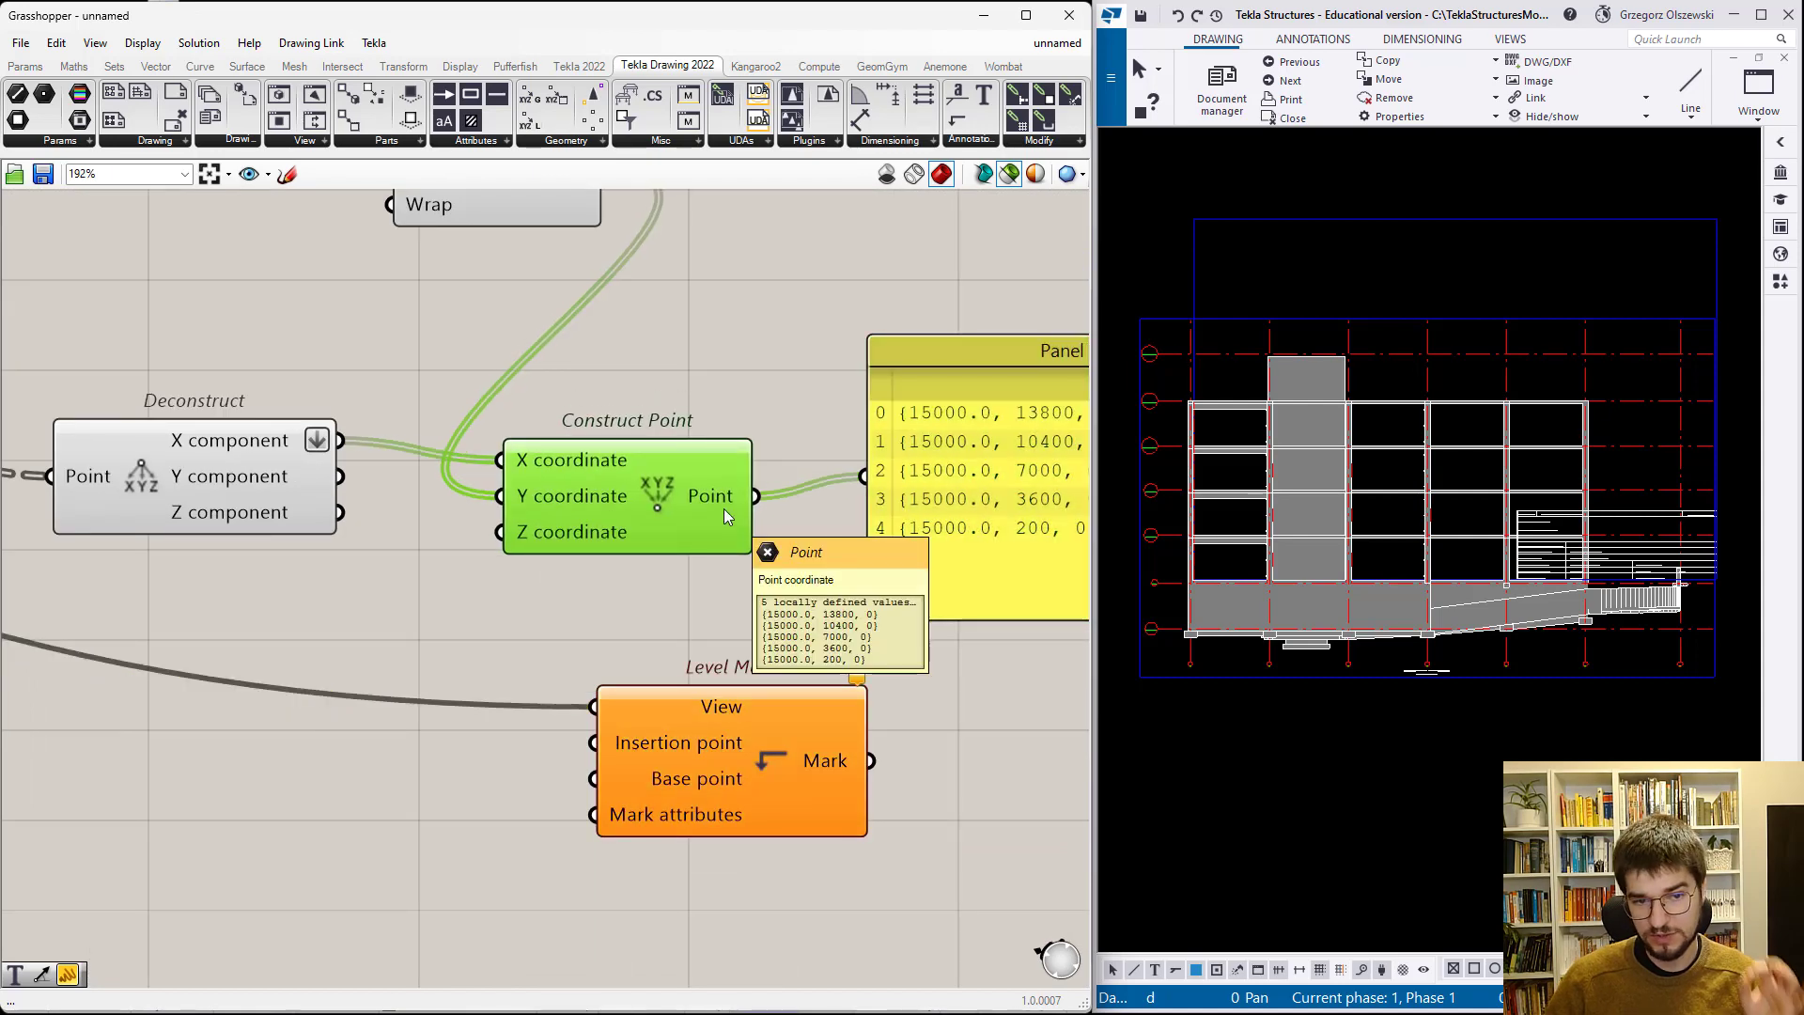
mouse_move(794, 495)
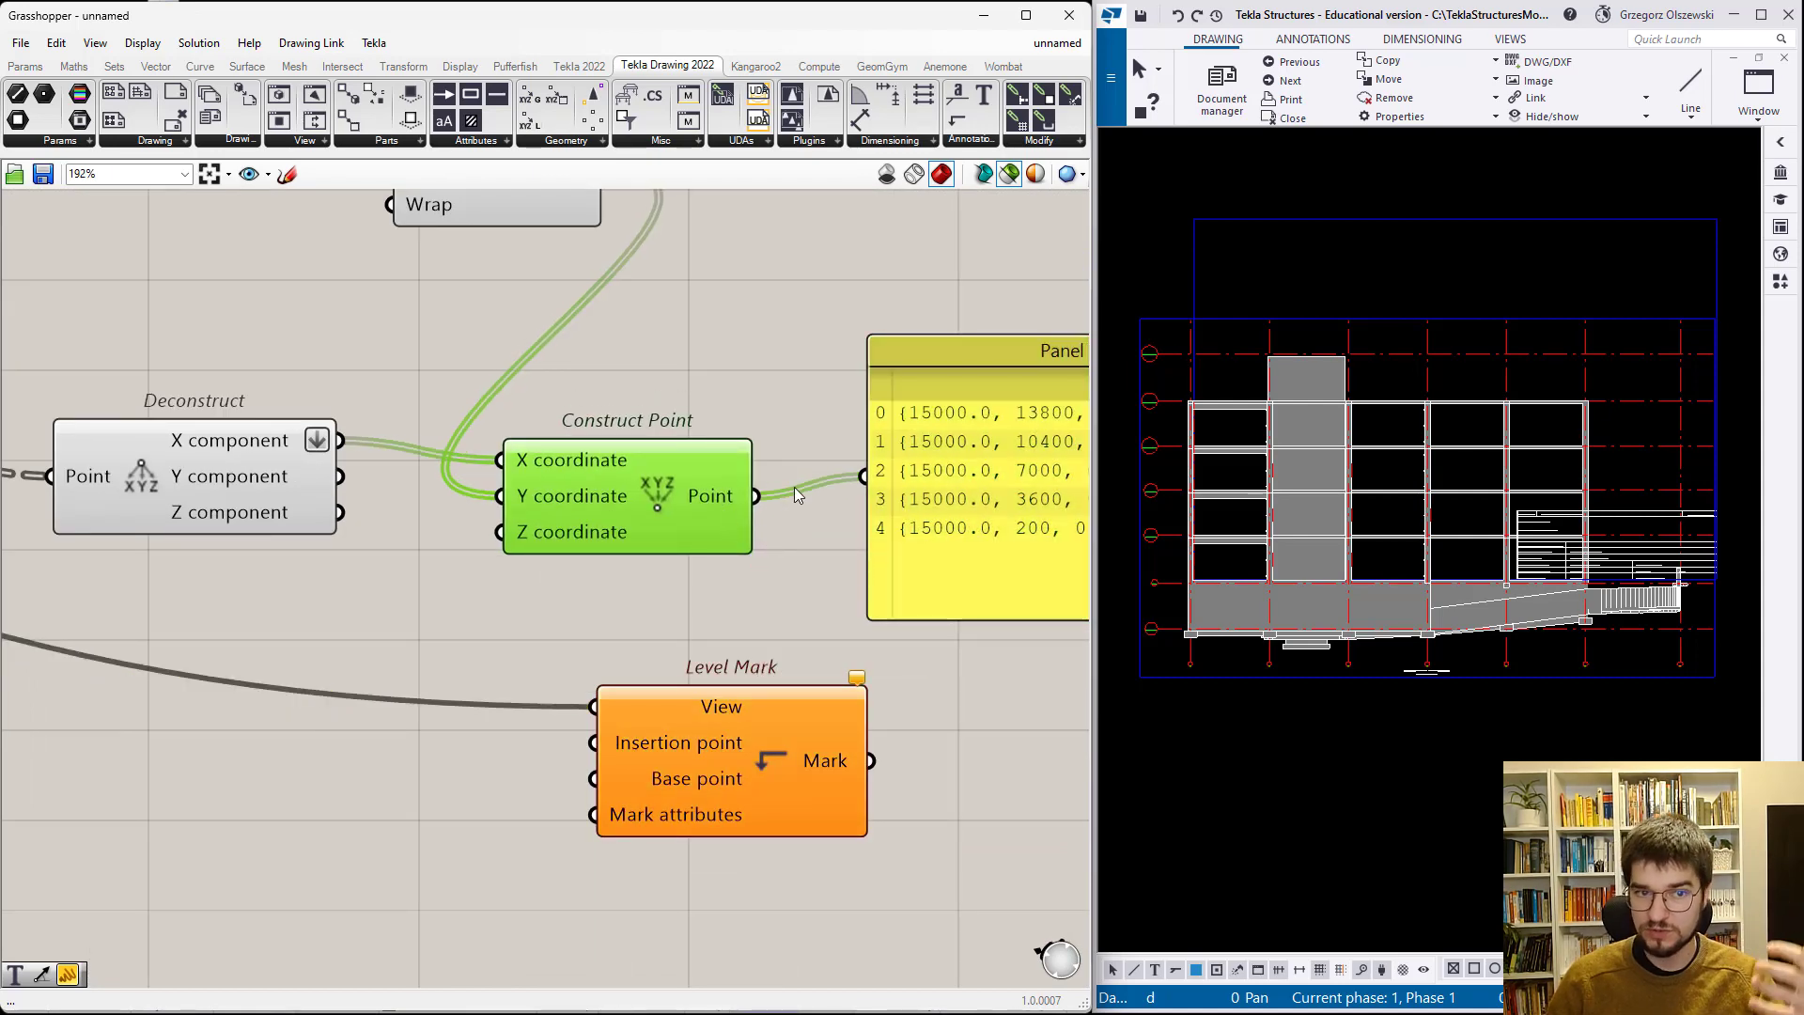
scroll(down, 3)
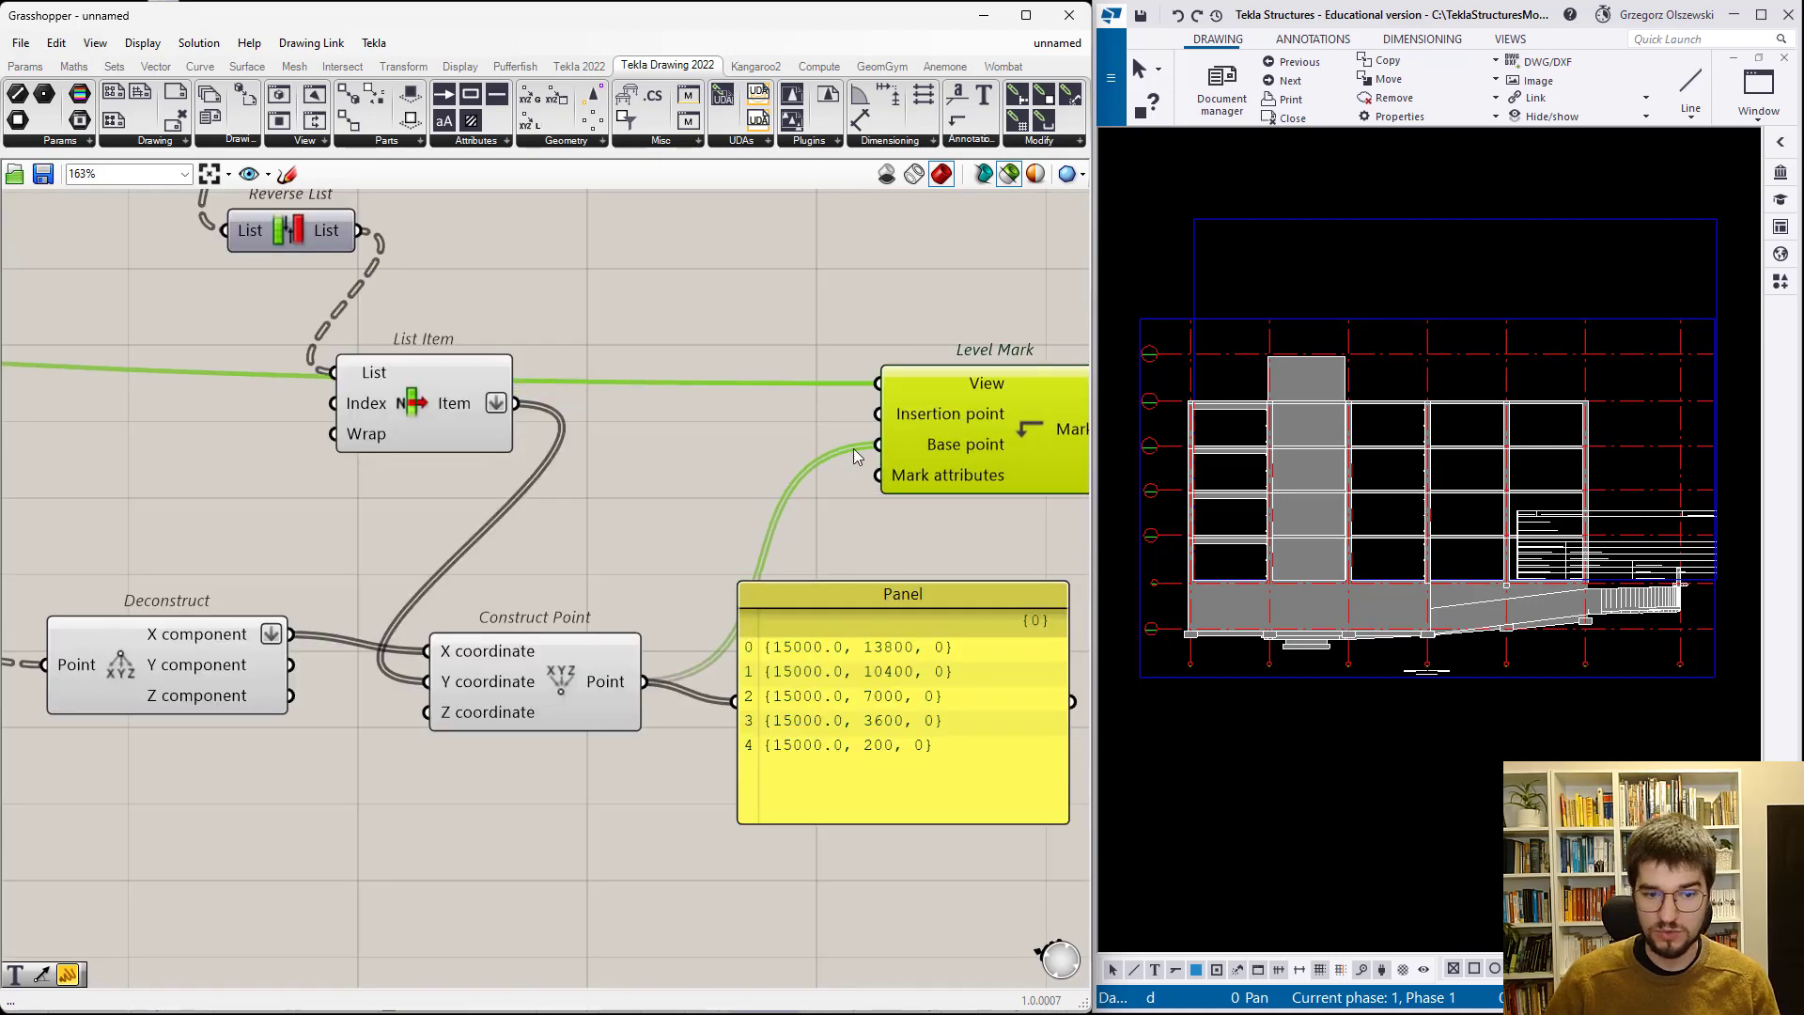
mouse_move(810, 483)
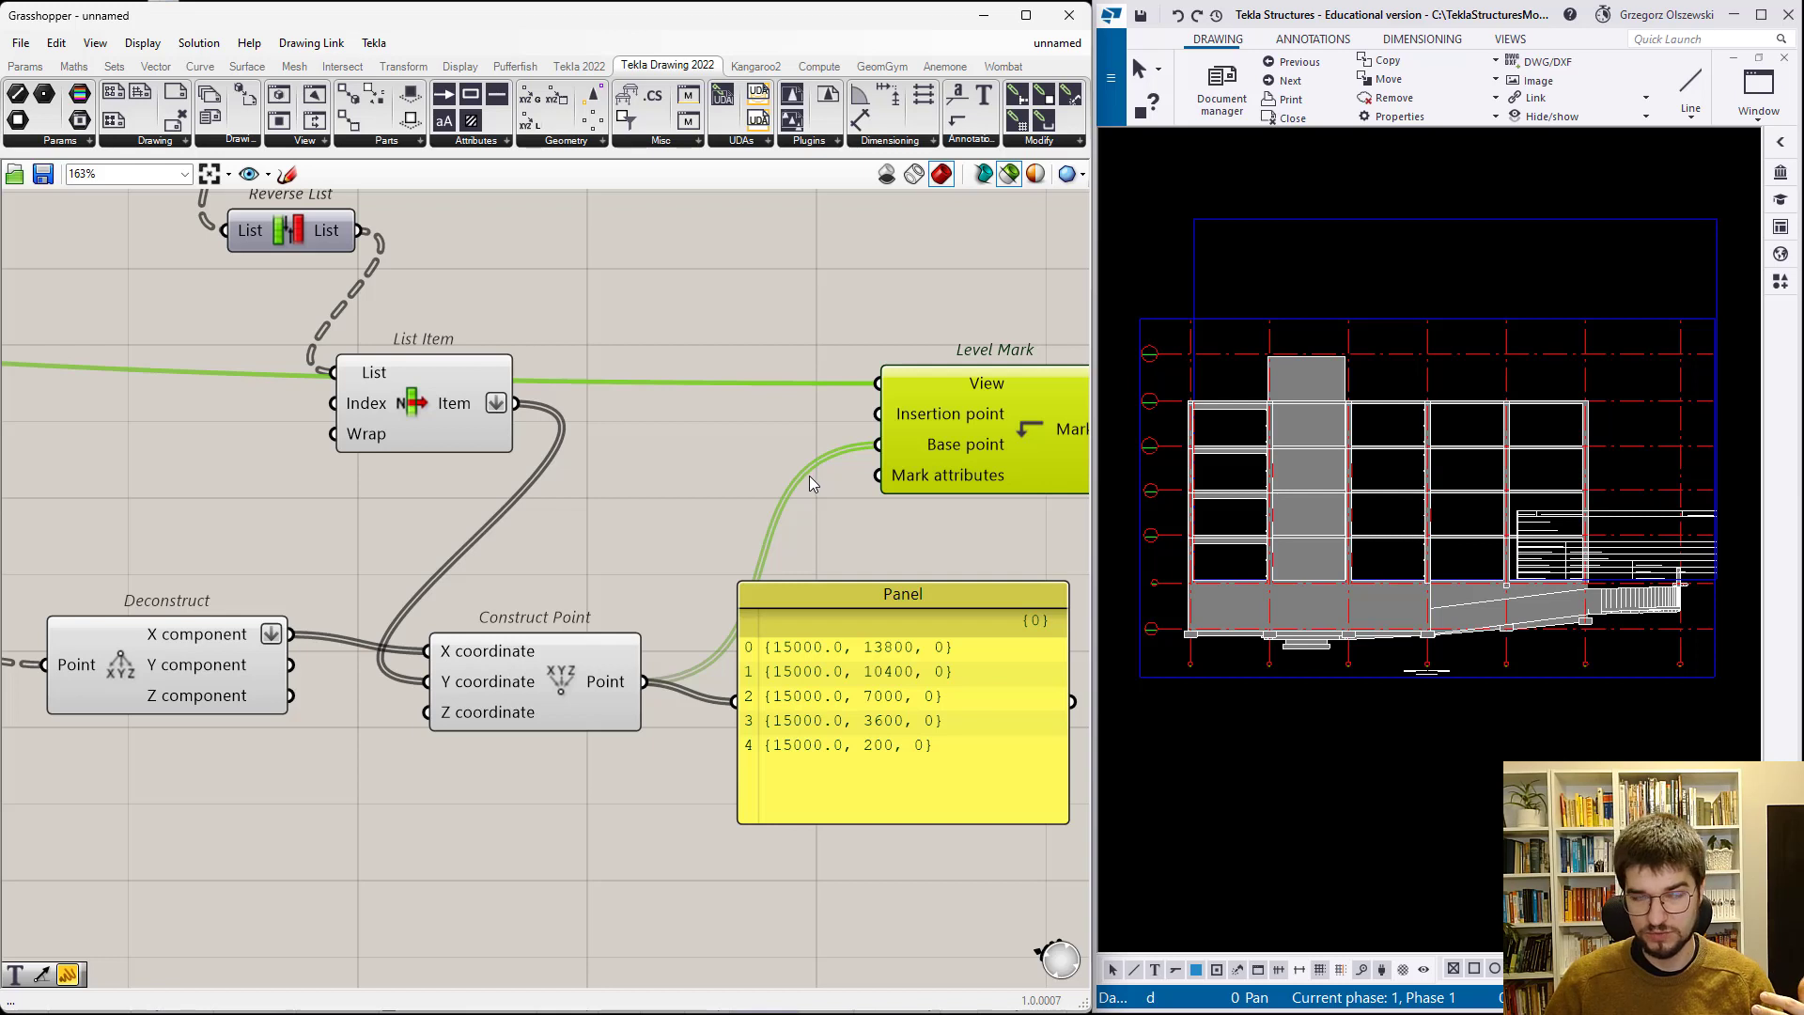
mouse_move(792, 488)
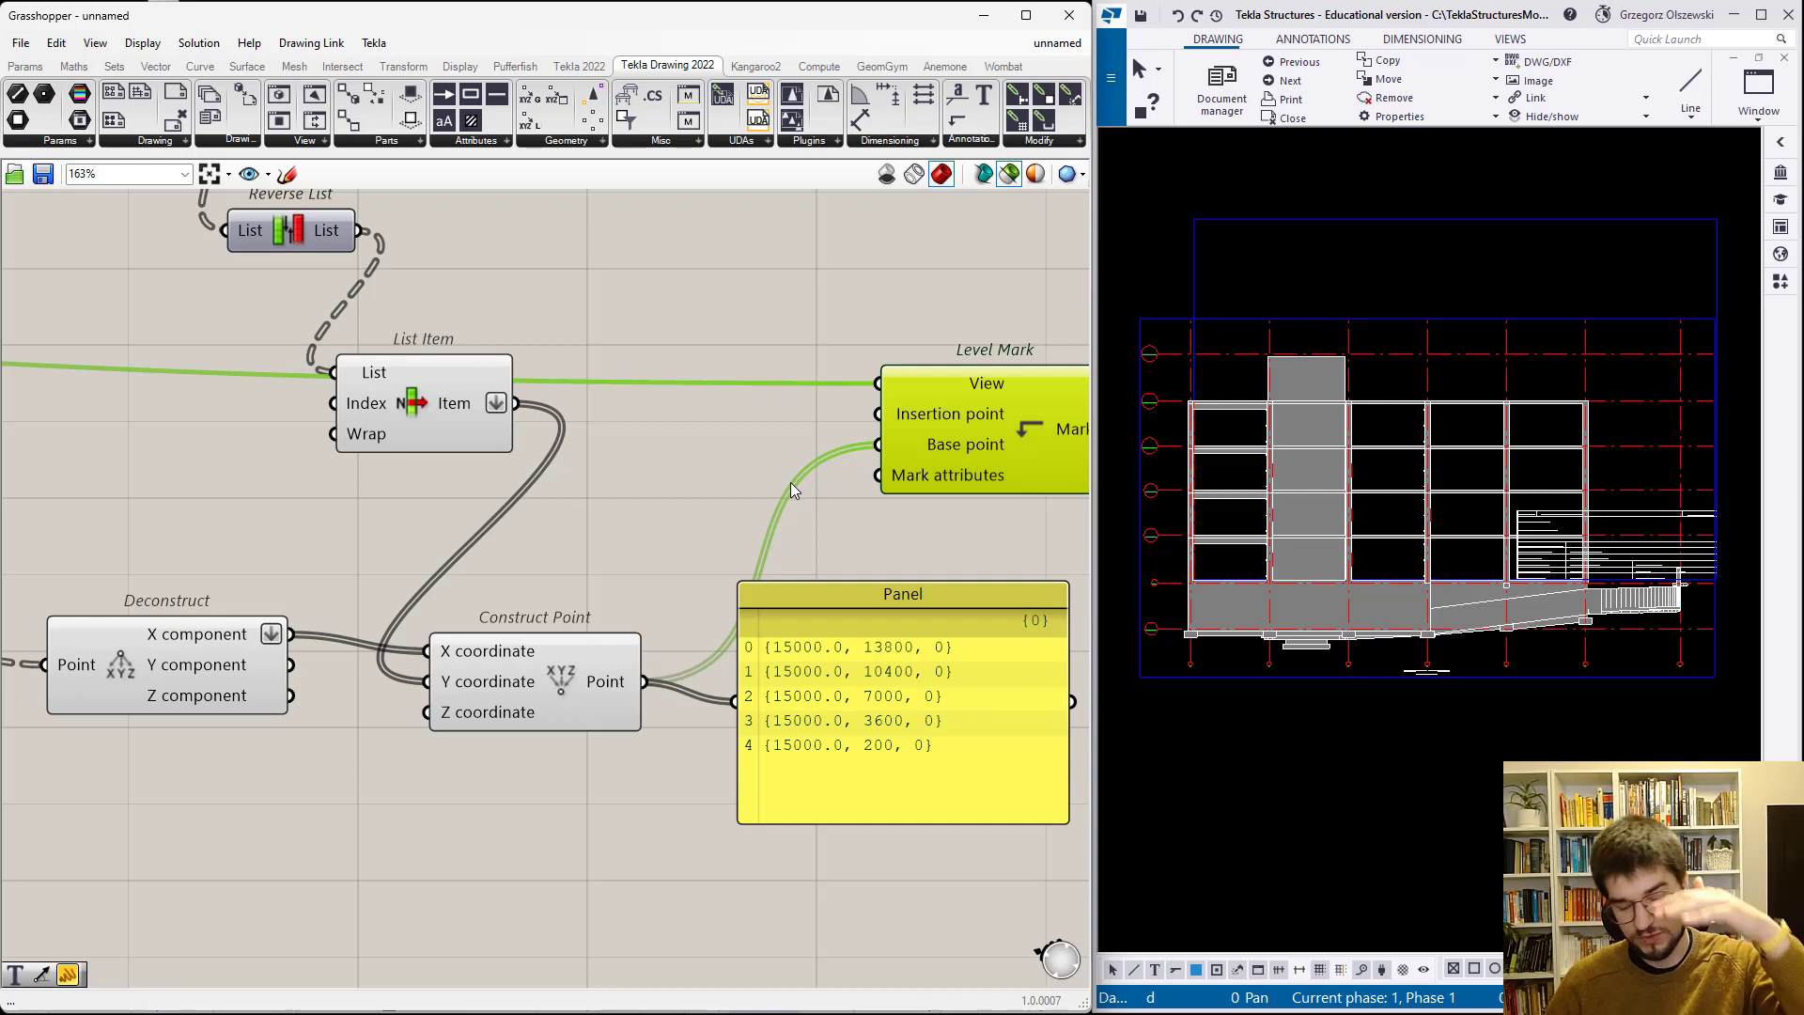
mouse_move(610, 544)
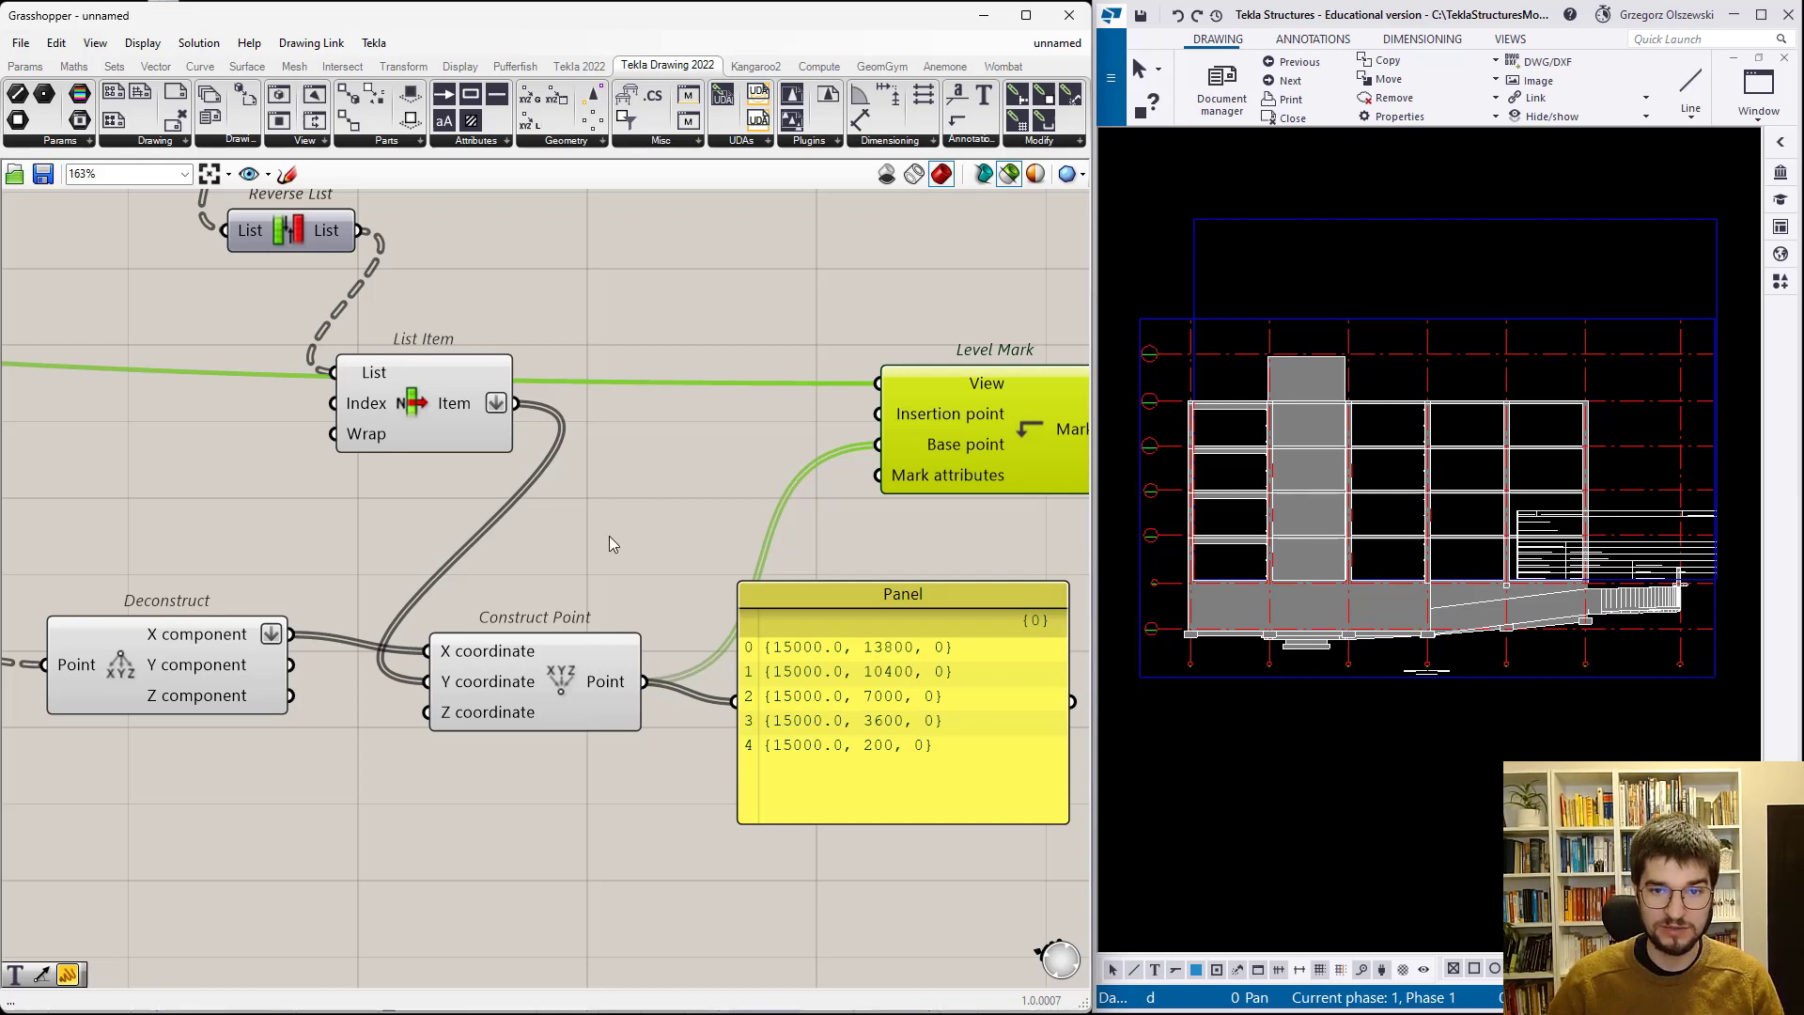
- Feed the five constructed points into Level Mark's base point and remove the points panel
double_click(627, 529)
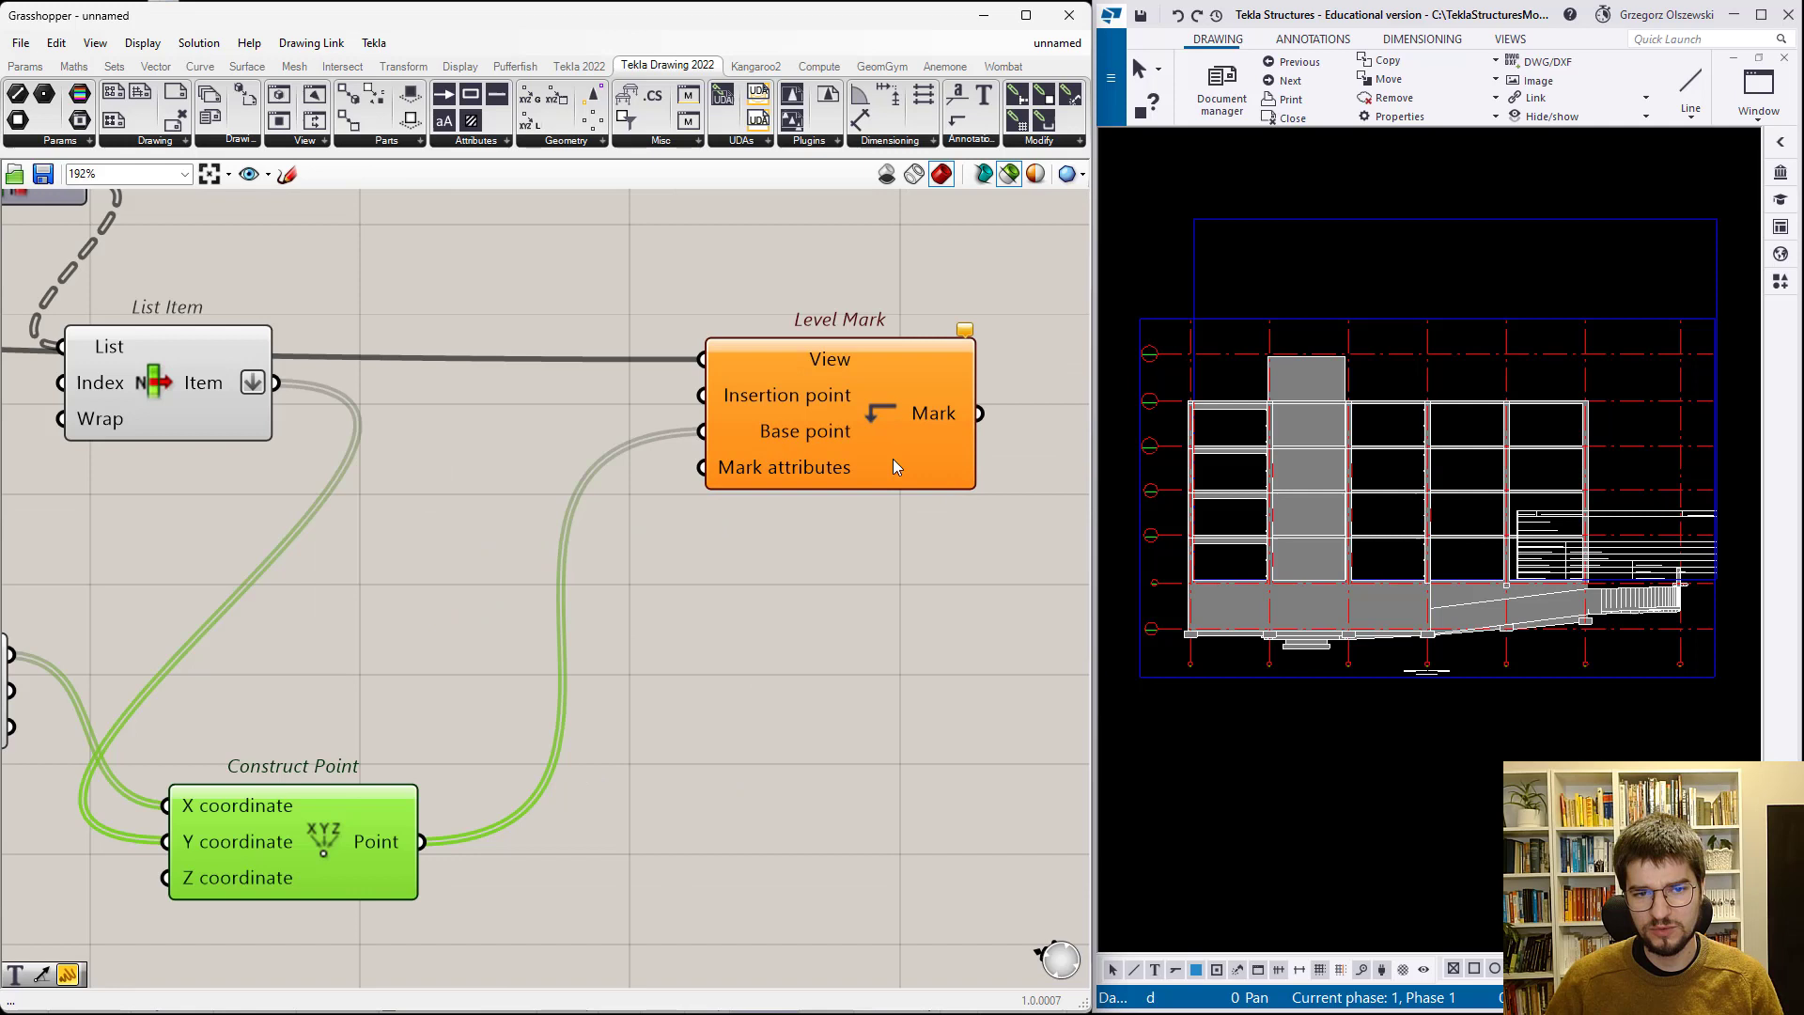
- Place two Number Slider components on the Grasshopper canvas
double_click(458, 523)
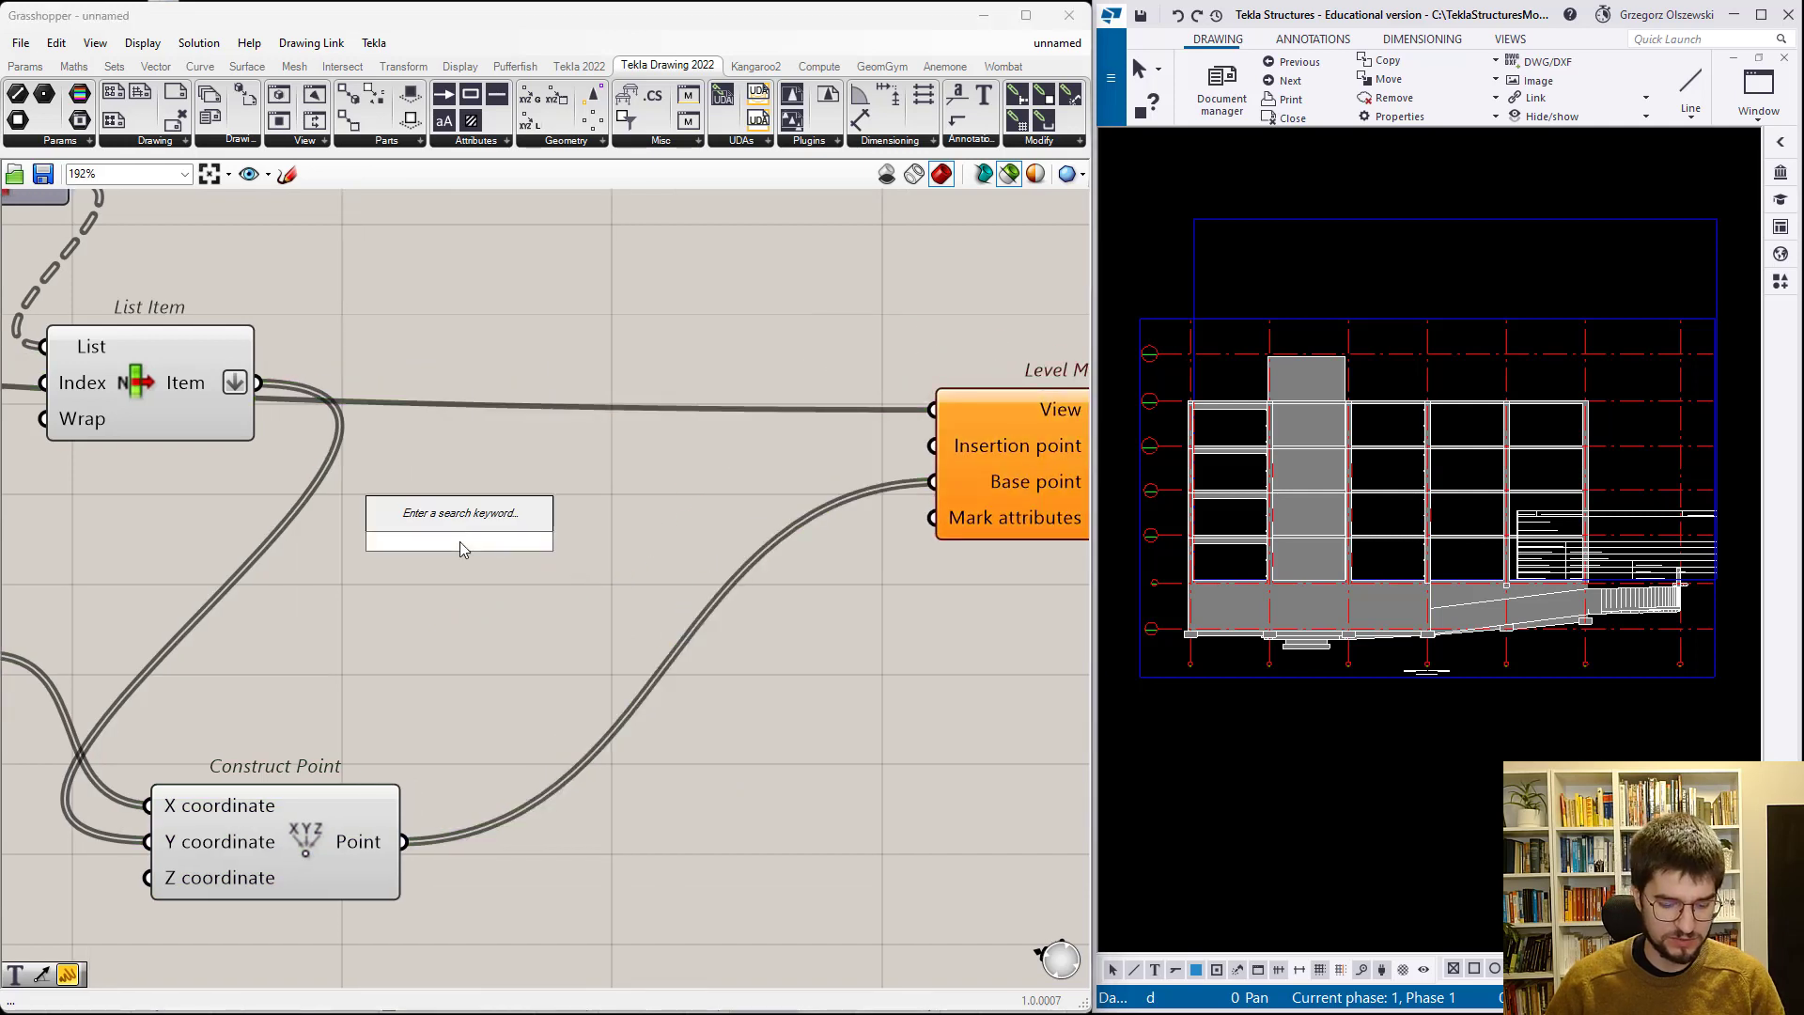
text(Number Slider)
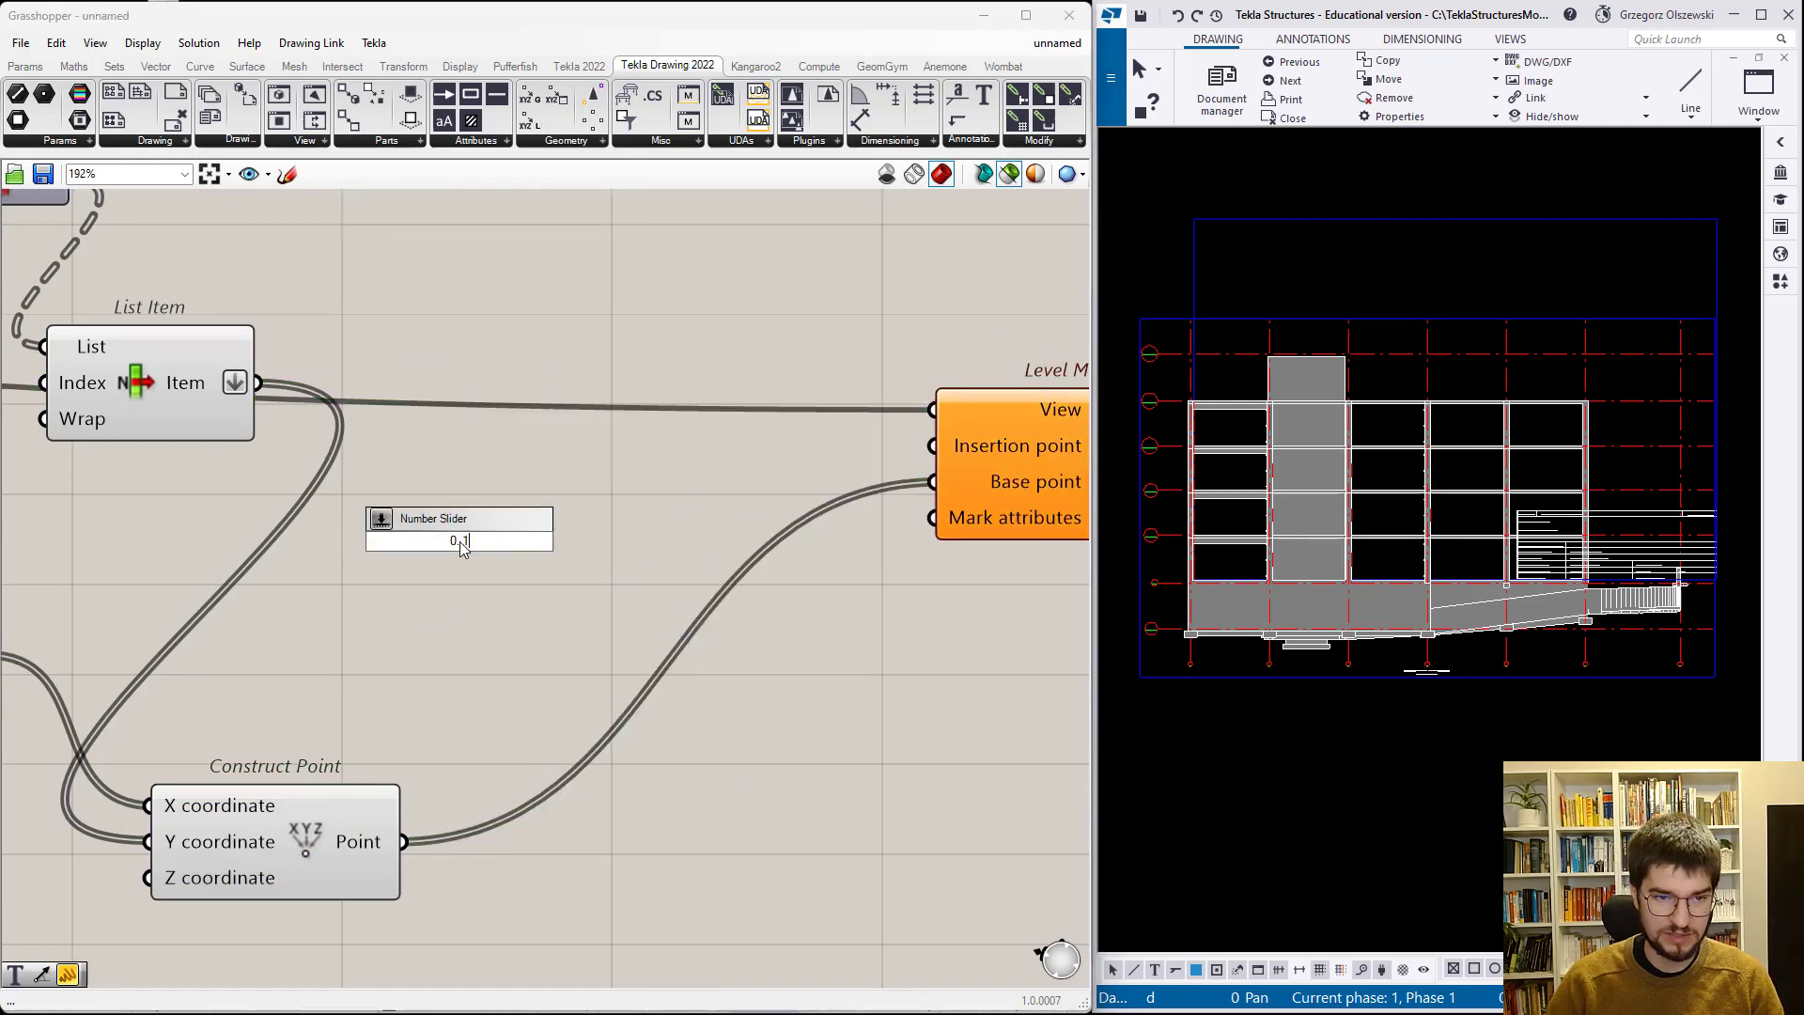
double_click(458, 541)
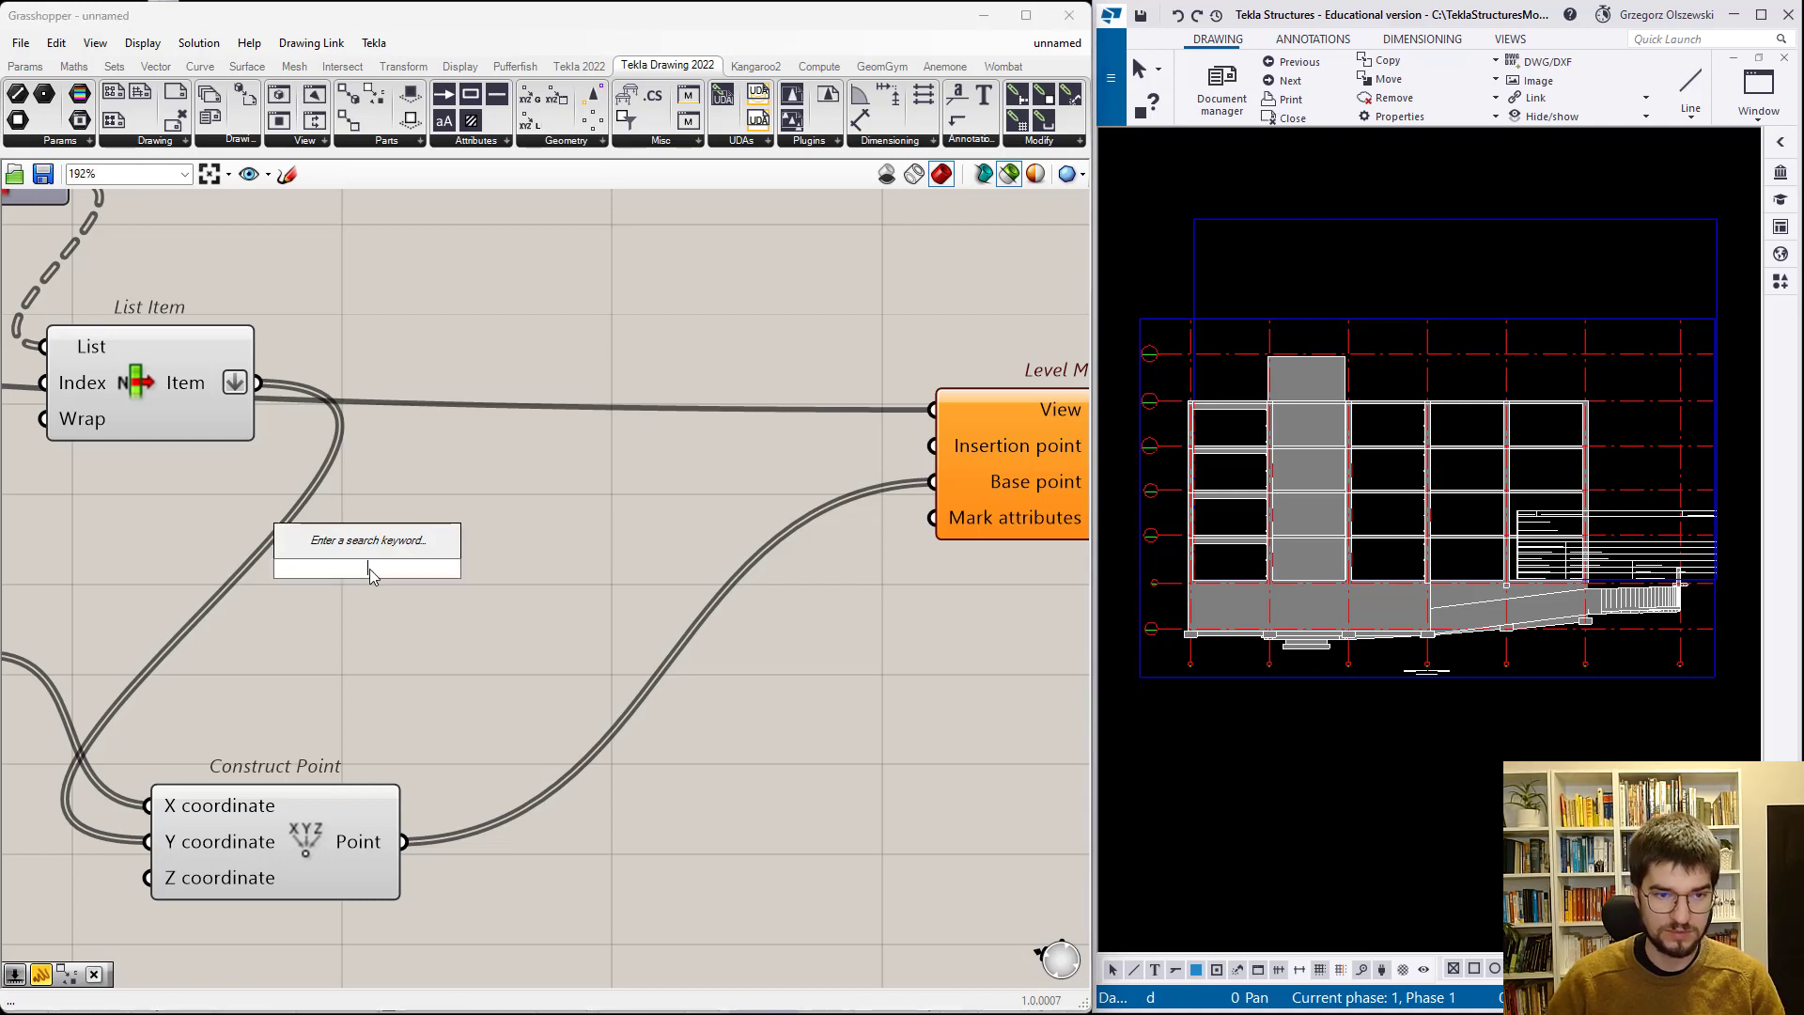
text(Number Slider)
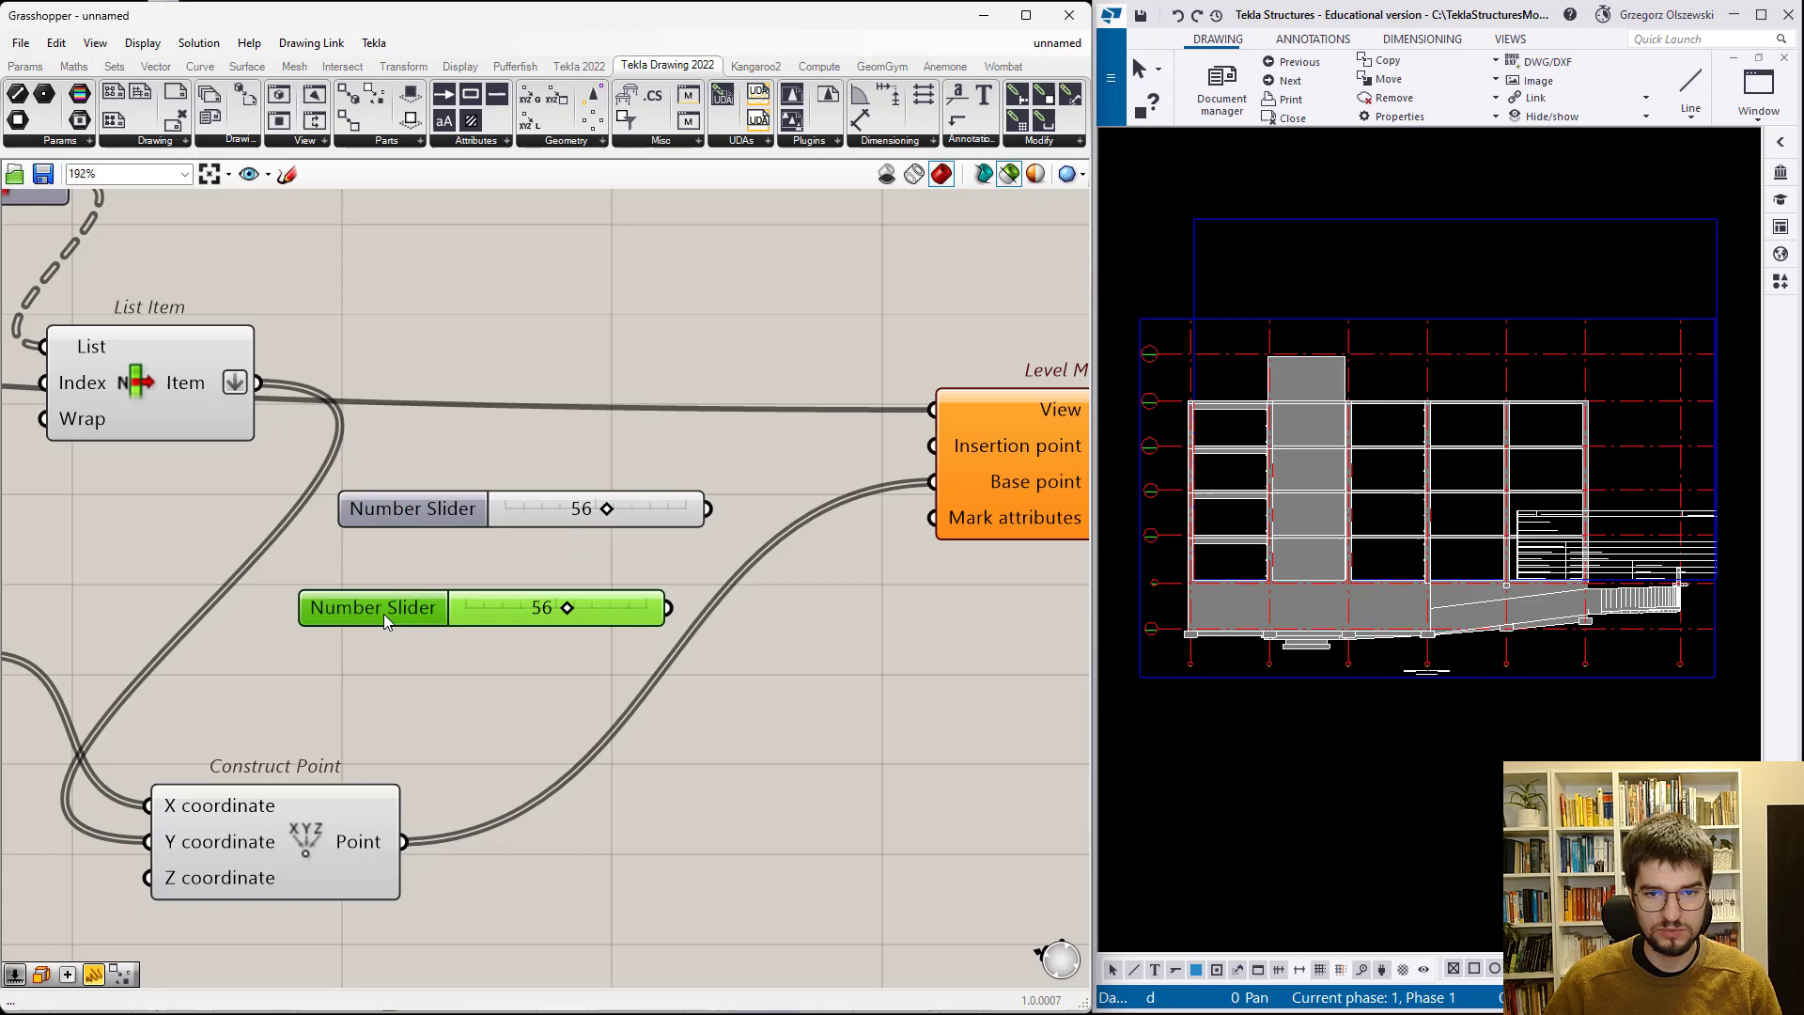
- Add a Construct Point component and an Addition component
scroll(up, 3)
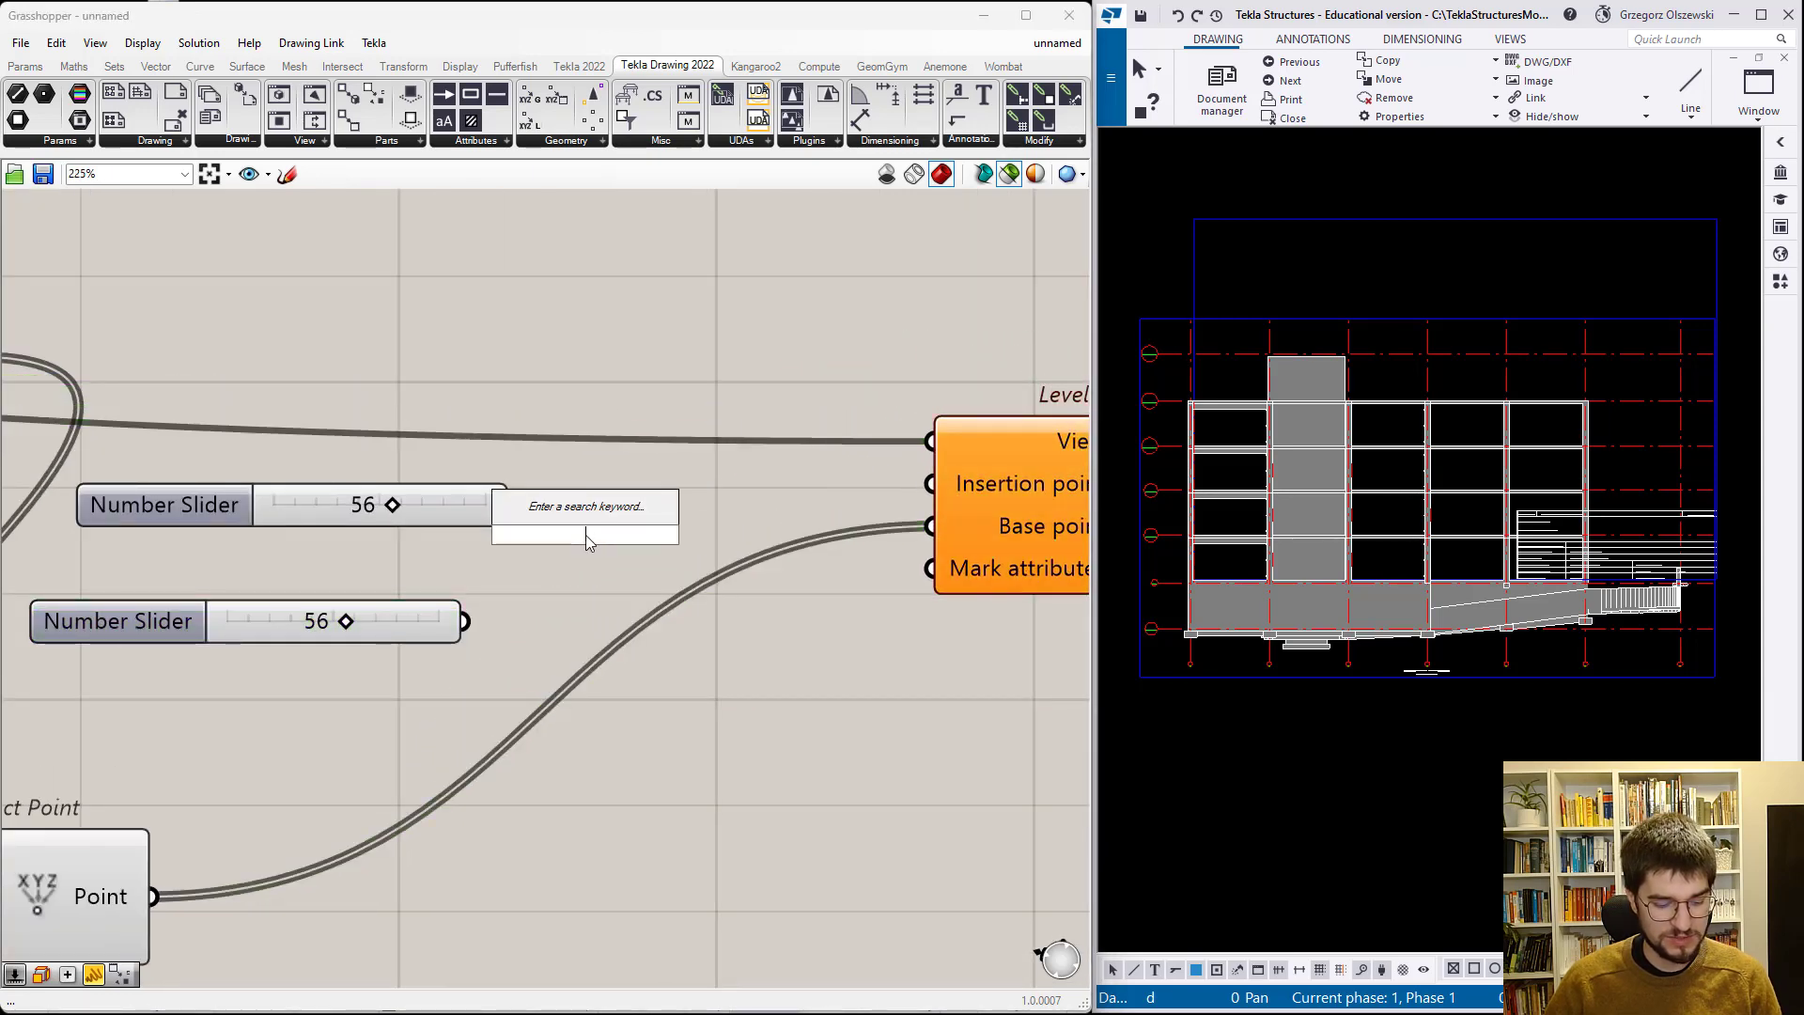
text(constr)
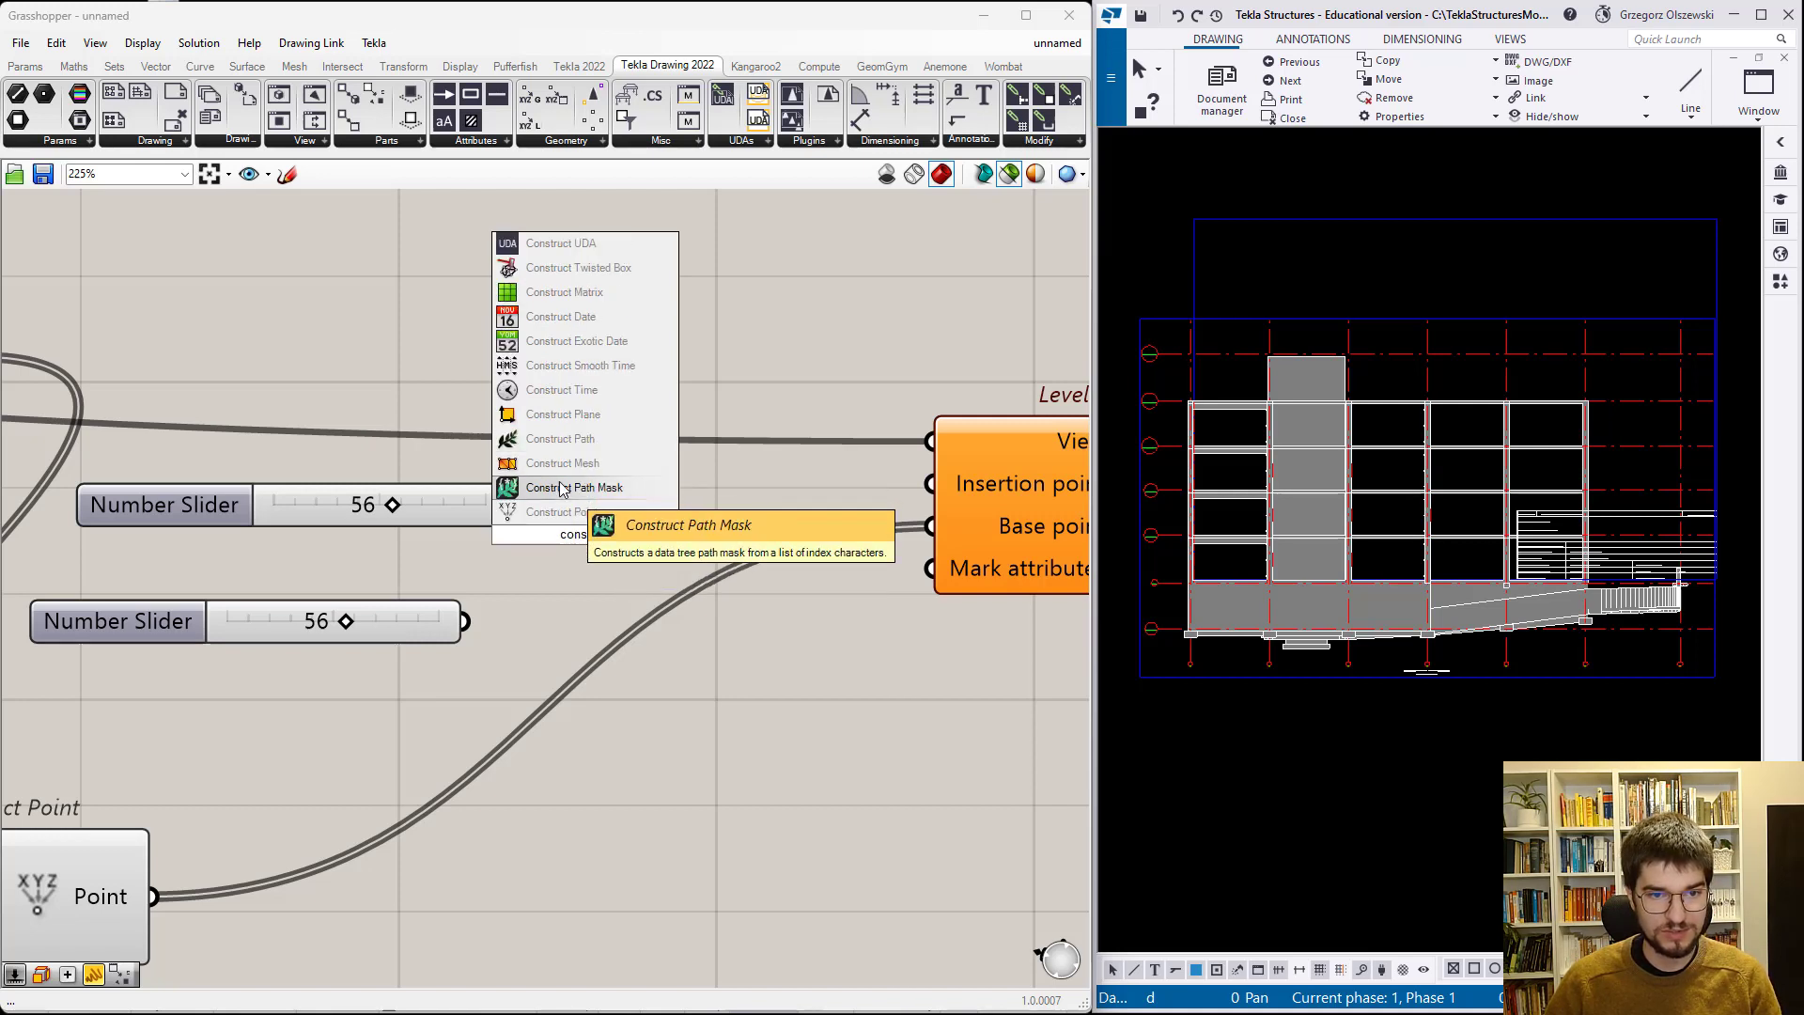
click(563, 511)
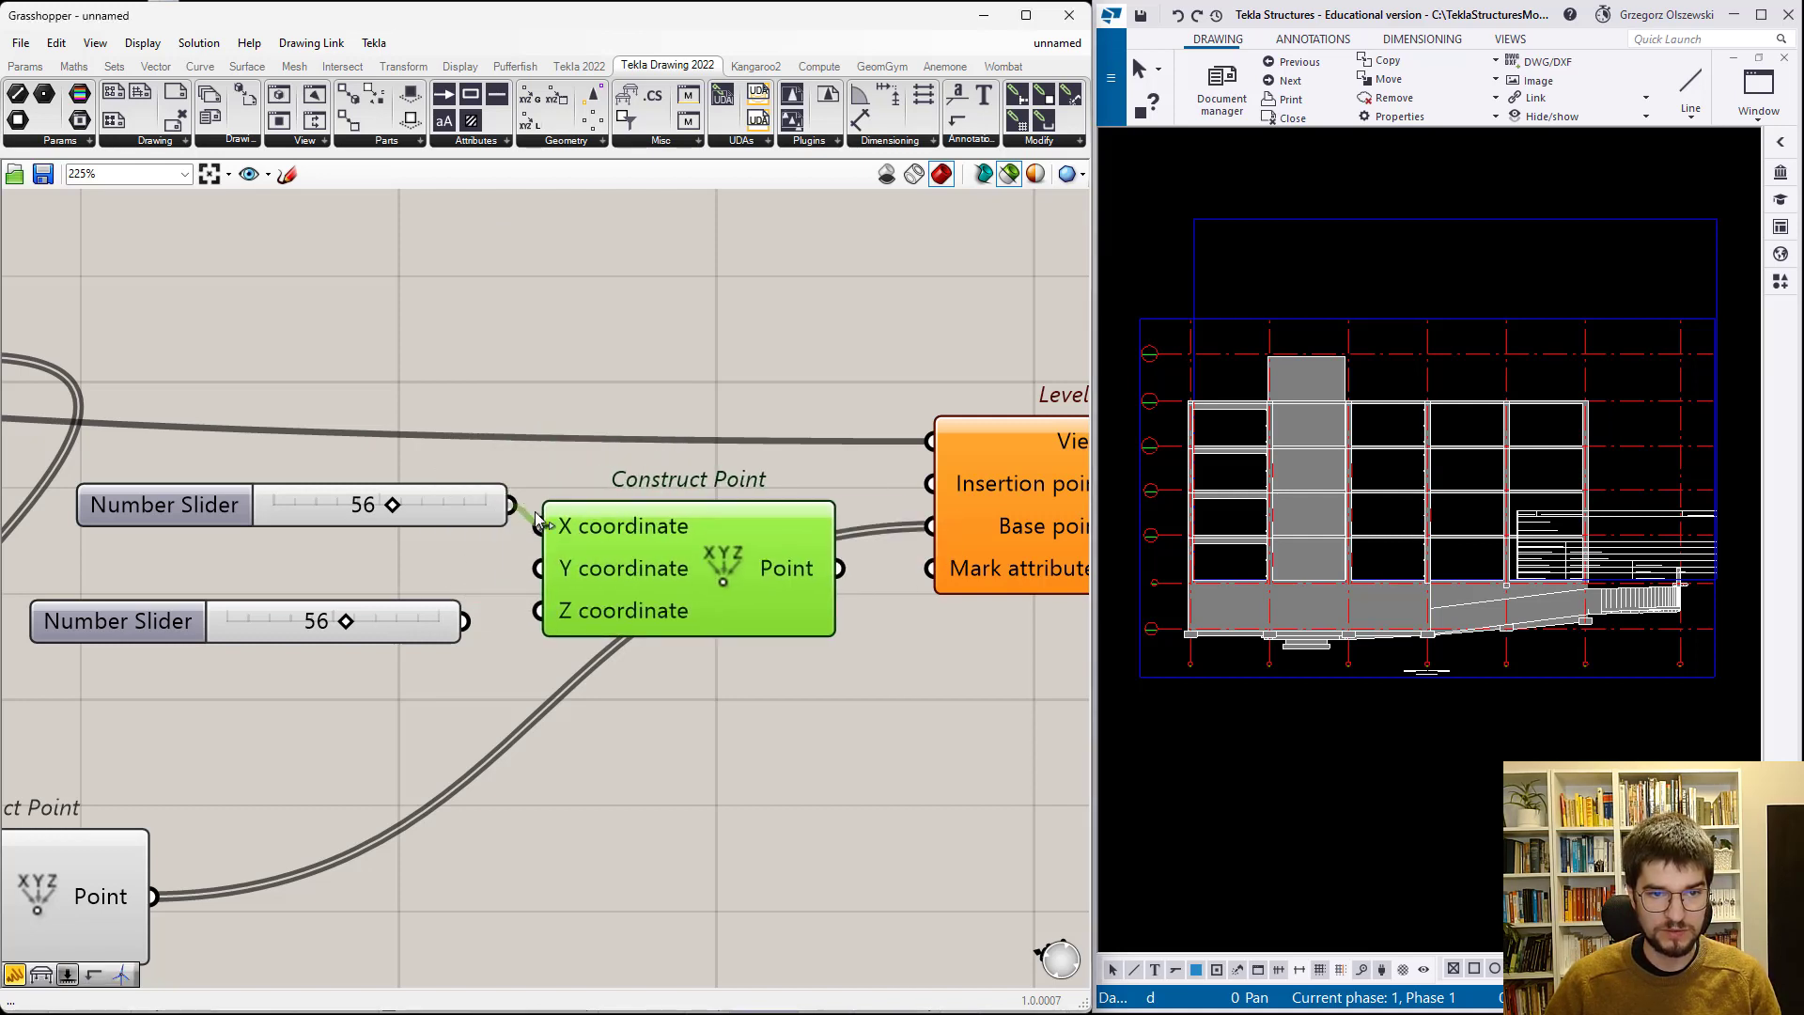
scroll(down, 3)
text(add)
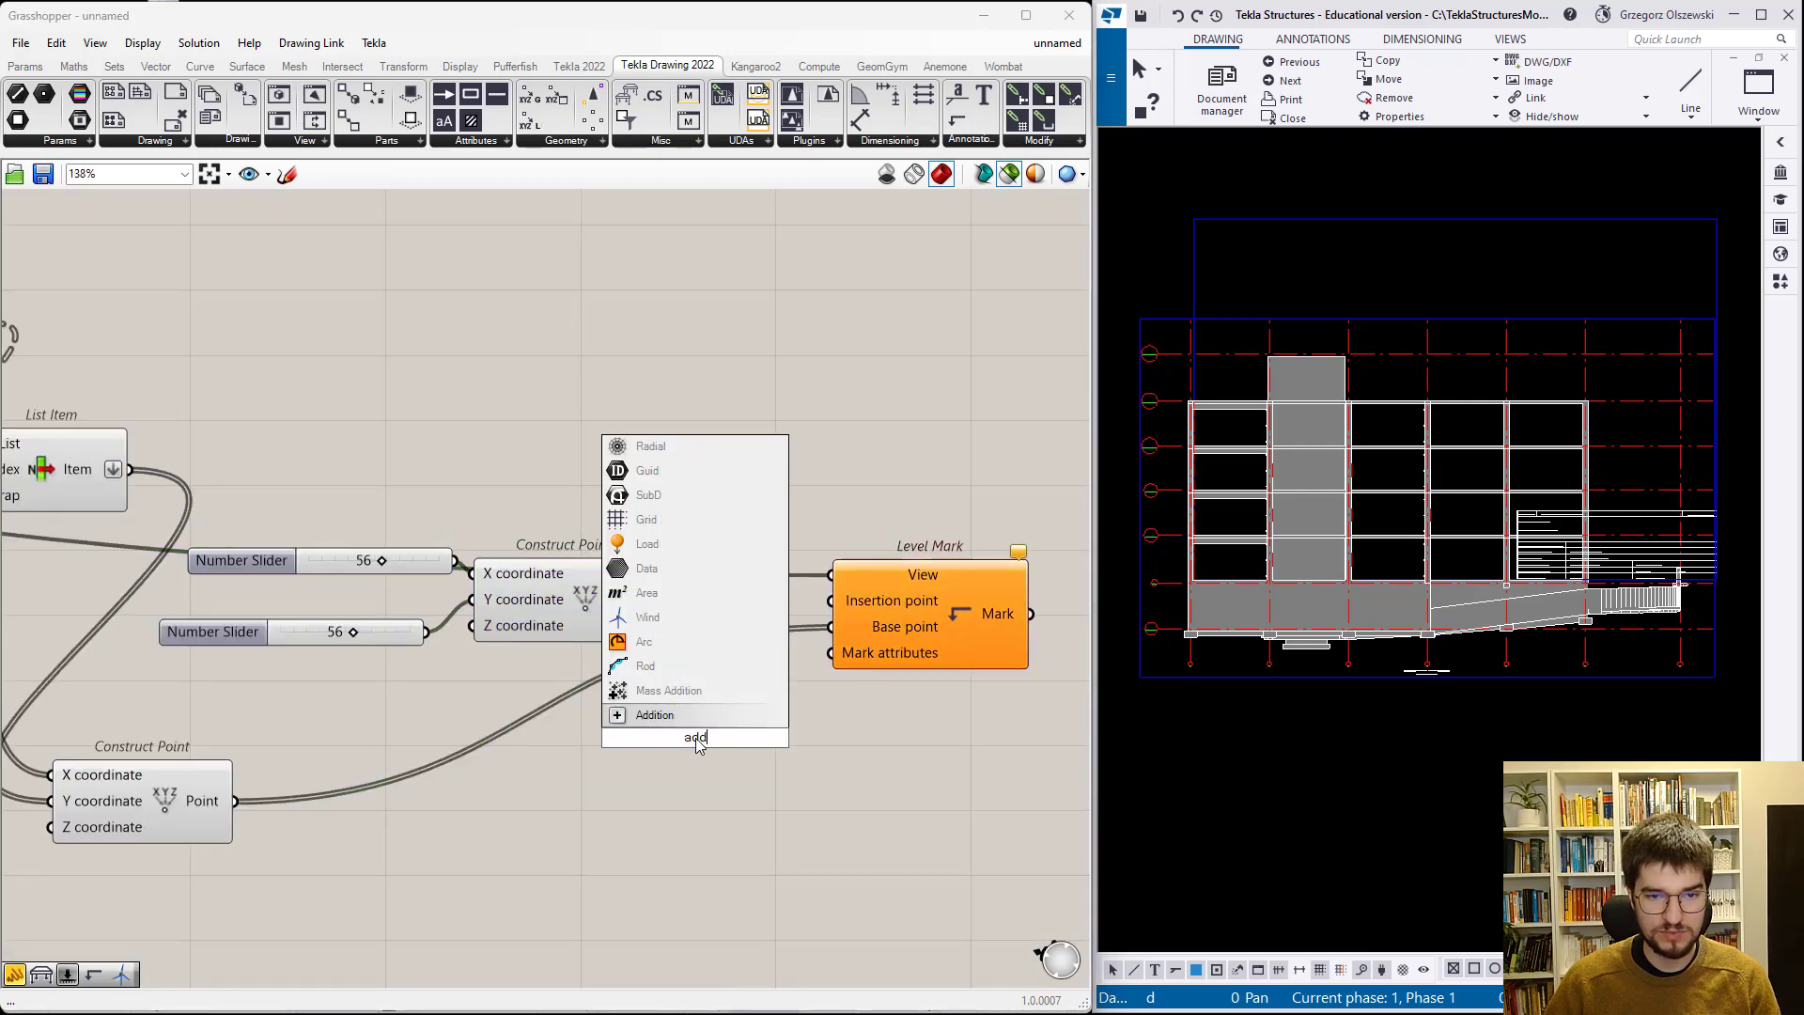
click(654, 714)
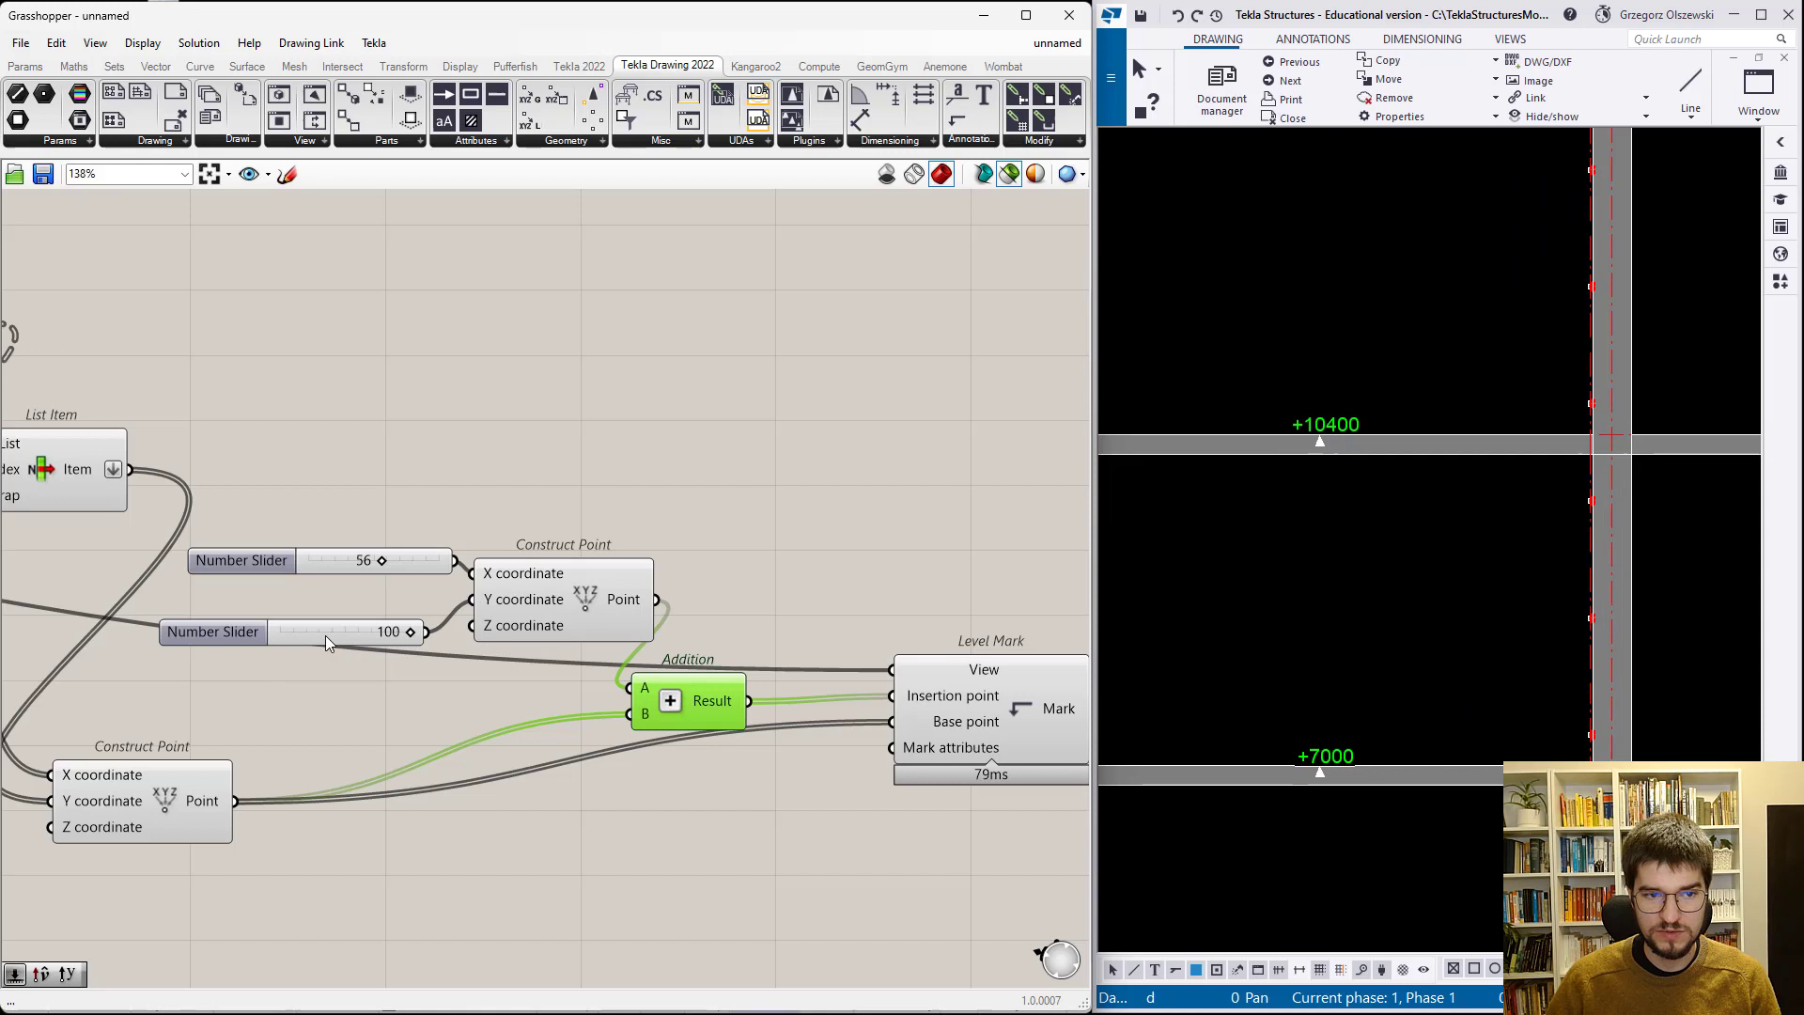
- Open the offset slider's options menu, then close it
right_click(214, 631)
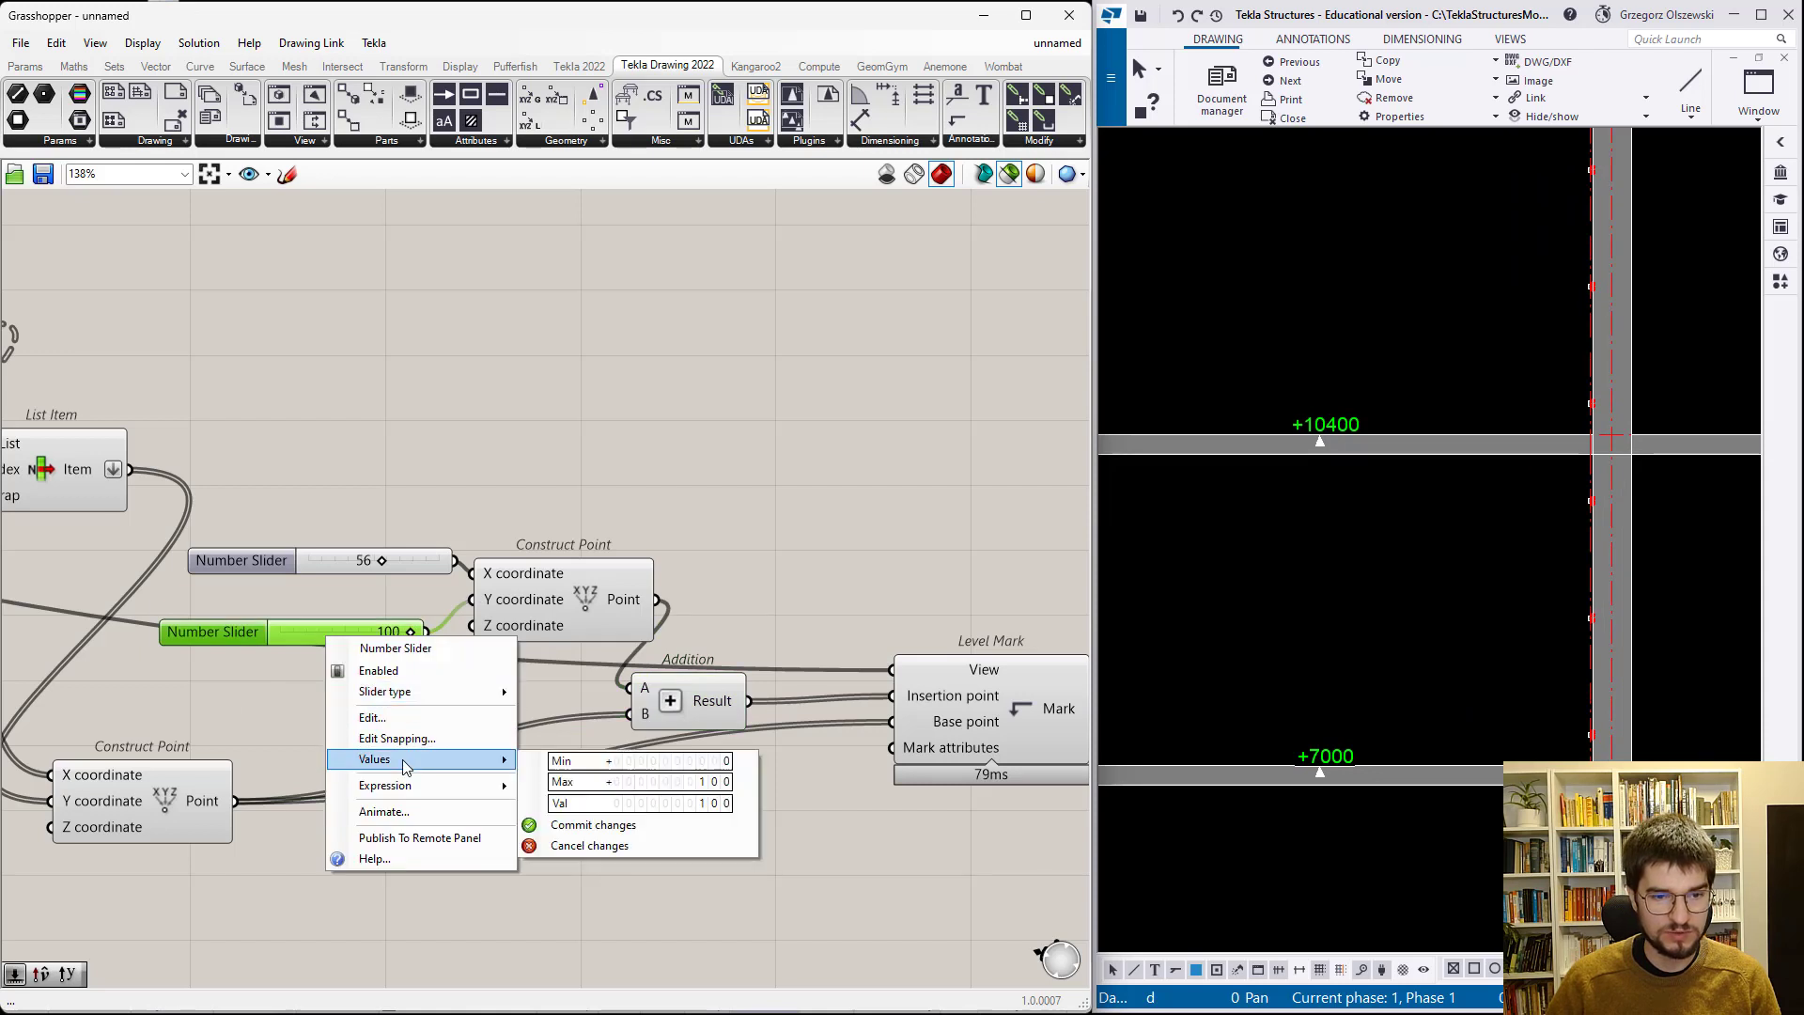
mouse_move(448, 727)
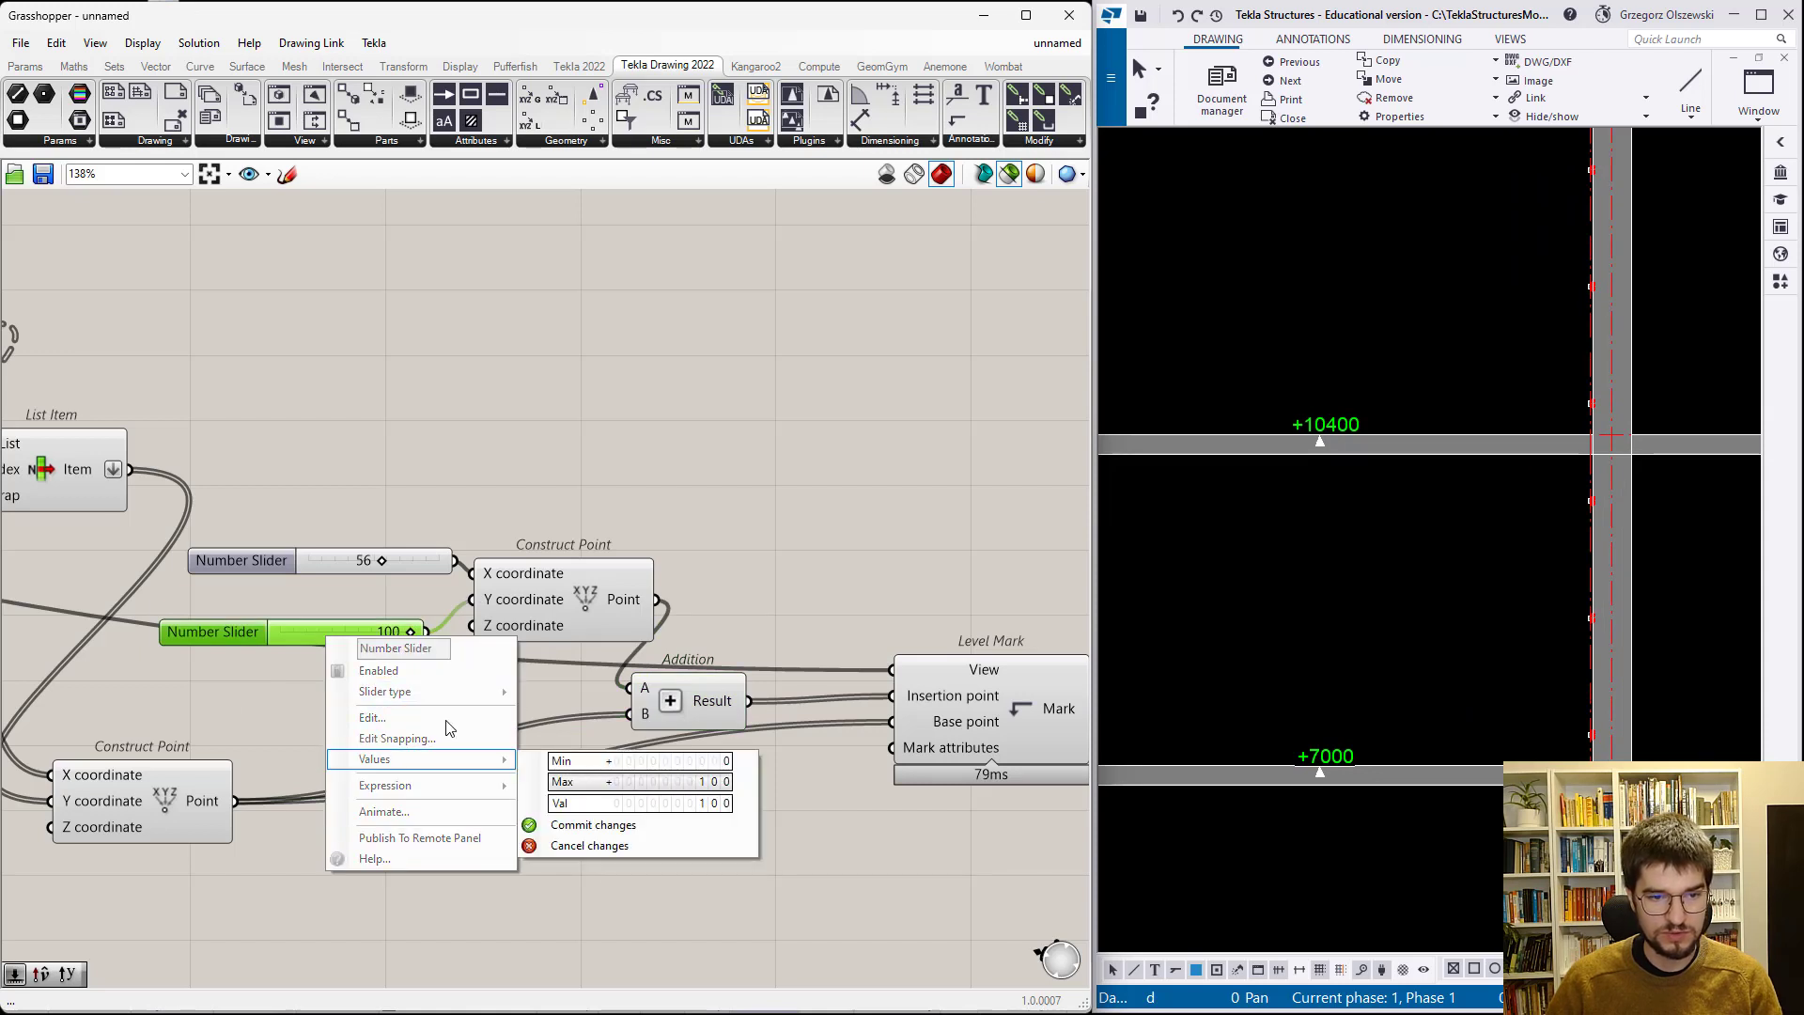
click(299, 644)
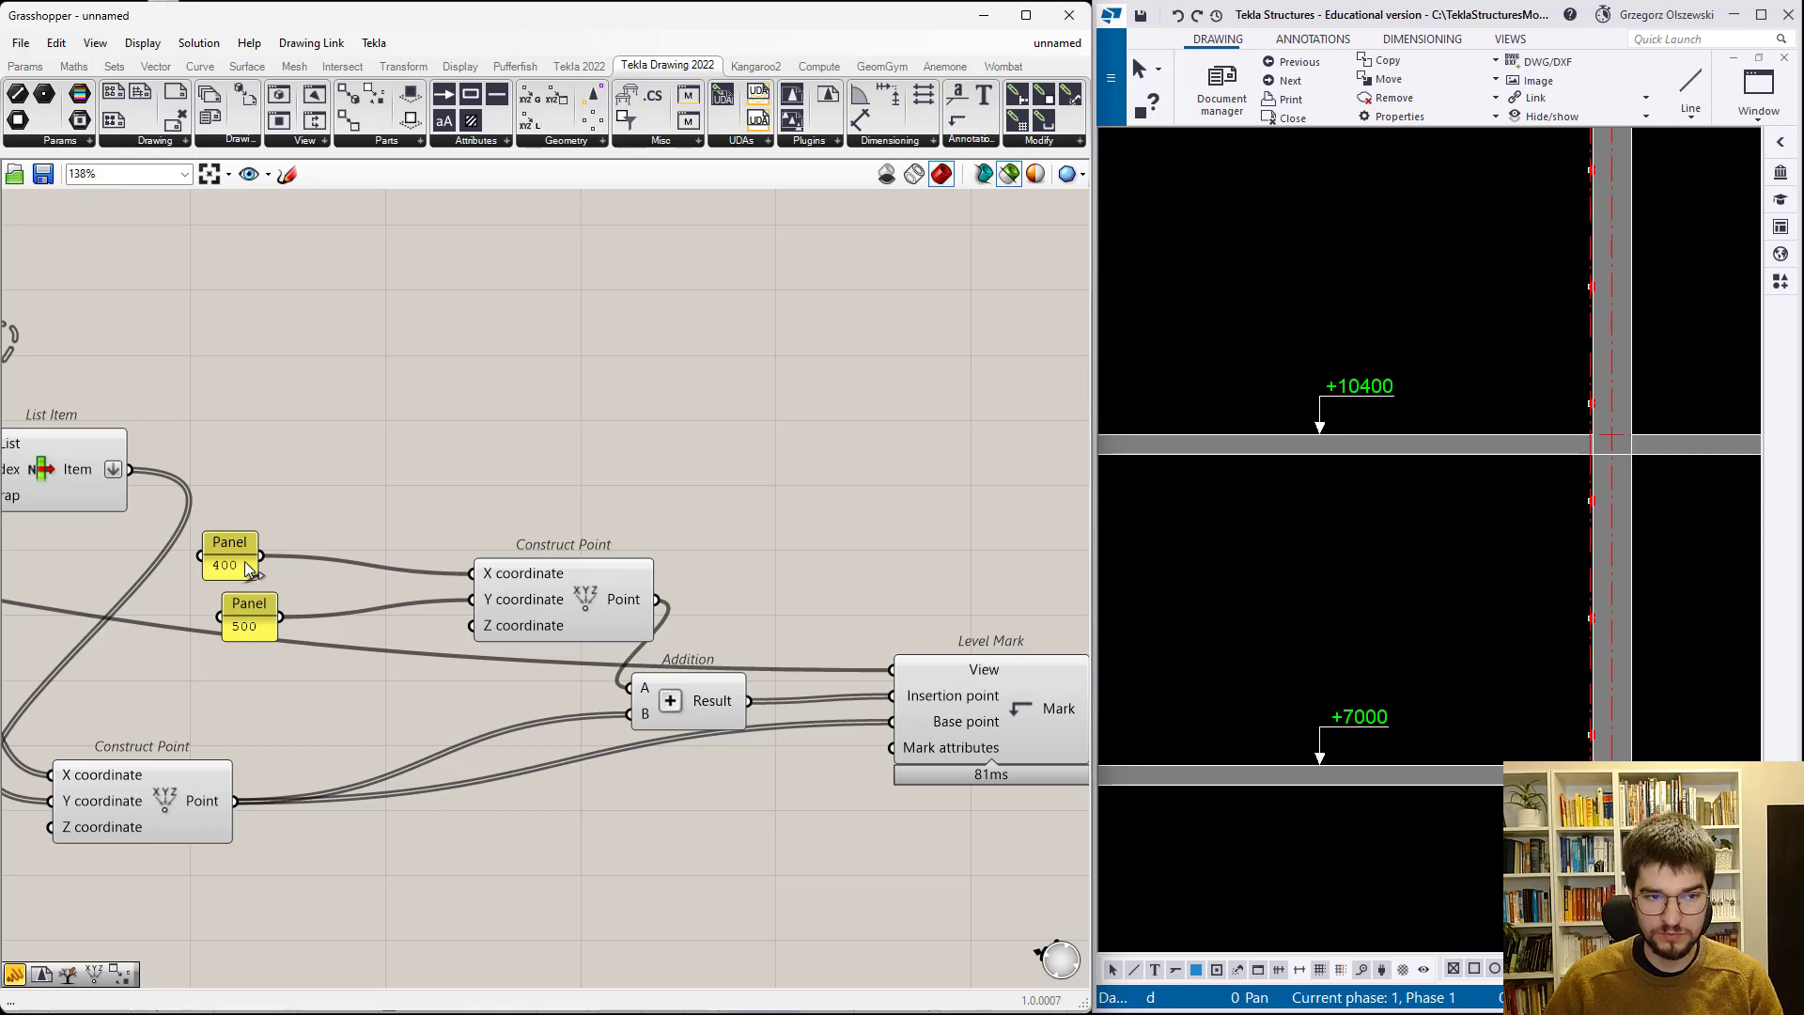
mouse_move(267, 485)
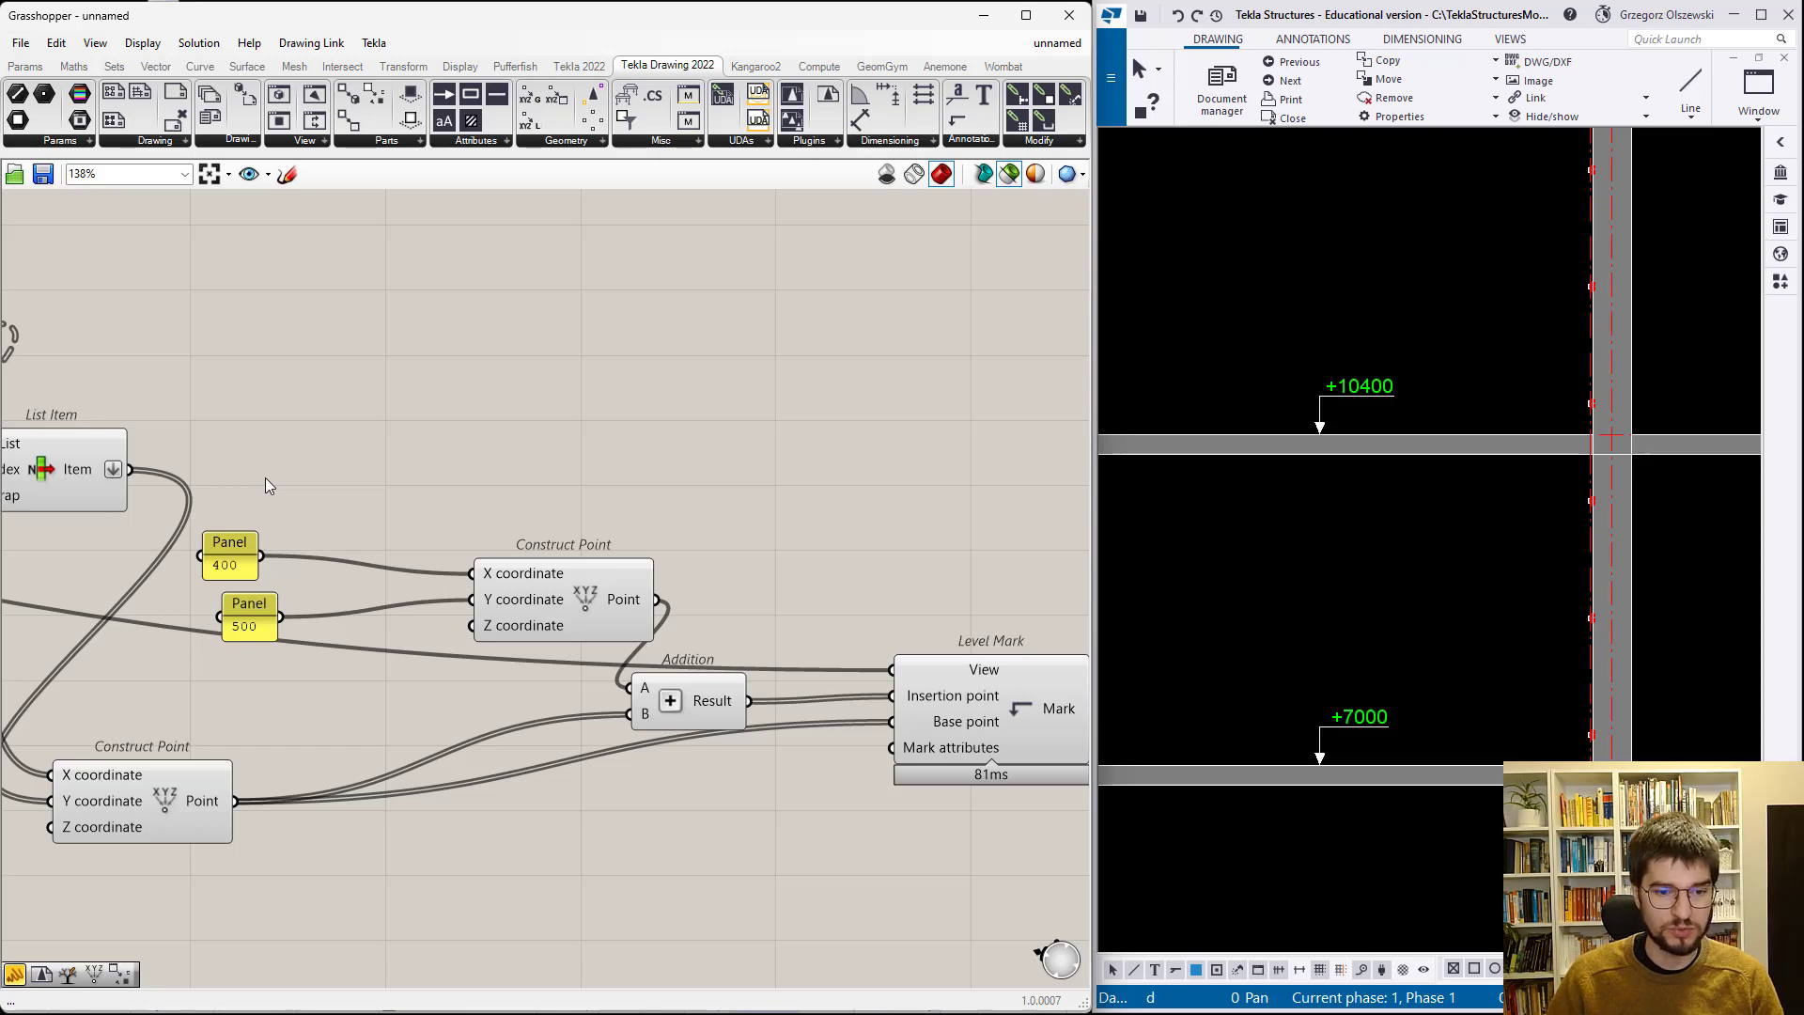
scroll(down, 3)
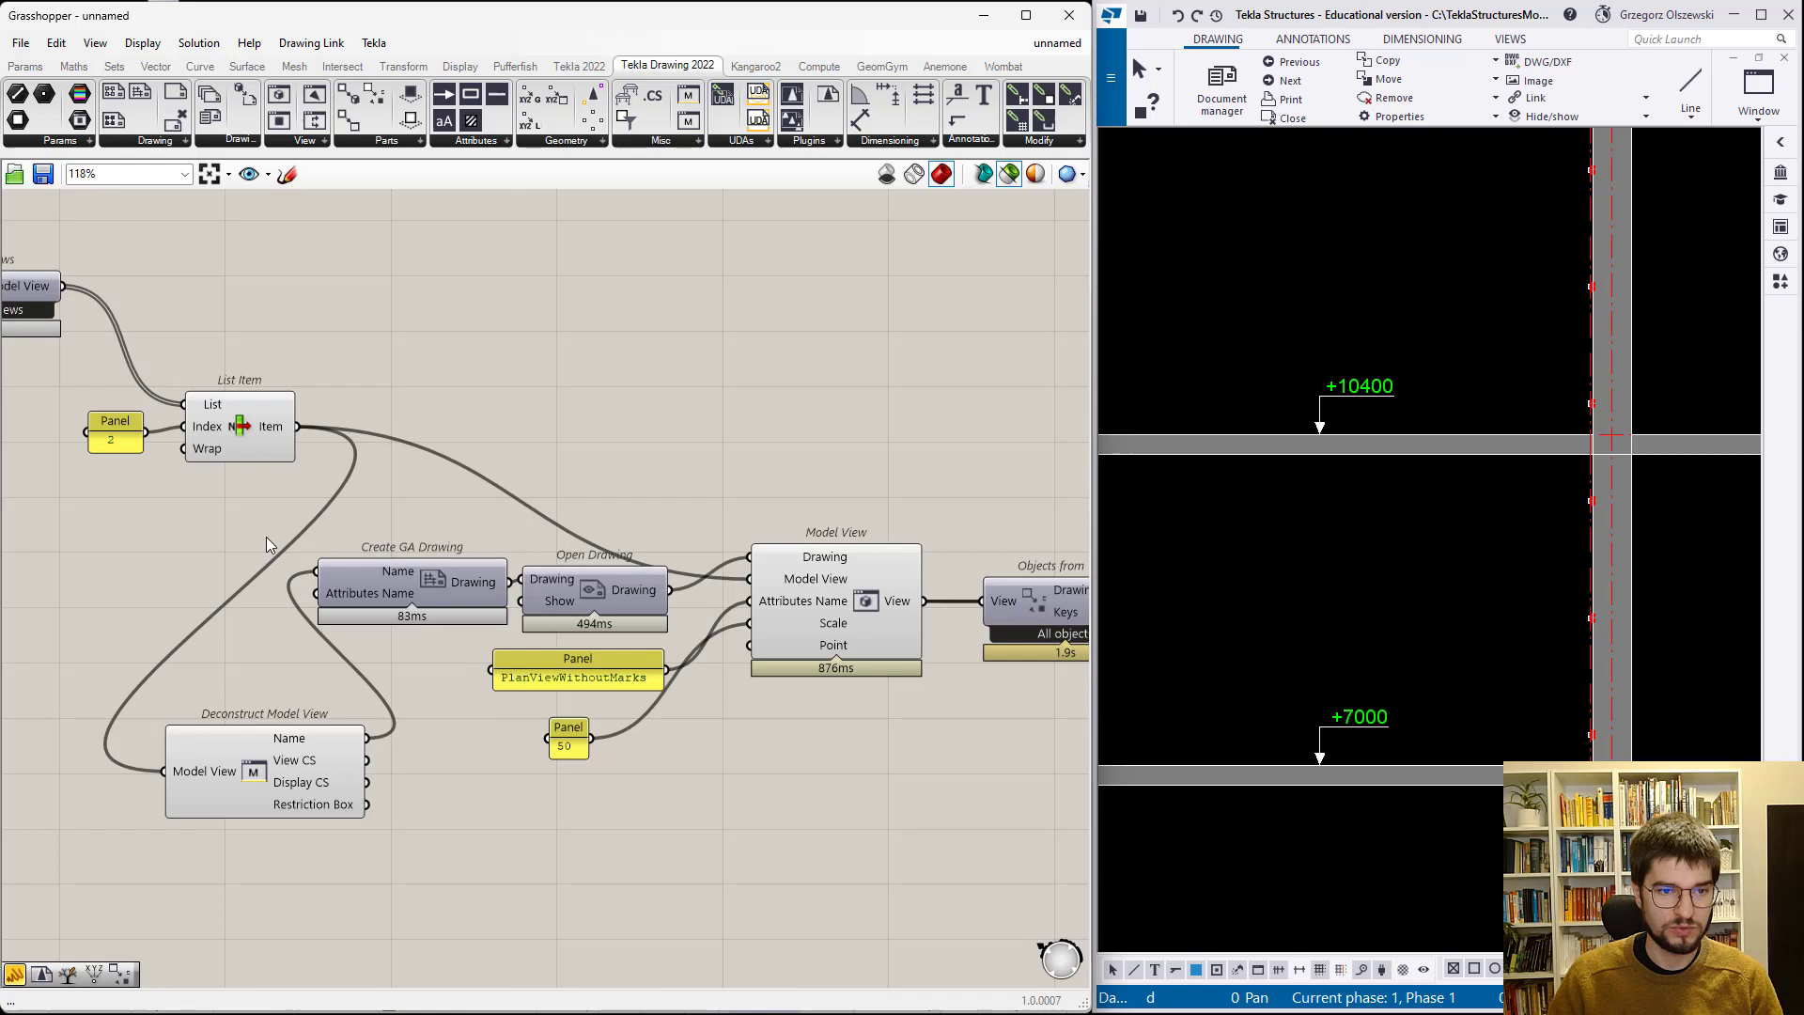
mouse_move(800, 609)
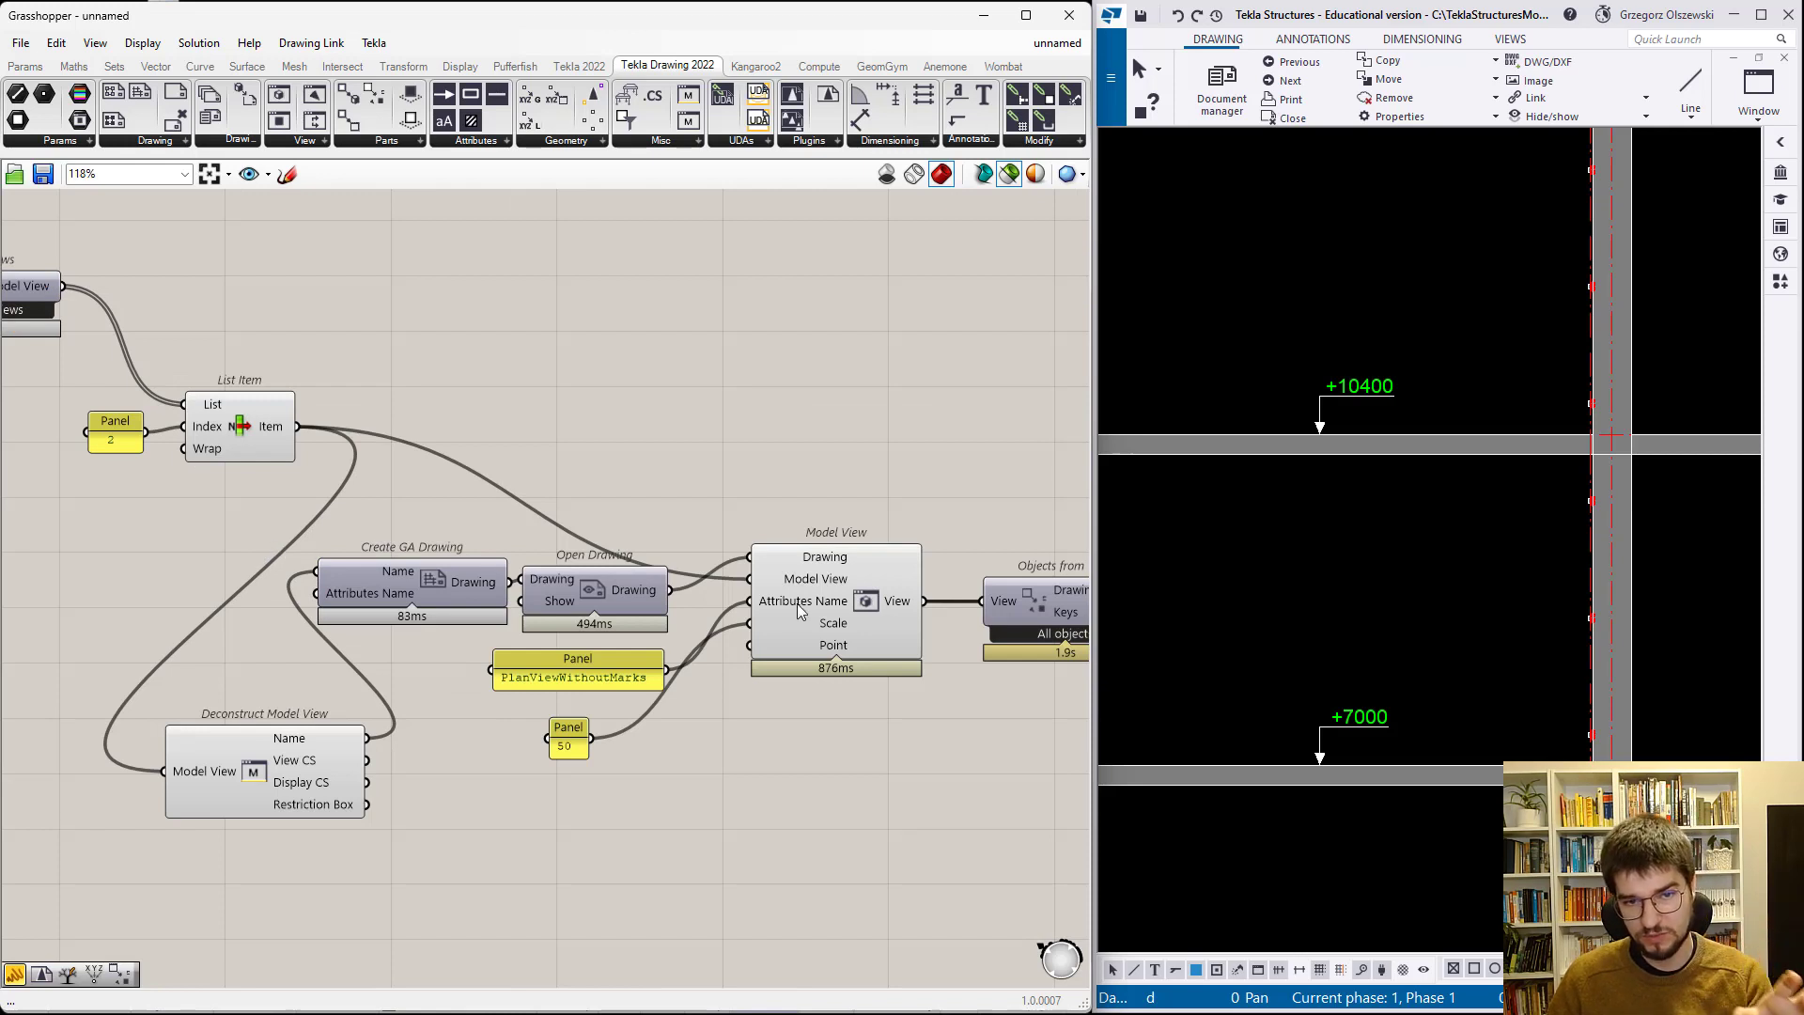
mouse_move(364, 649)
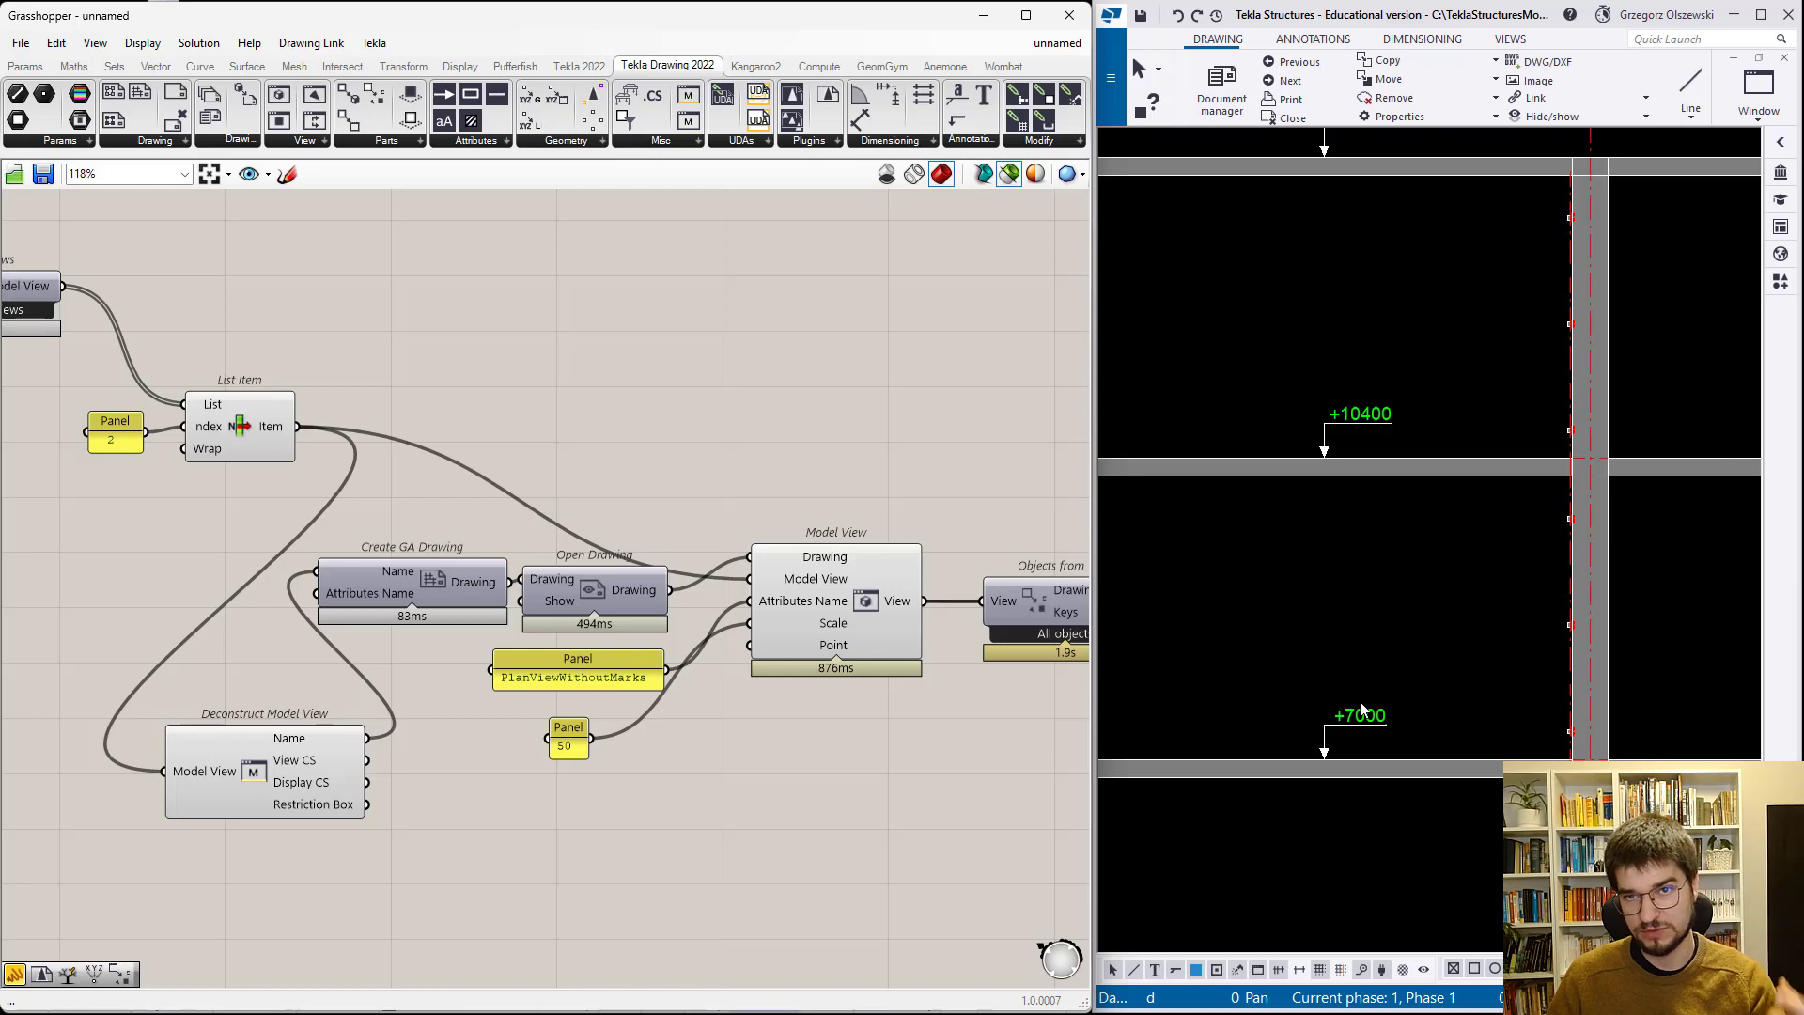
scroll(down, 3)
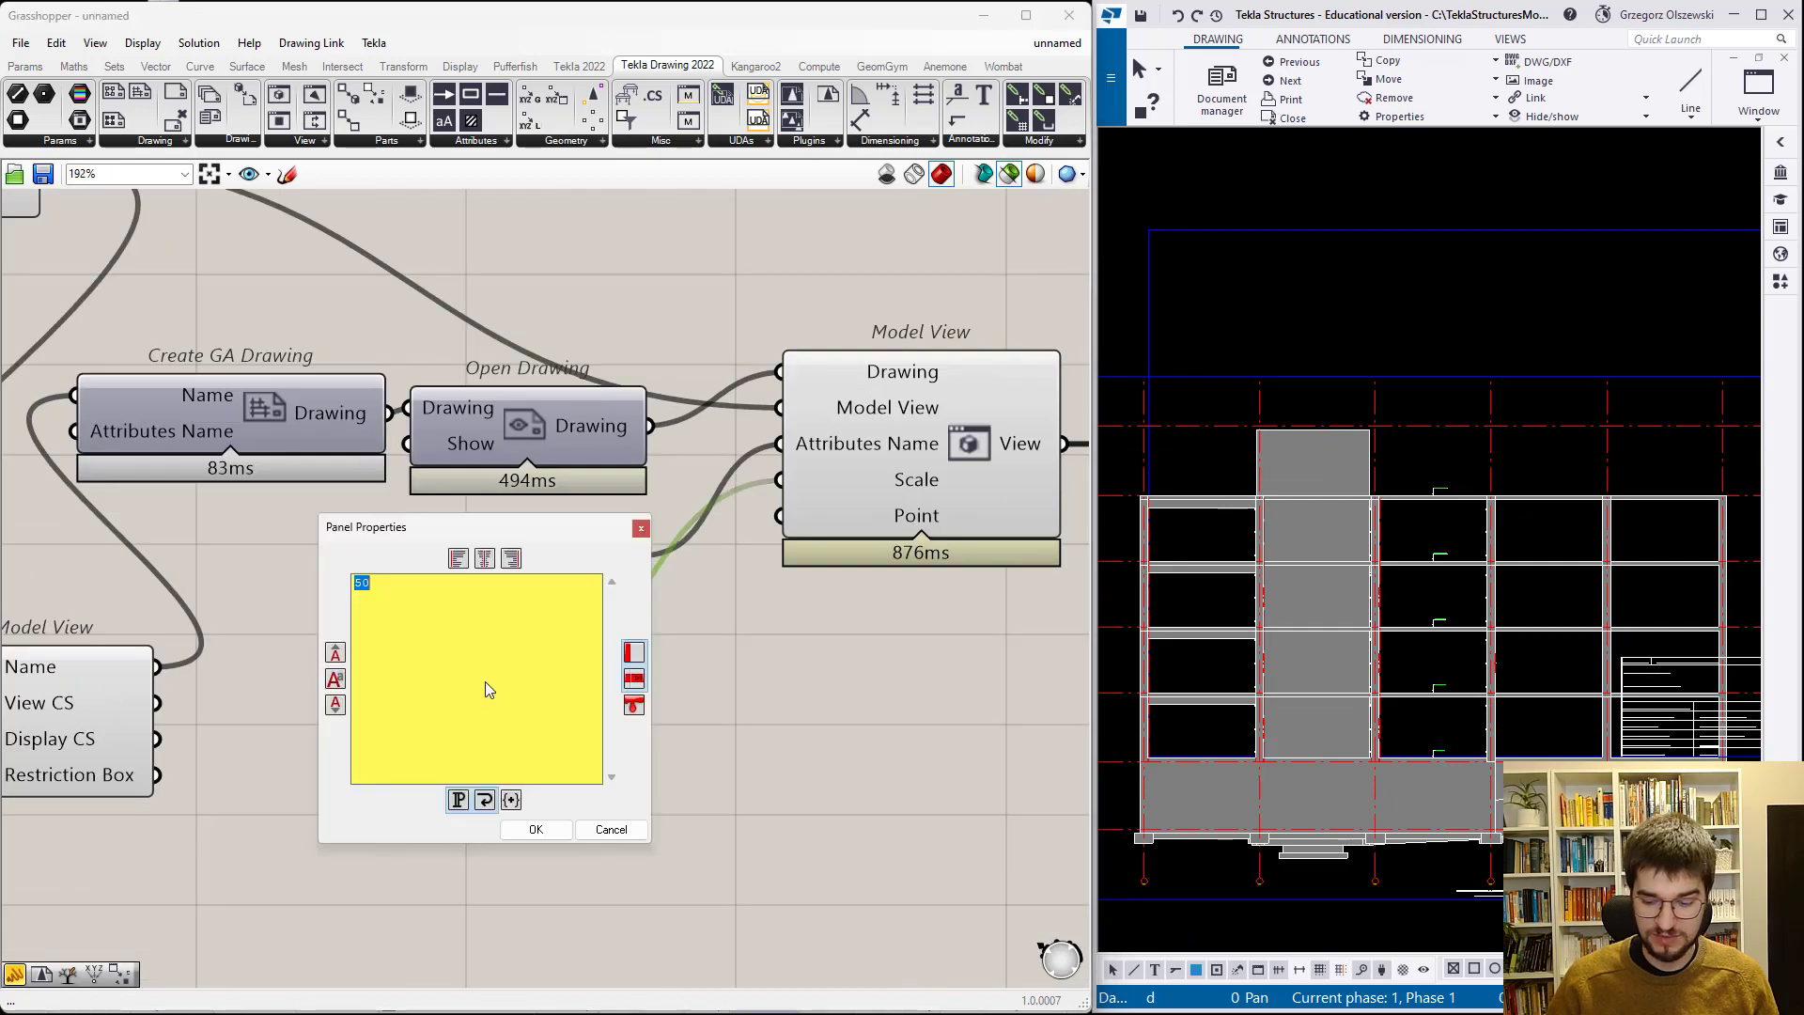
- Edit the Scale panel value to change the view scale to 100
click(534, 829)
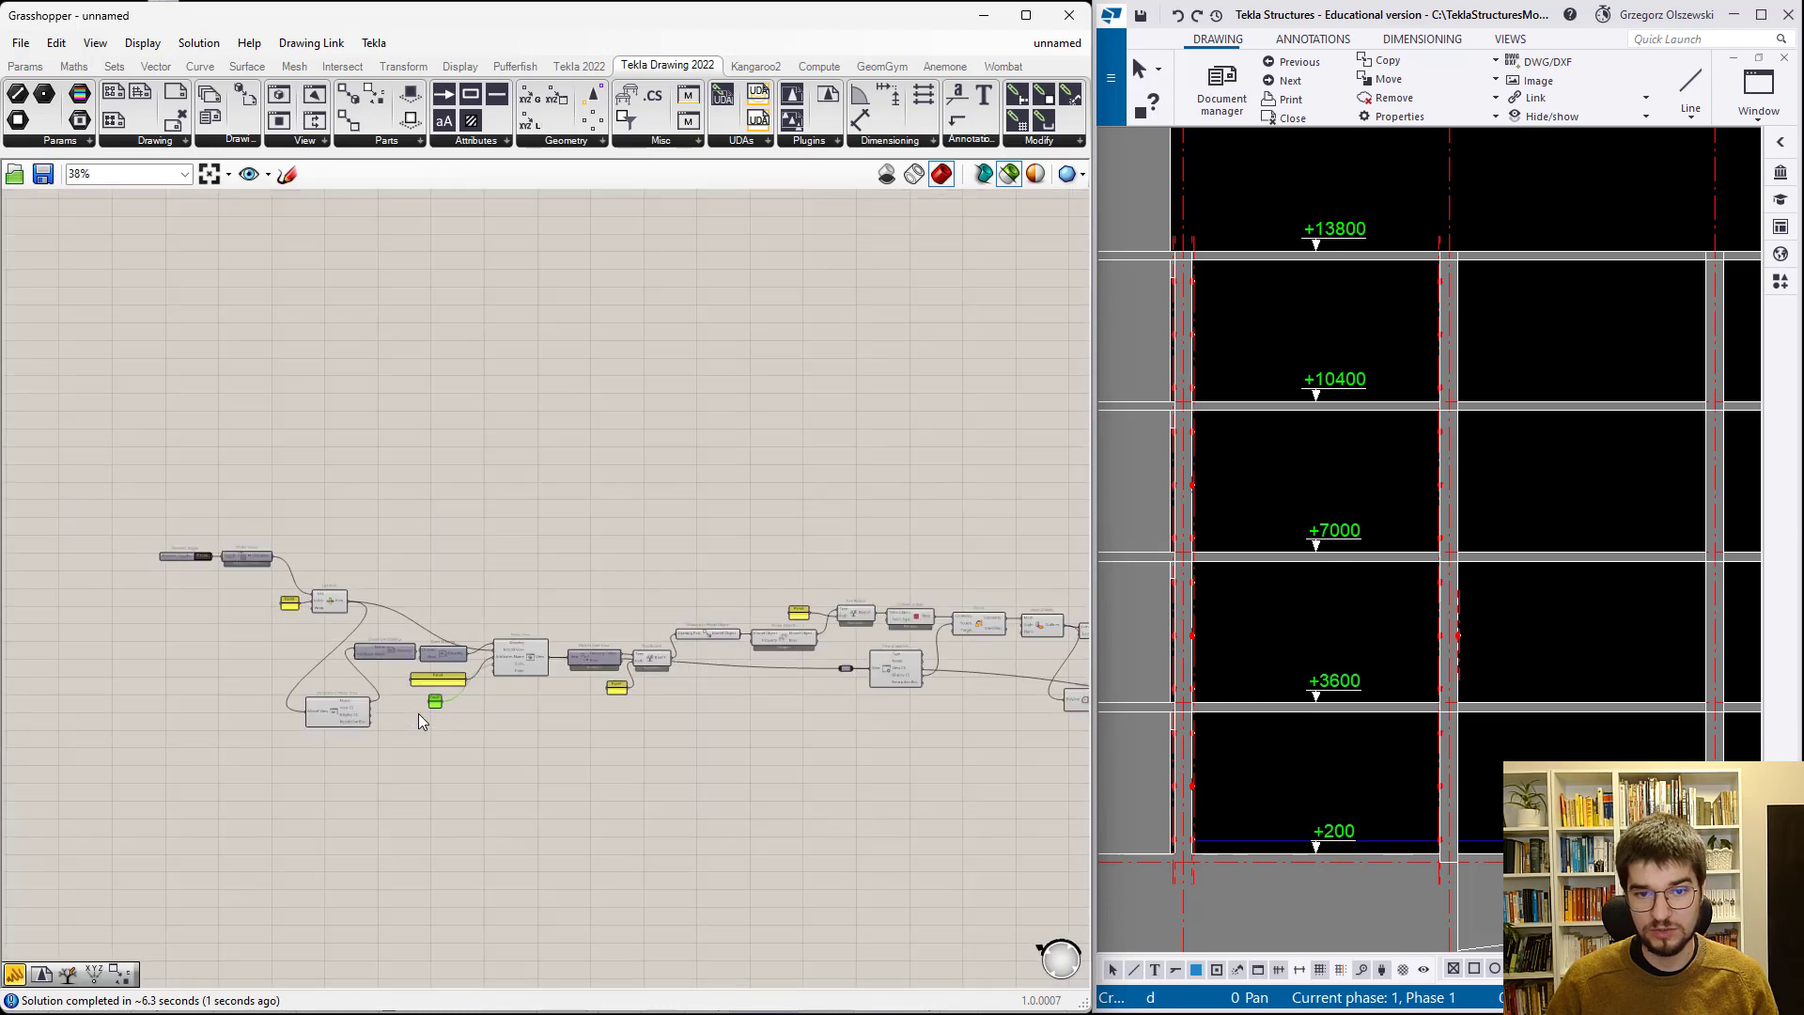
scroll(up, 3)
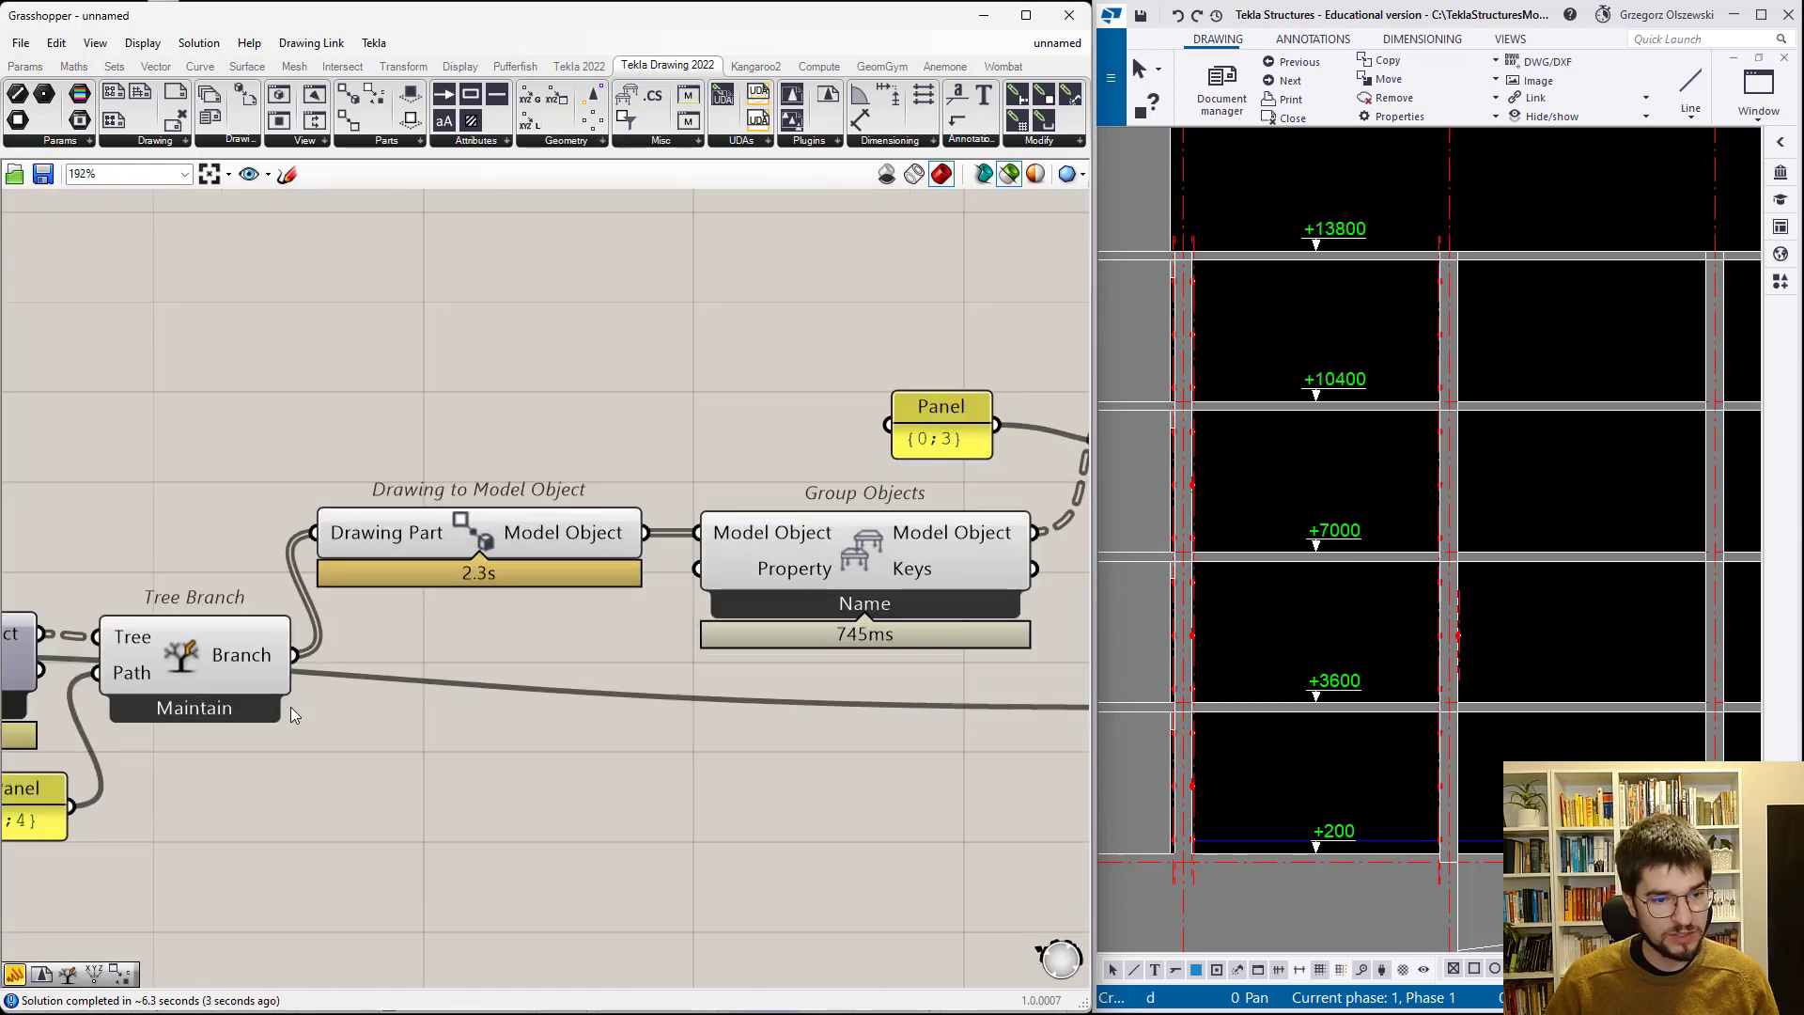
scroll(down, 3)
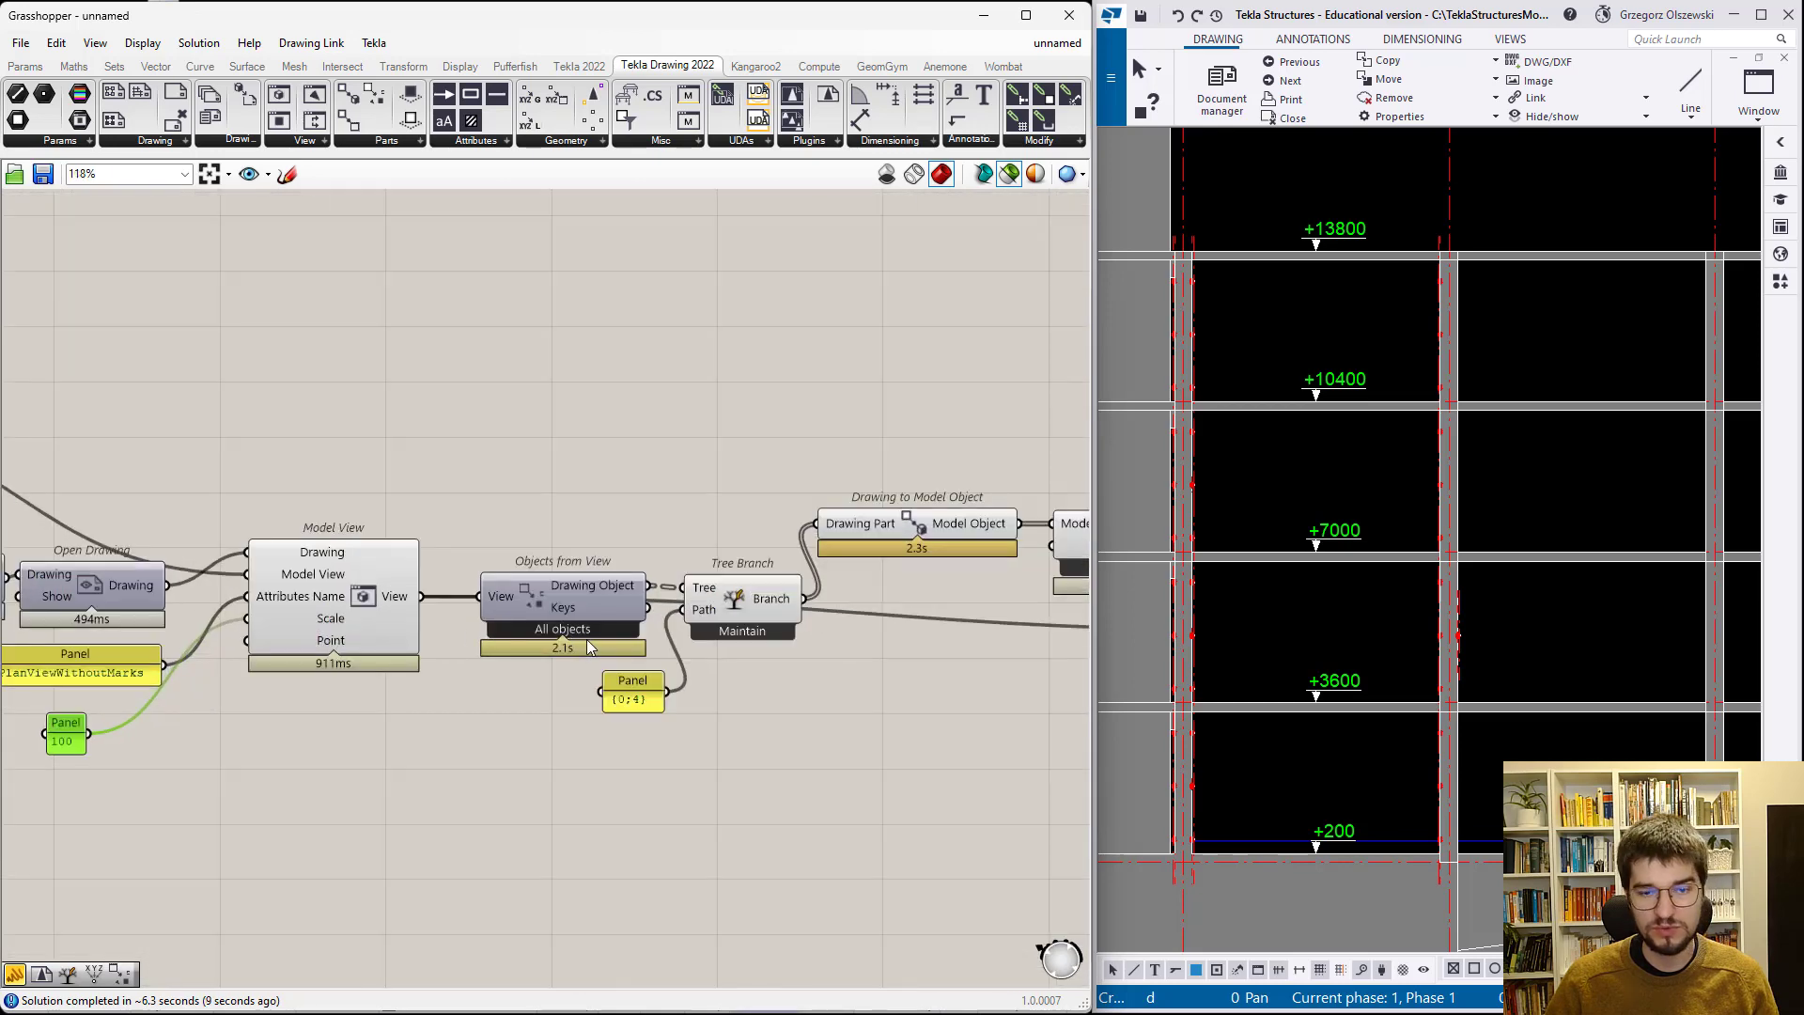
mouse_move(580, 648)
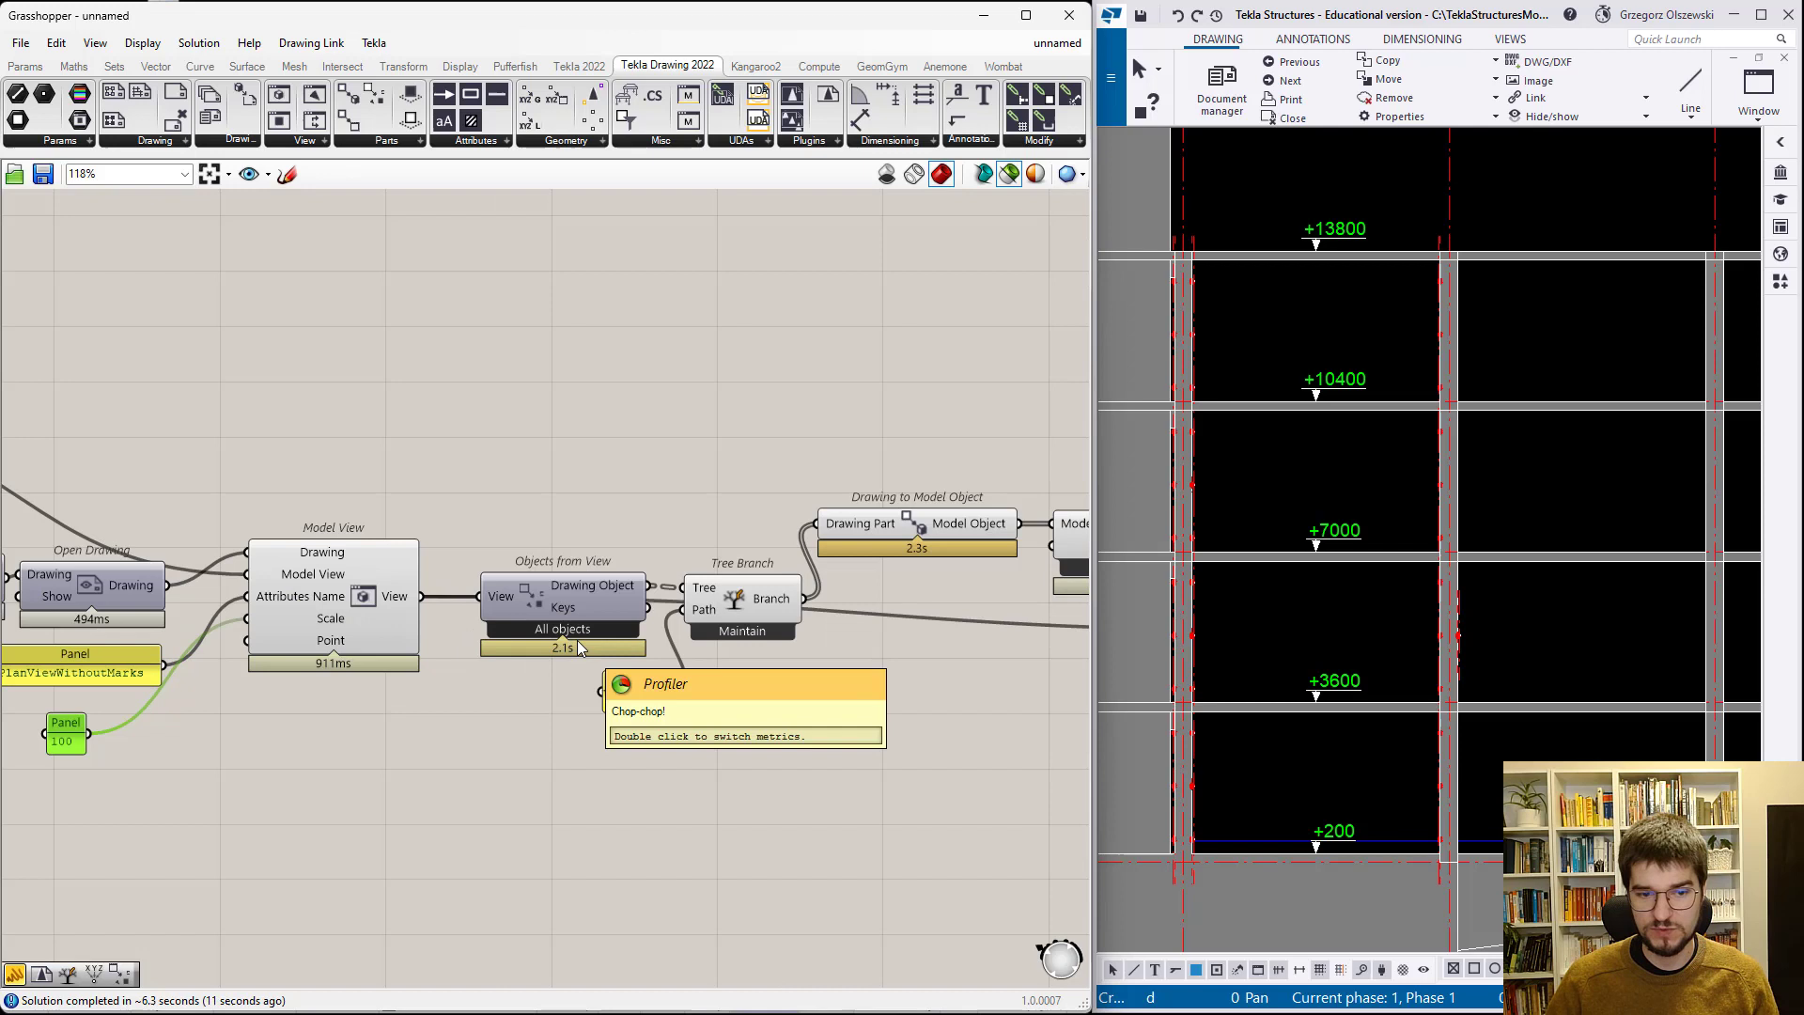